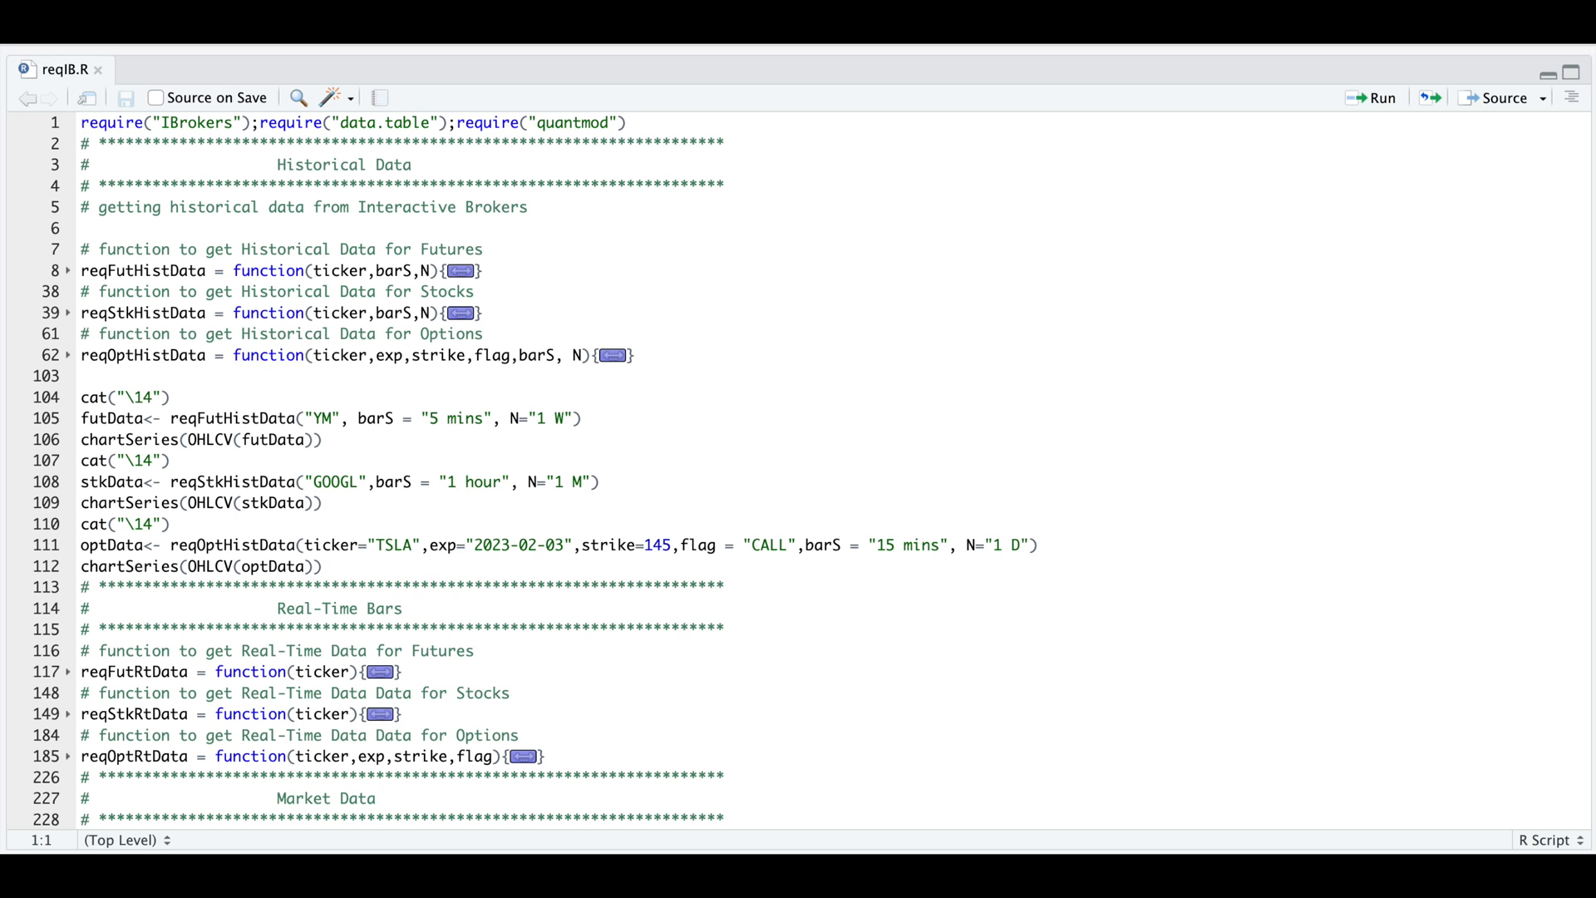
Step: Run lines 7–62 so the futures, stocks and options historical-data functions are defined
{"action": "left_click", "coordinate": [81, 121]}
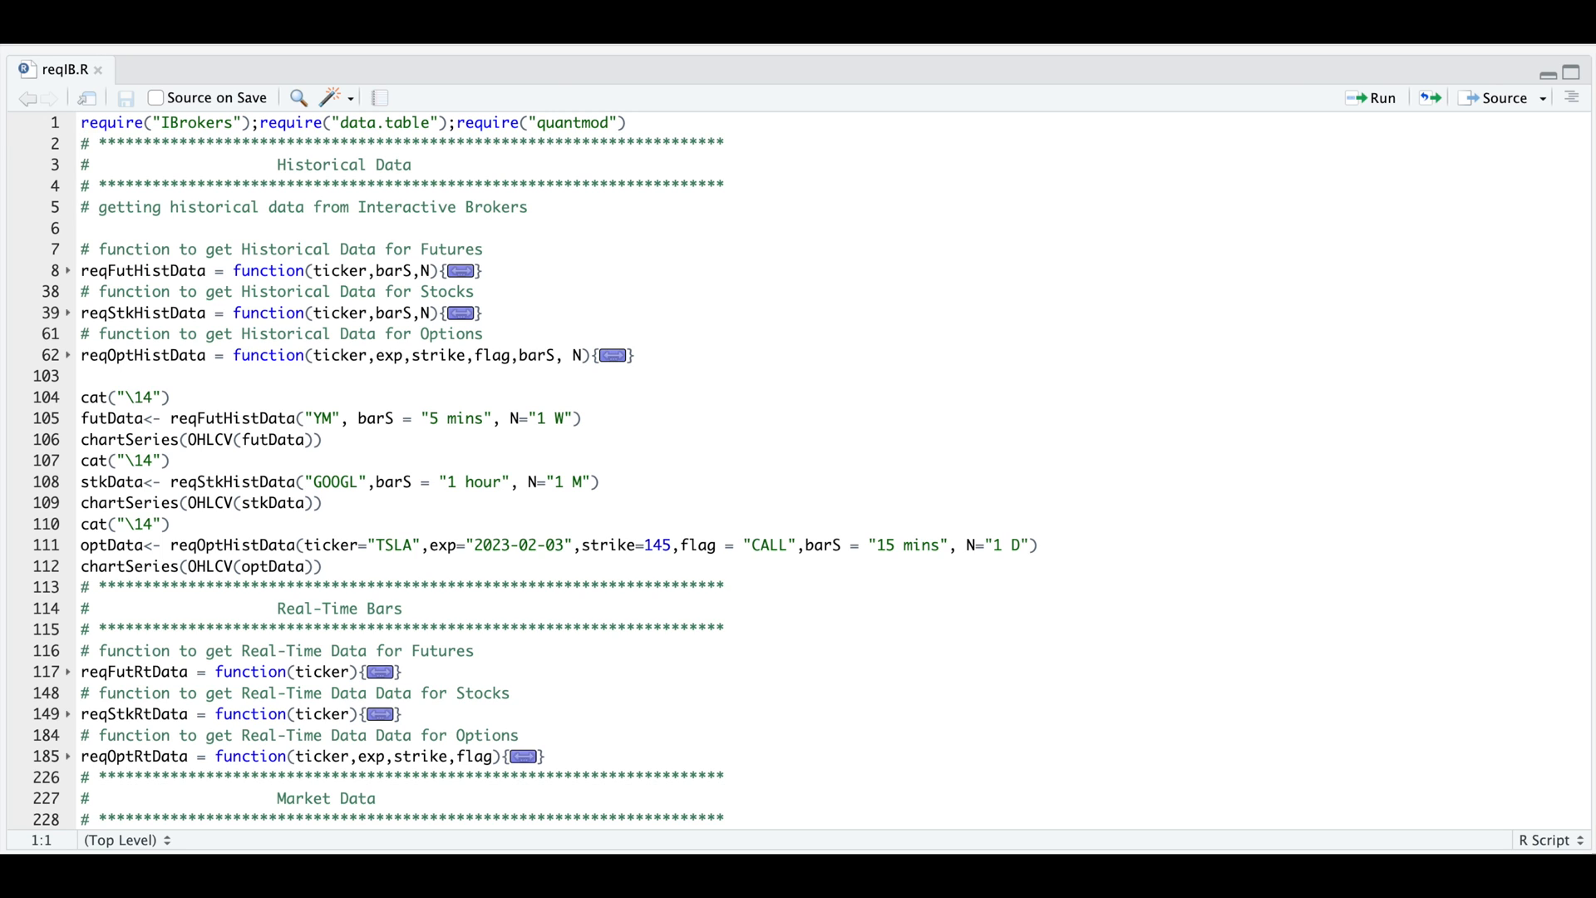
{"action": "left_click", "coordinate": [83, 121]}
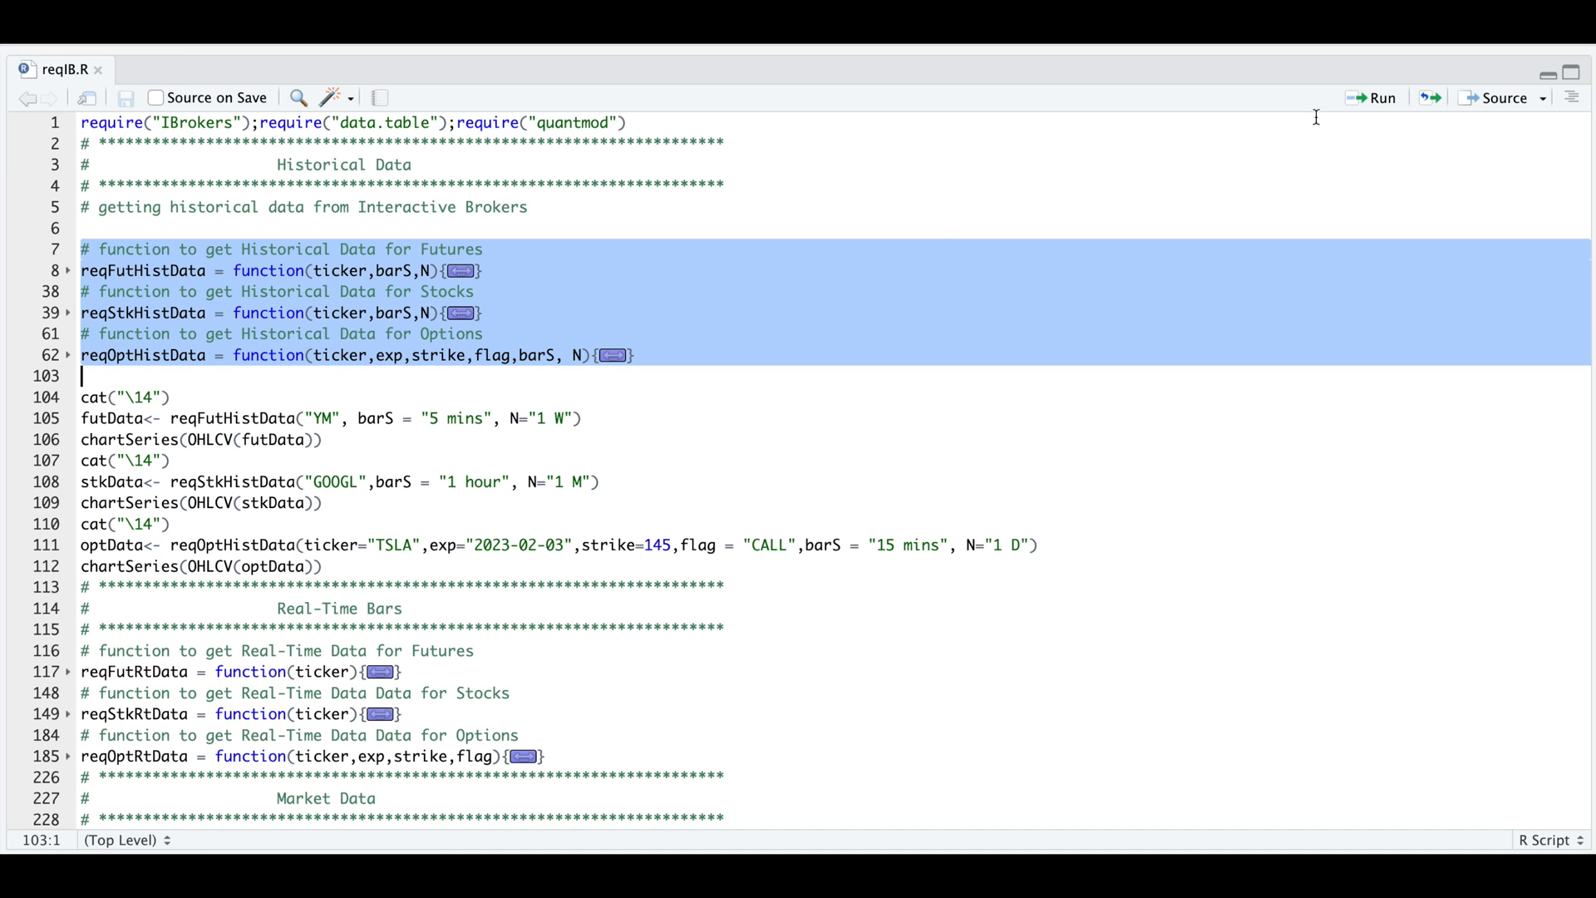
{"action": "mouse_move", "coordinate": [160, 412]}
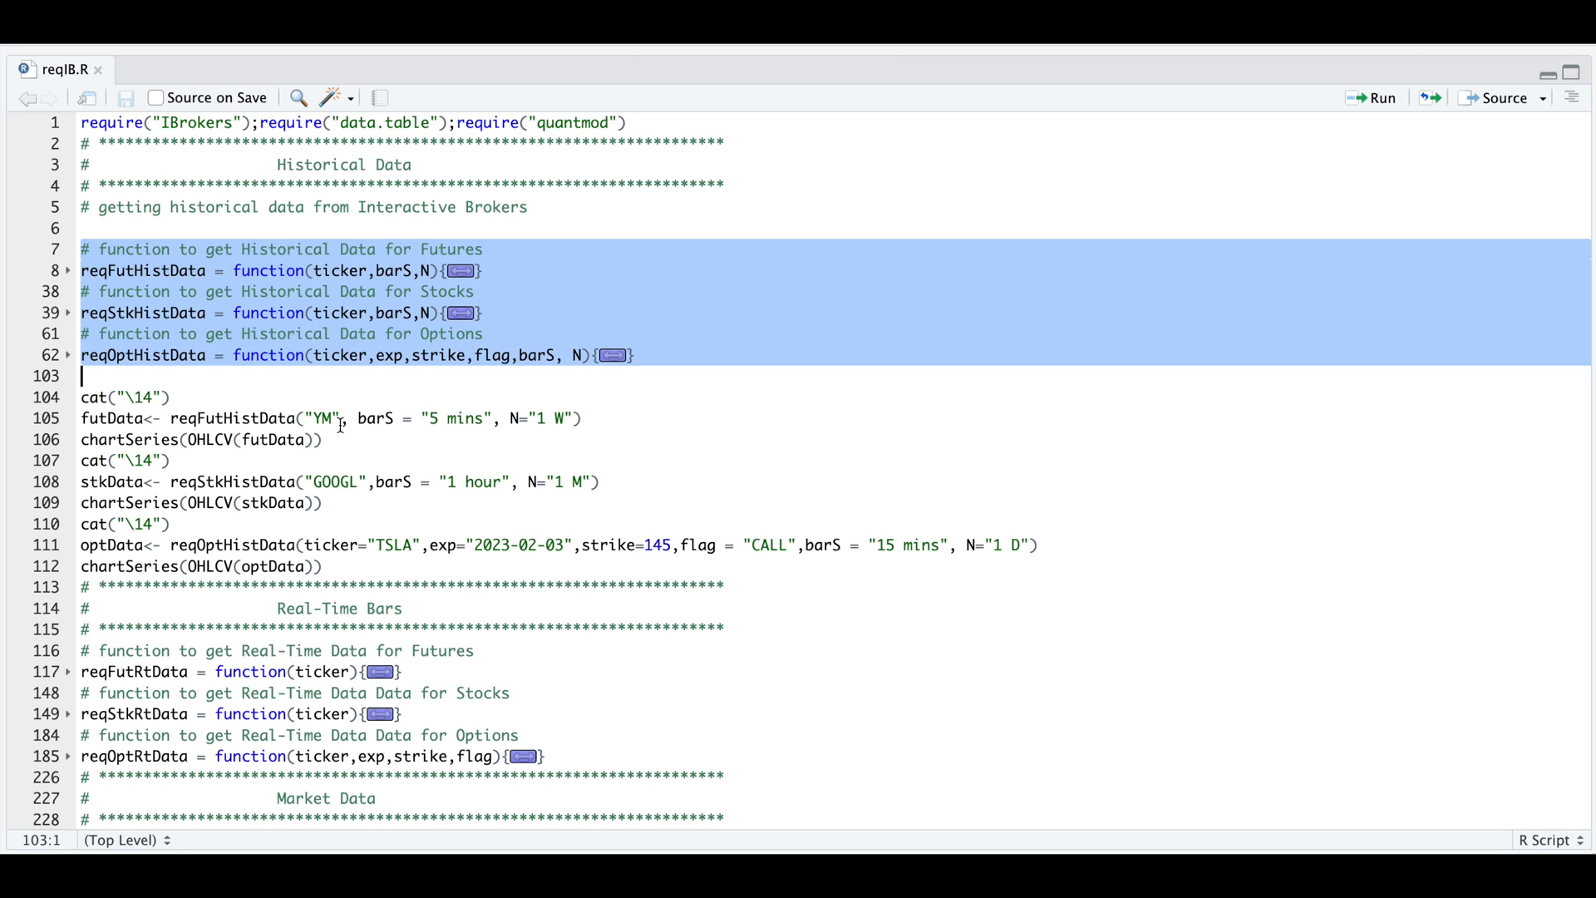
{"action": "mouse_move", "coordinate": [437, 432]}
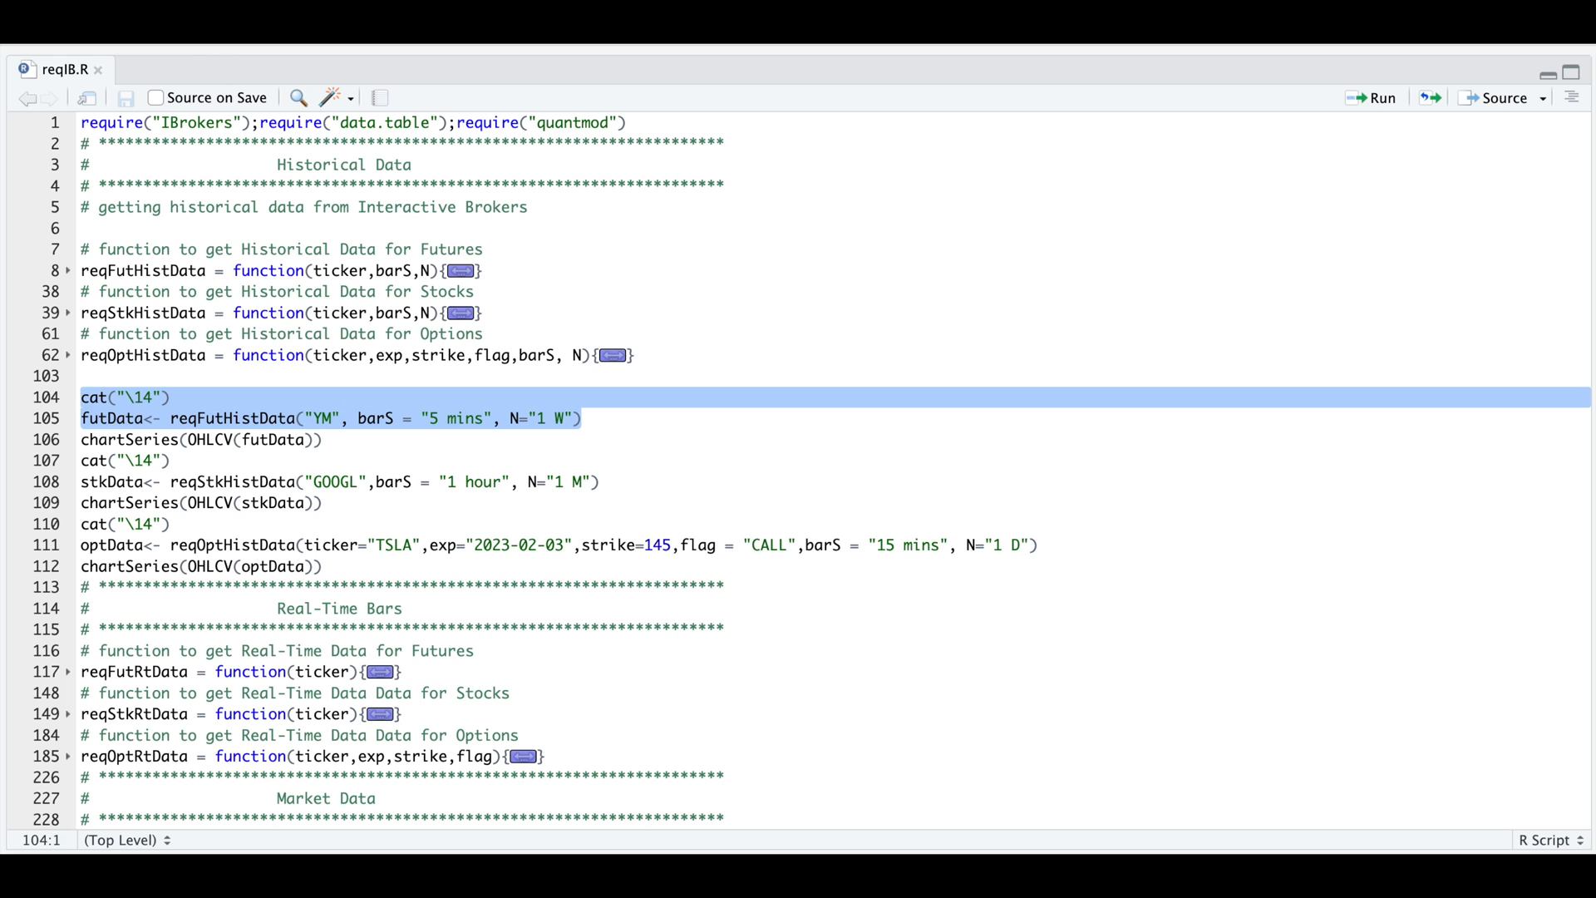
Step: Run lines 104–105 to fetch one week of 5-minute YM futures bars into futData
{"action": "left_click", "coordinate": [1380, 98]}
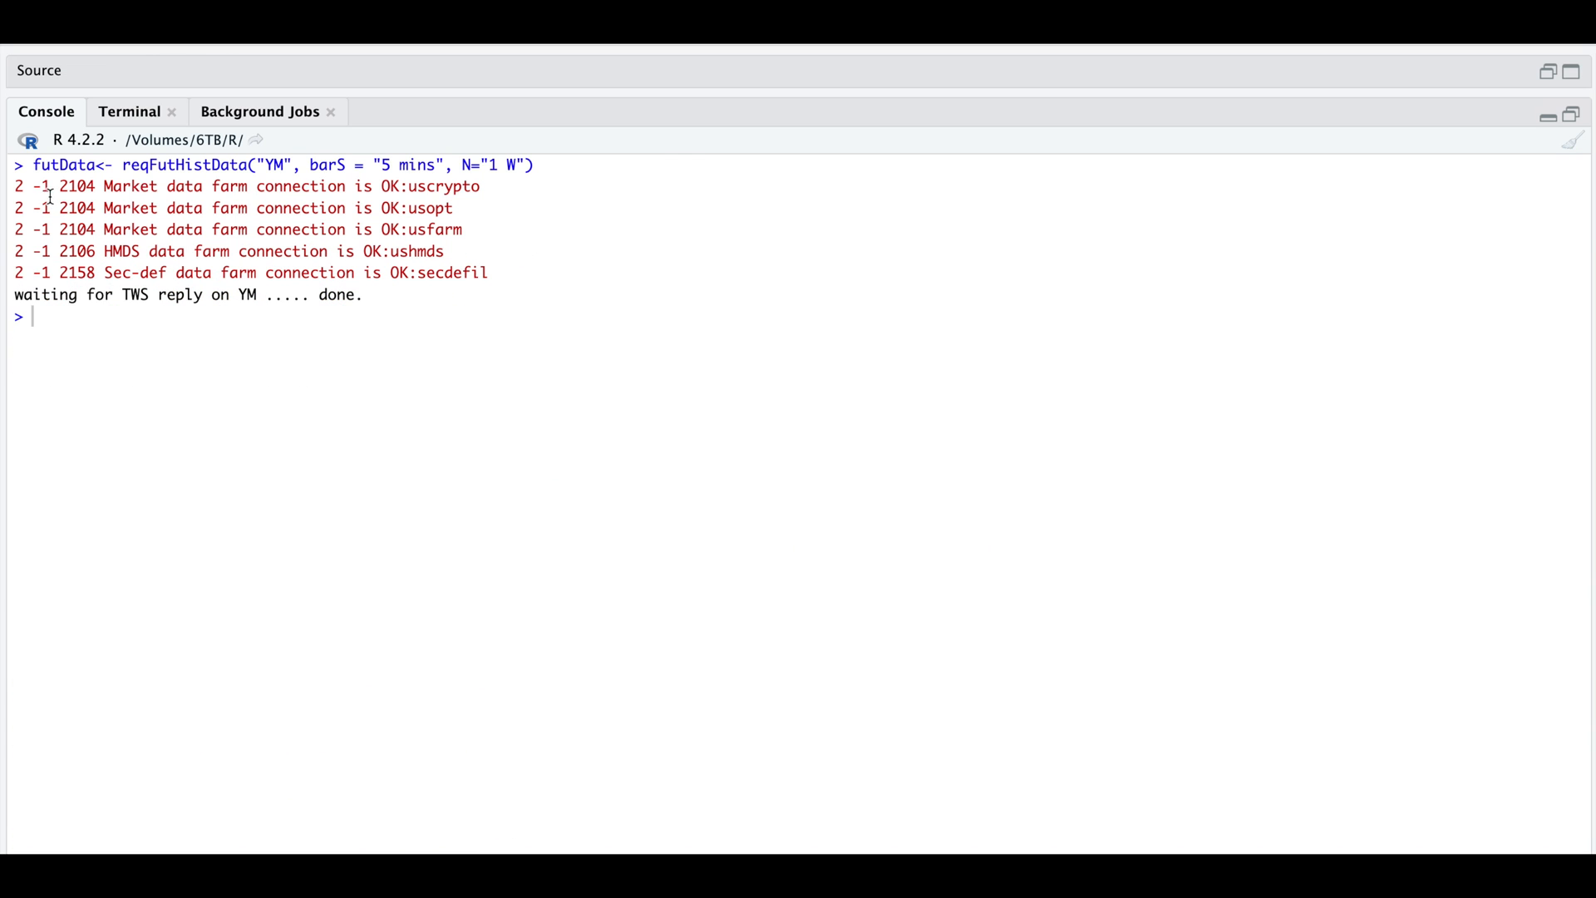
{"action": "mouse_move", "coordinate": [323, 314]}
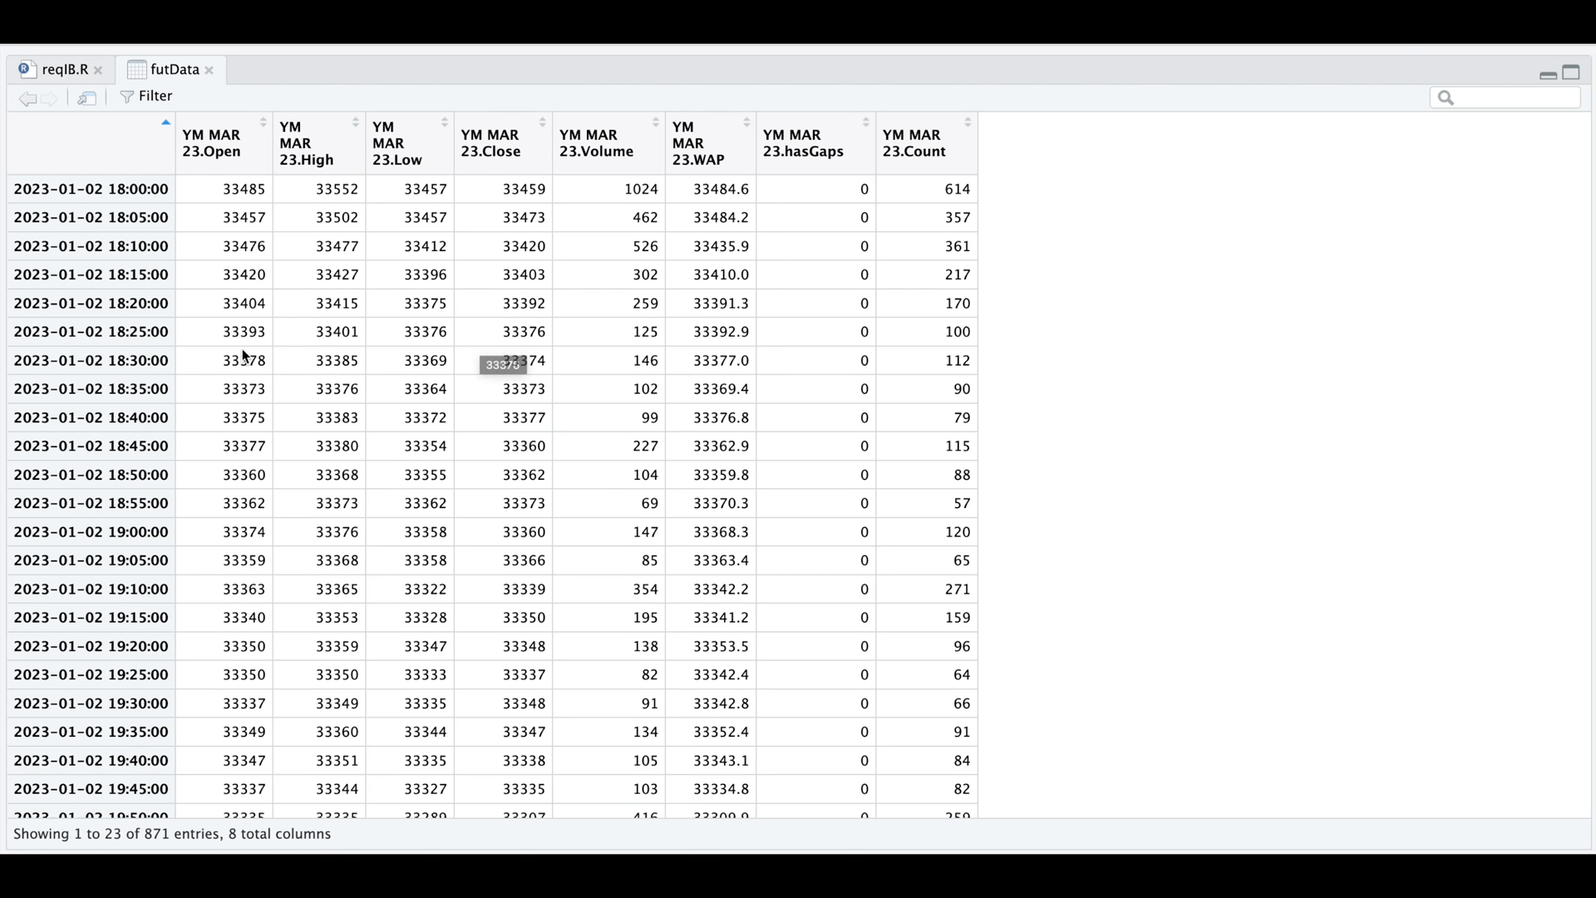
{"action": "mouse_move", "coordinate": [529, 292]}
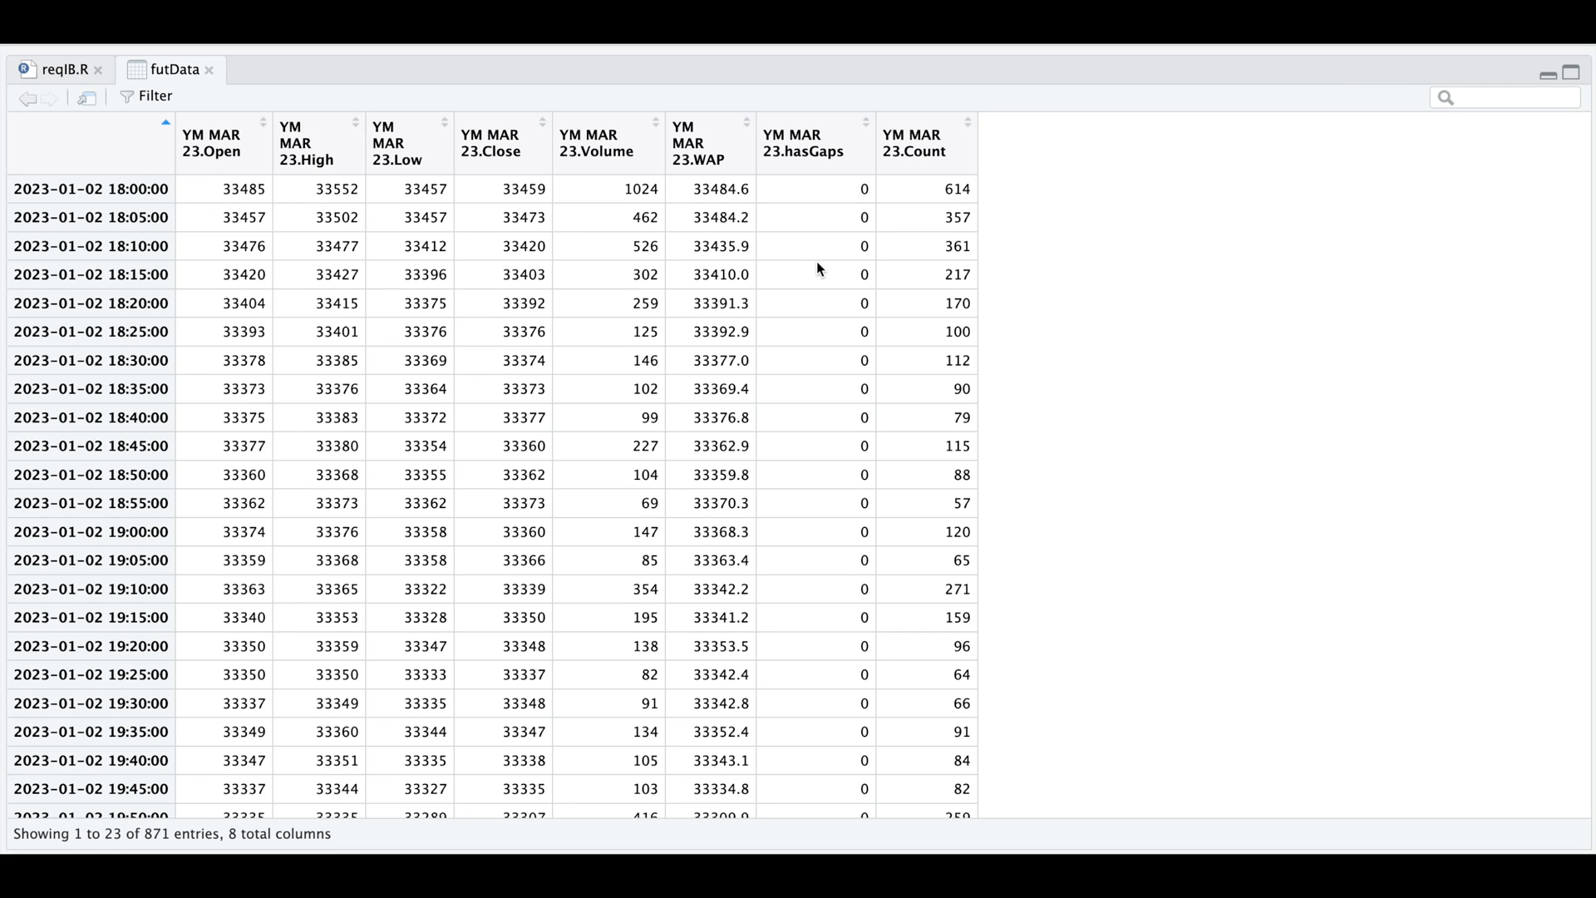
{"action": "mouse_move", "coordinate": [873, 296]}
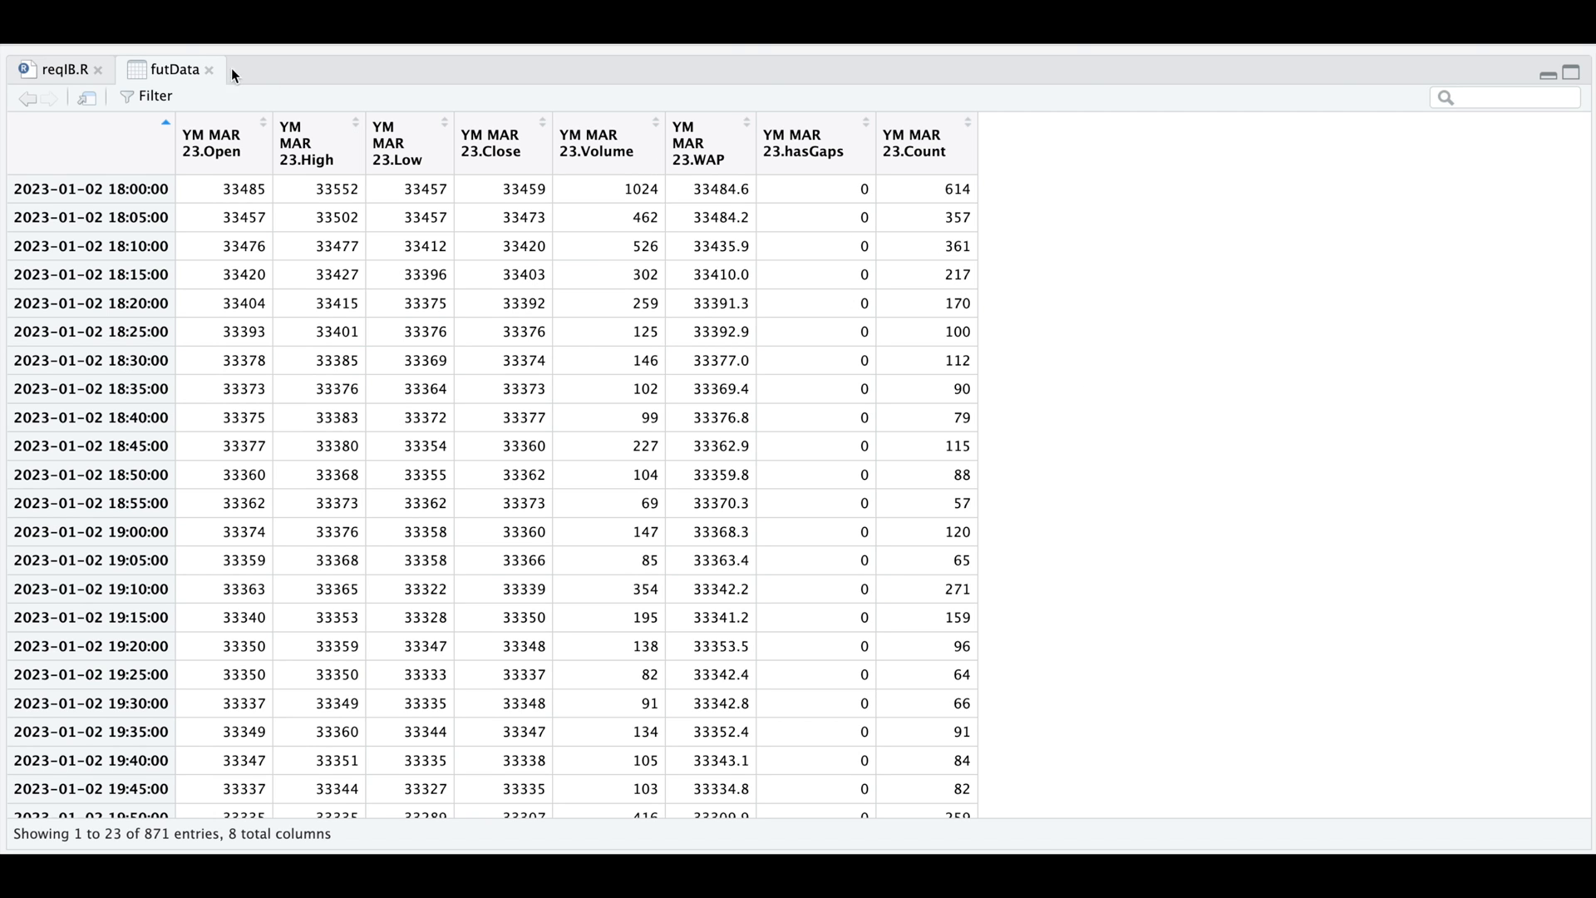
Step: Close the futData viewer and chart the YM futures candlesticks with volume via chartSeries
{"action": "left_click", "coordinate": [56, 70]}
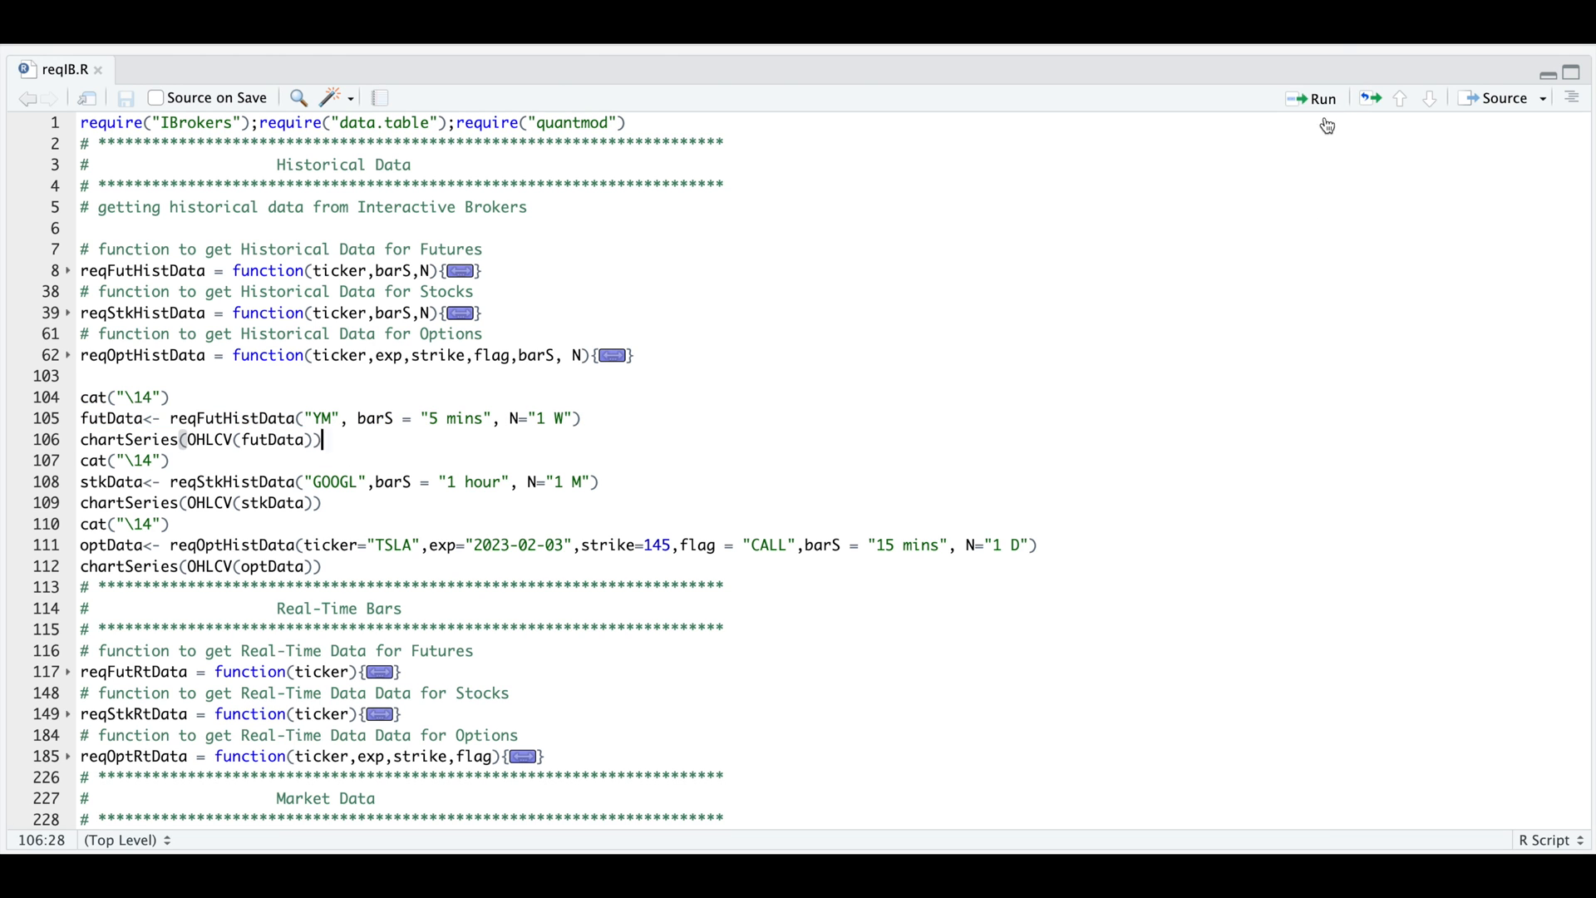
{"action": "left_click", "coordinate": [1321, 98]}
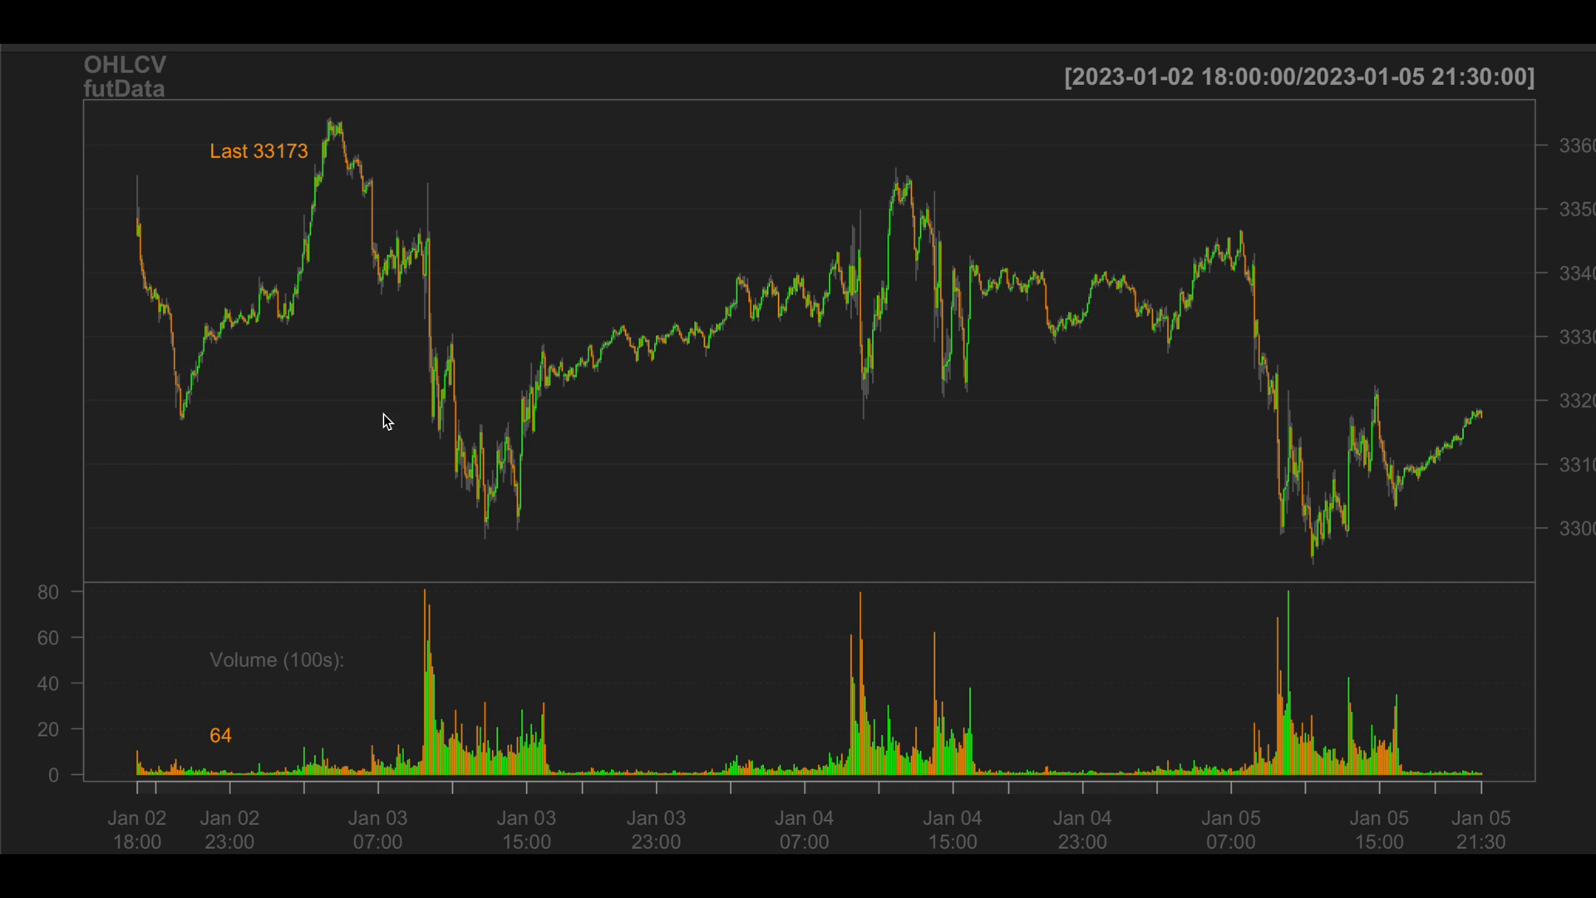
{"action": "mouse_move", "coordinate": [328, 413]}
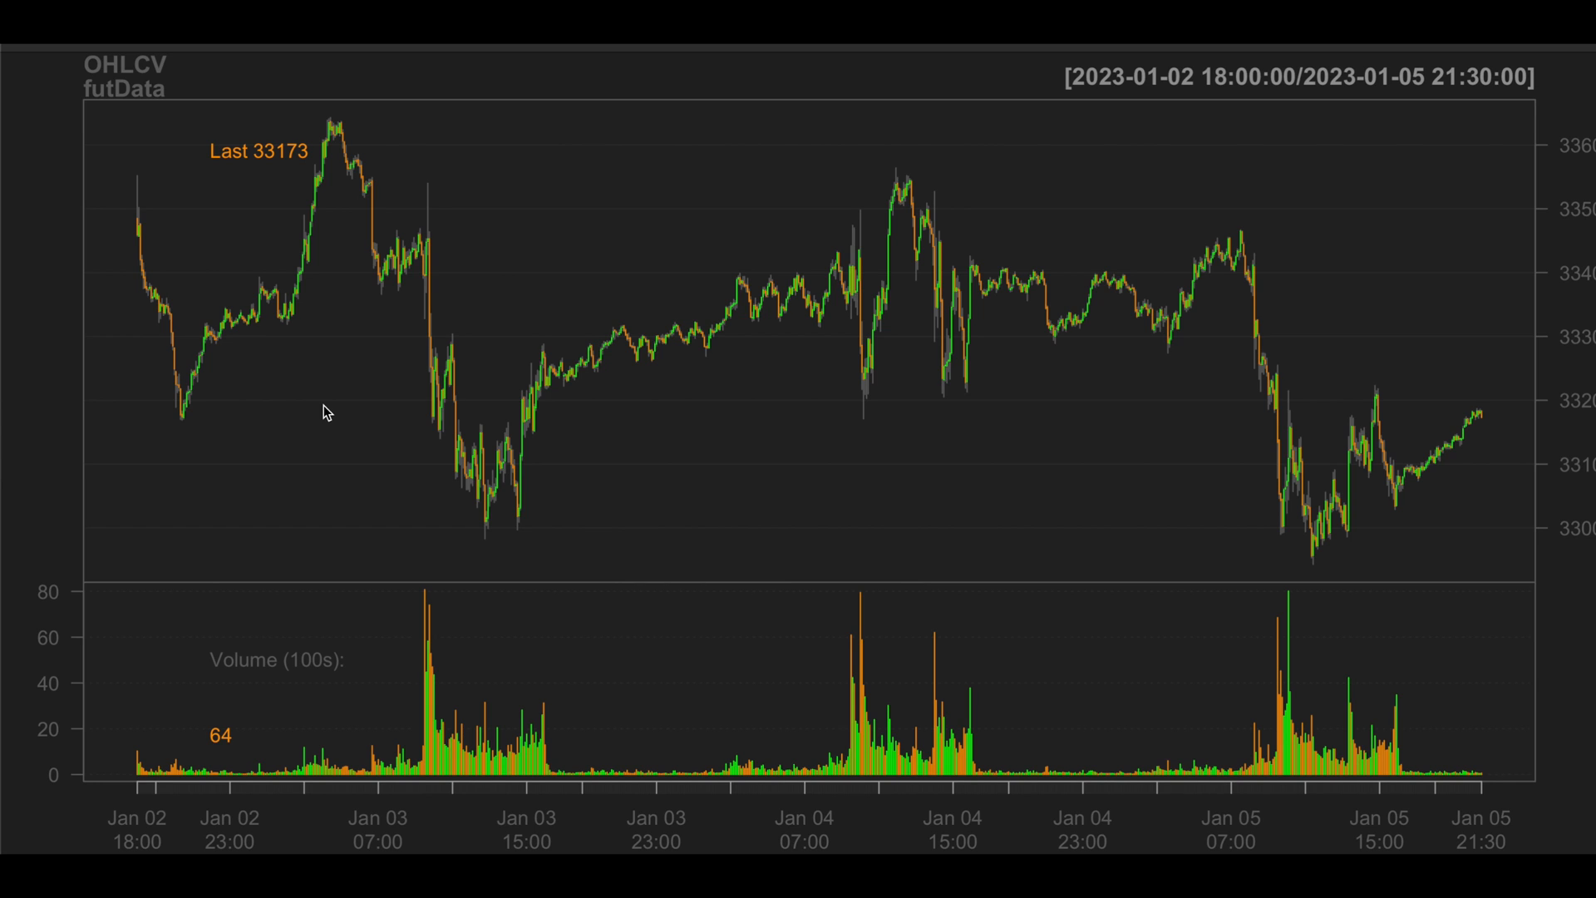
{"action": "mouse_move", "coordinate": [20, 52]}
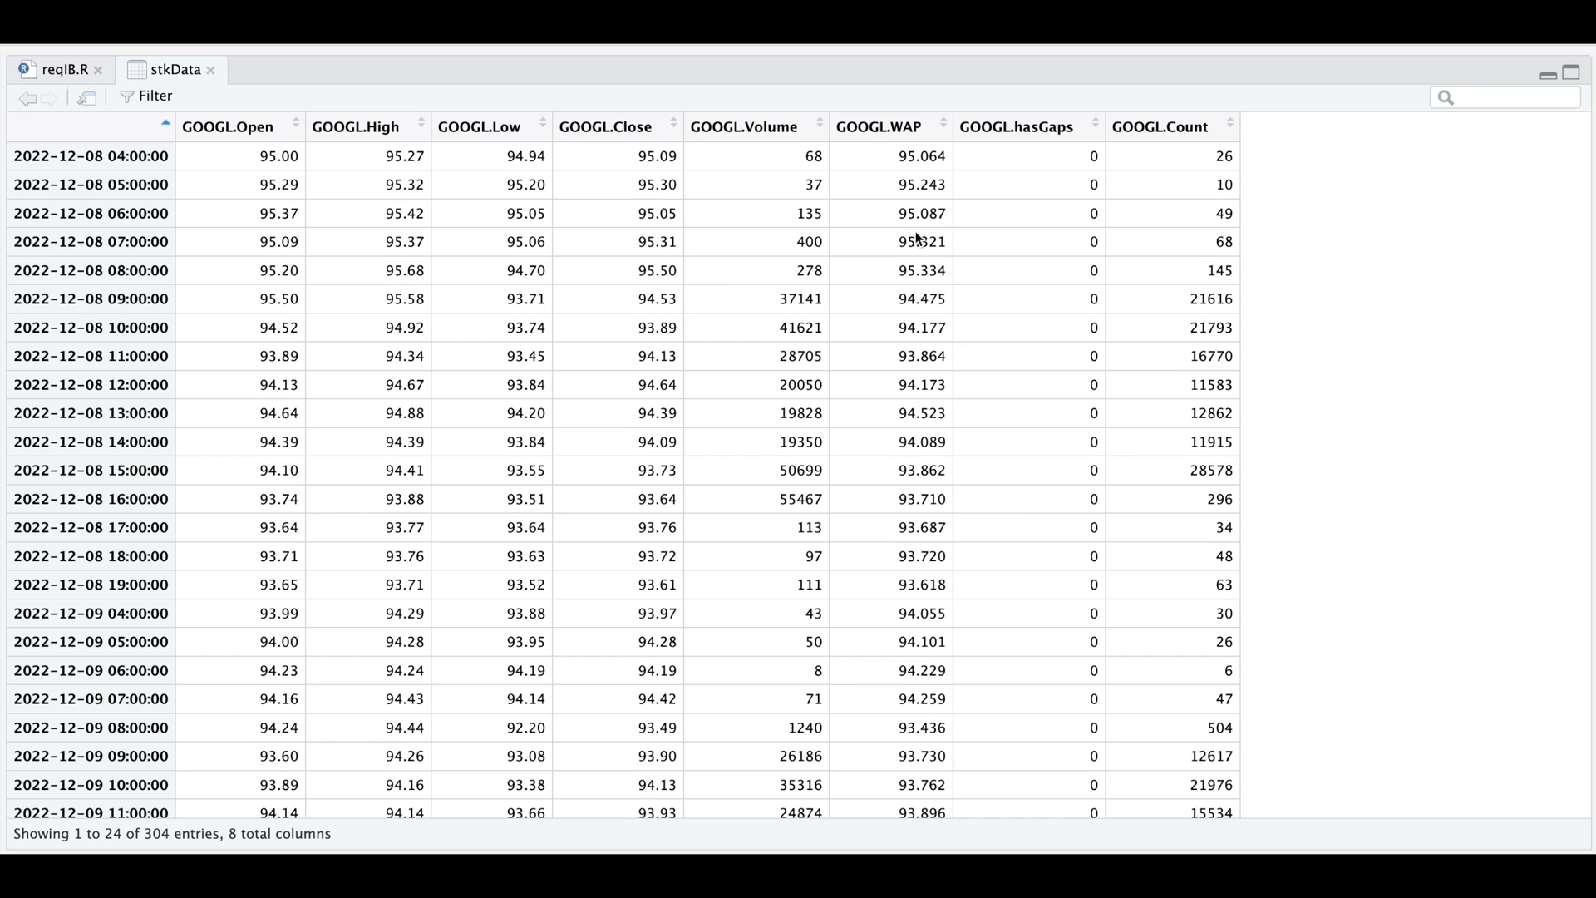
{"action": "mouse_move", "coordinate": [1014, 264]}
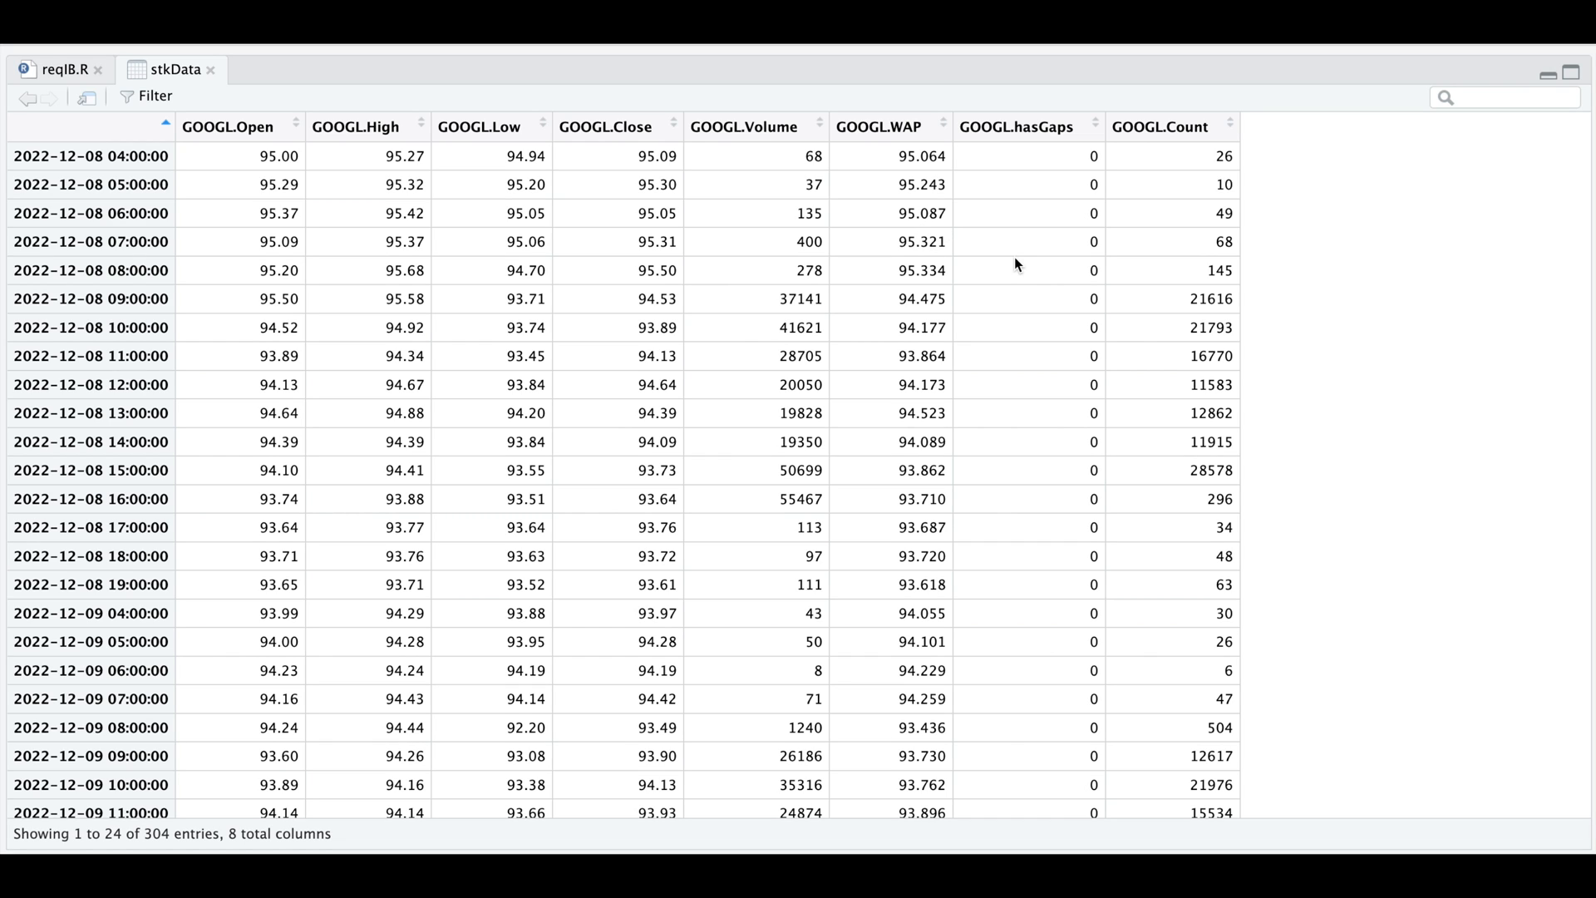
{"action": "mouse_move", "coordinate": [211, 73]}
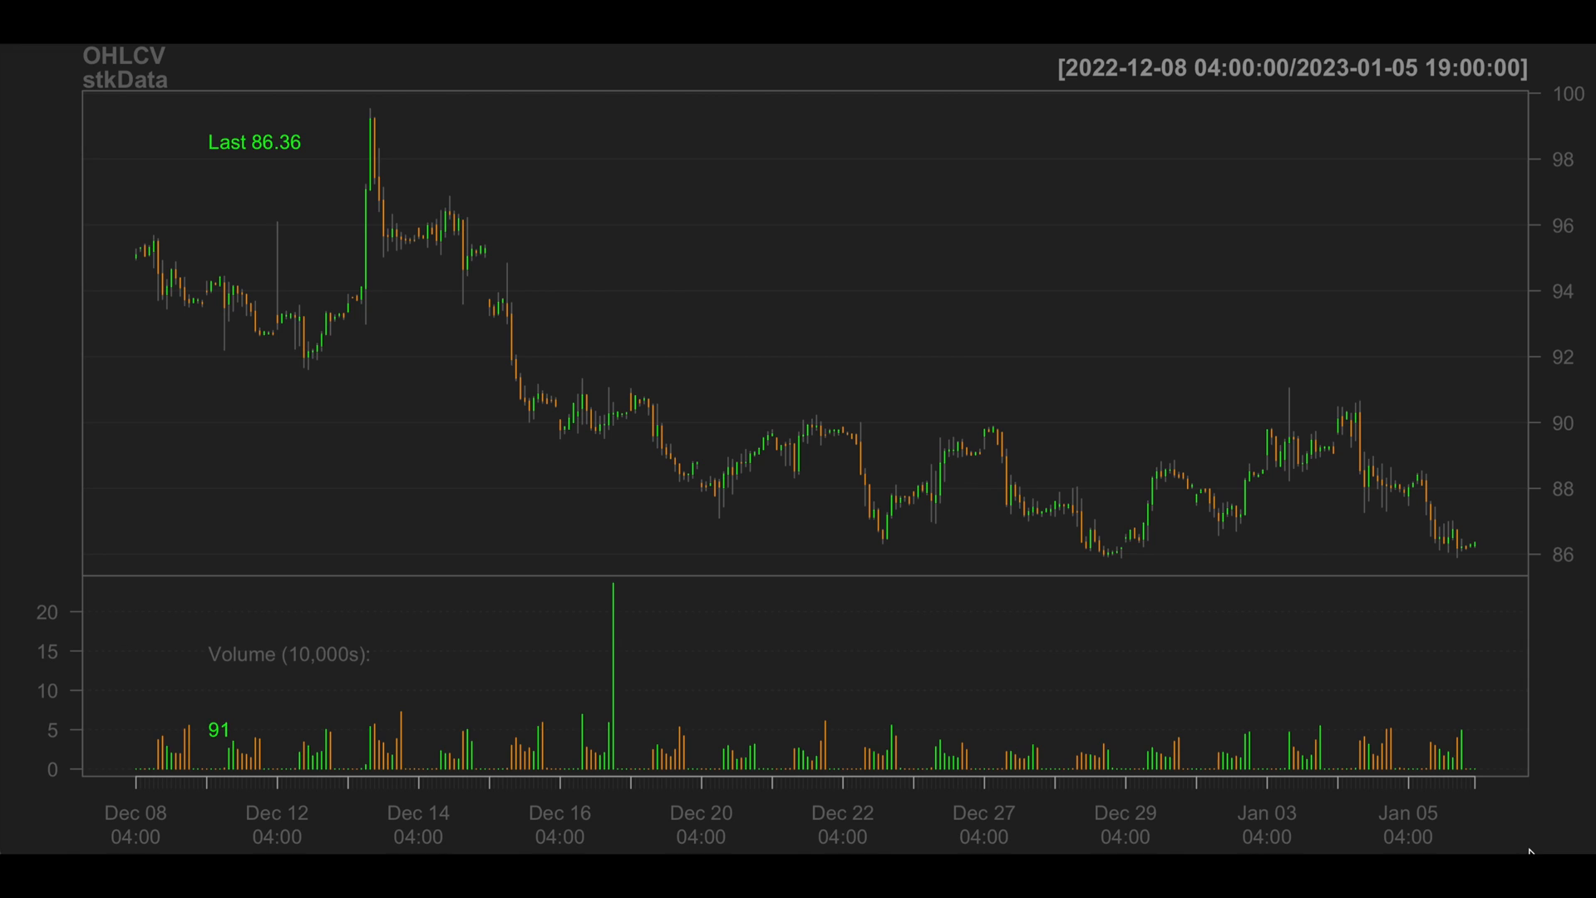
{"action": "mouse_move", "coordinate": [898, 489]}
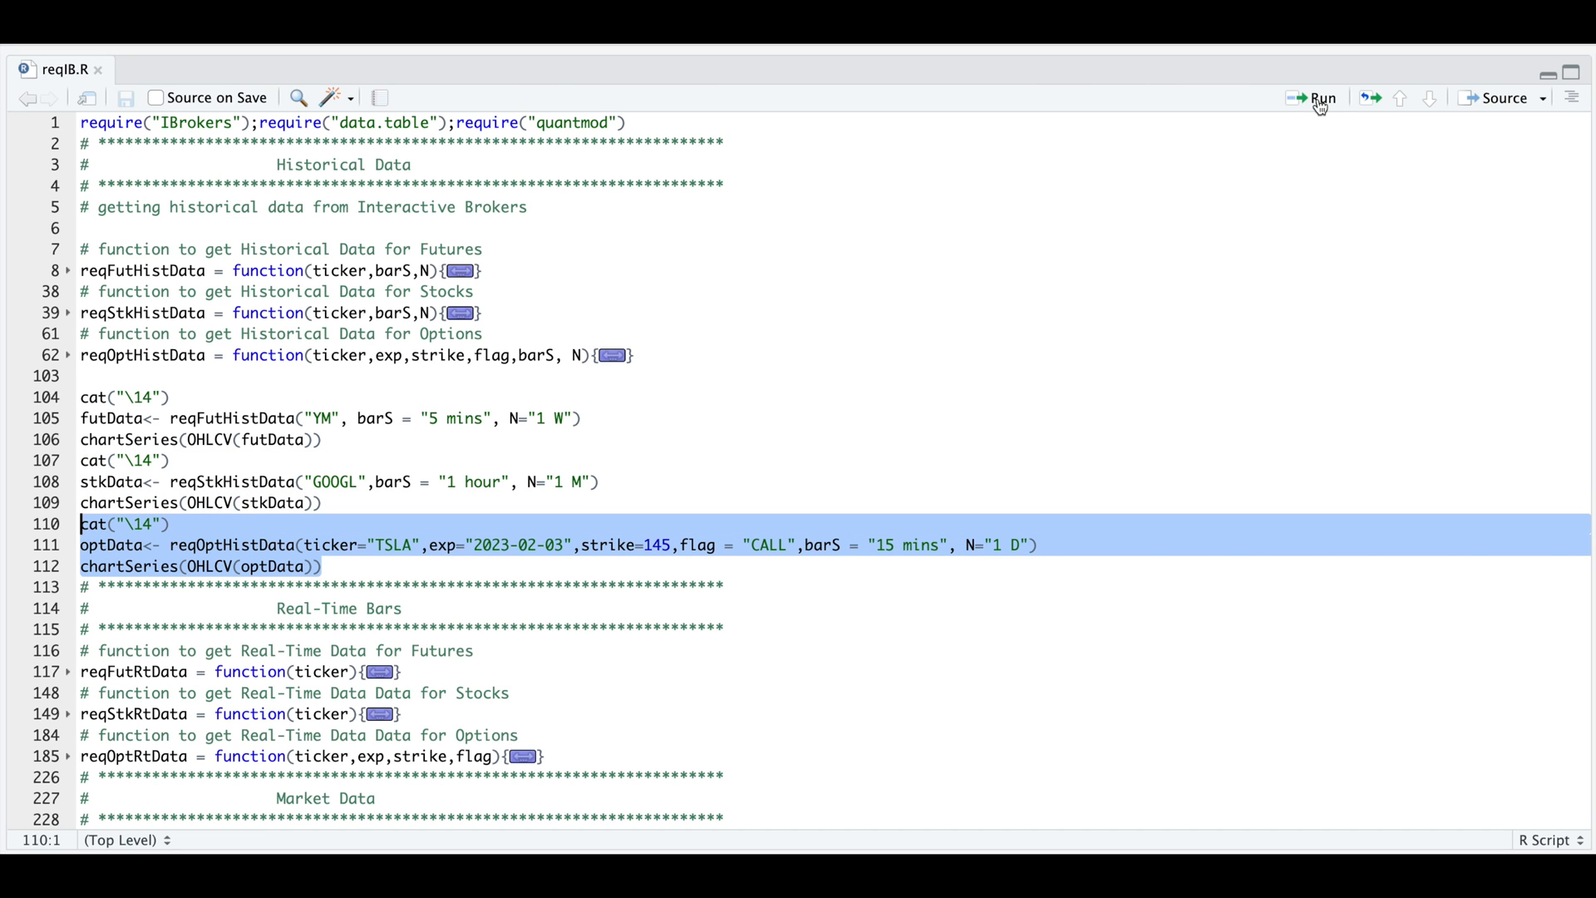
Step: Run lines 110–112 for 15-minute TSLA call option bars into optData and browse its columns
{"action": "left_click", "coordinate": [1320, 99]}
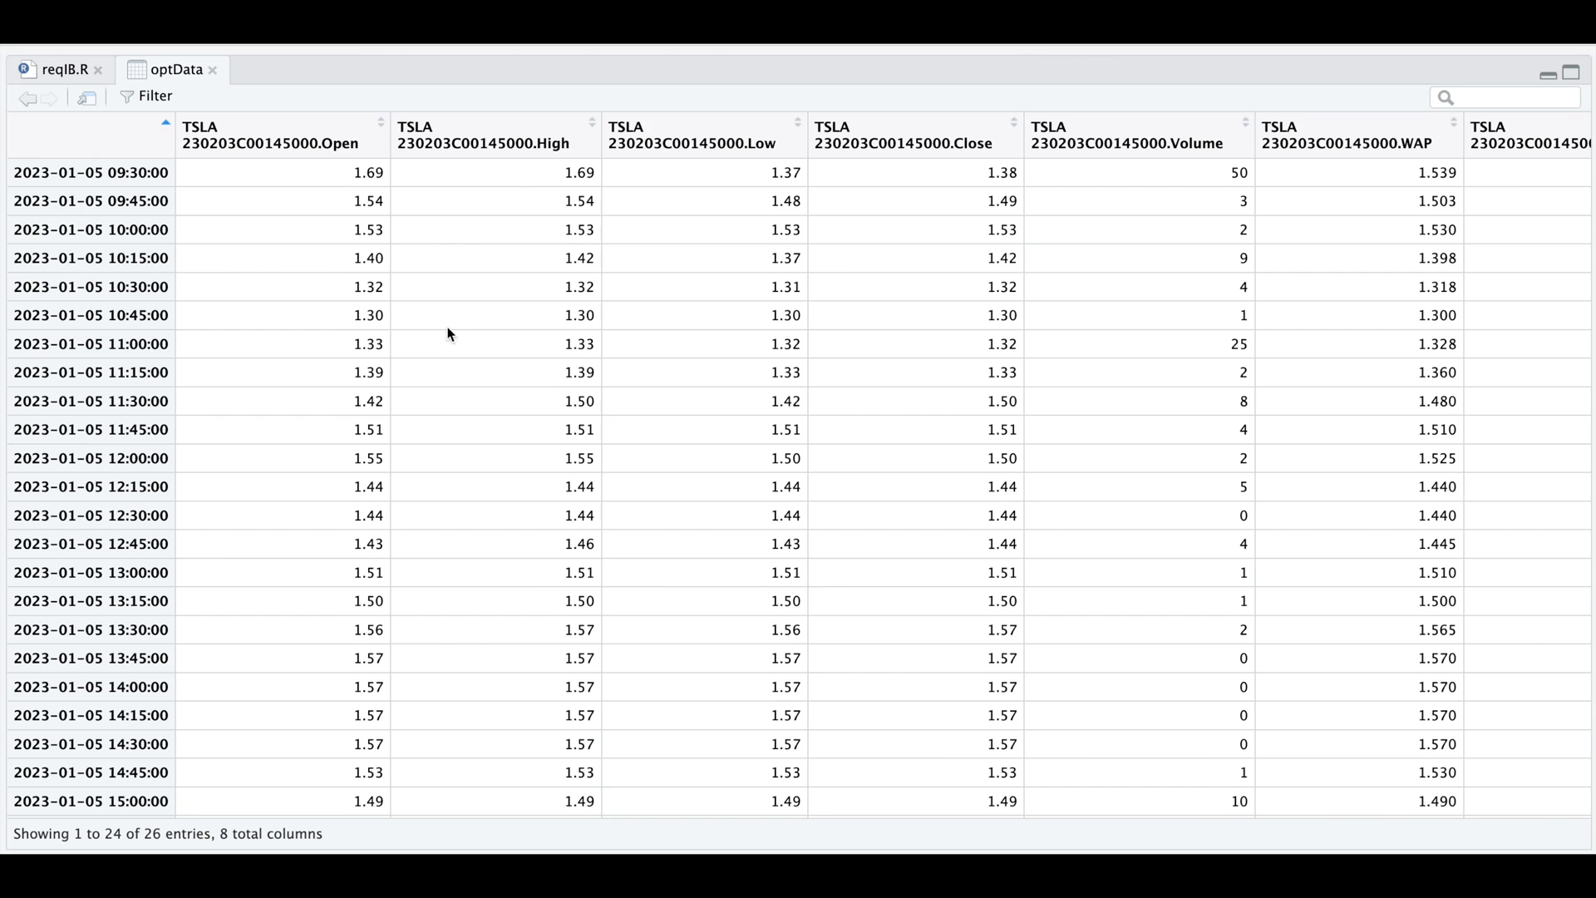
{"action": "scroll", "scroll_direction": "right", "scroll_amount": 3}
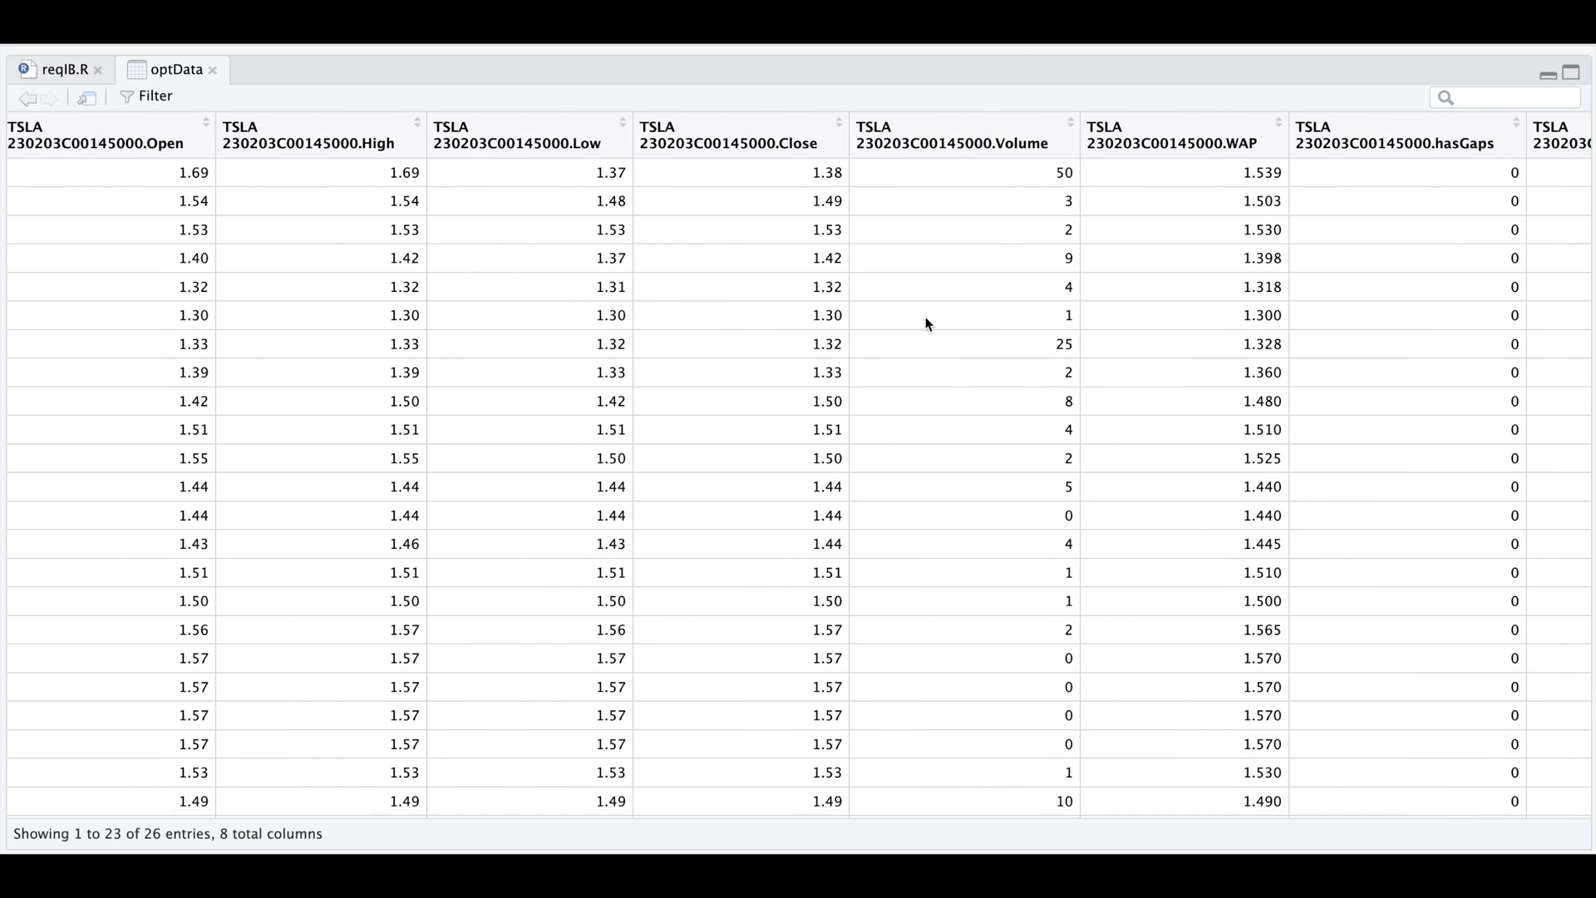
{"action": "scroll", "scroll_direction": "right", "scroll_amount": 3}
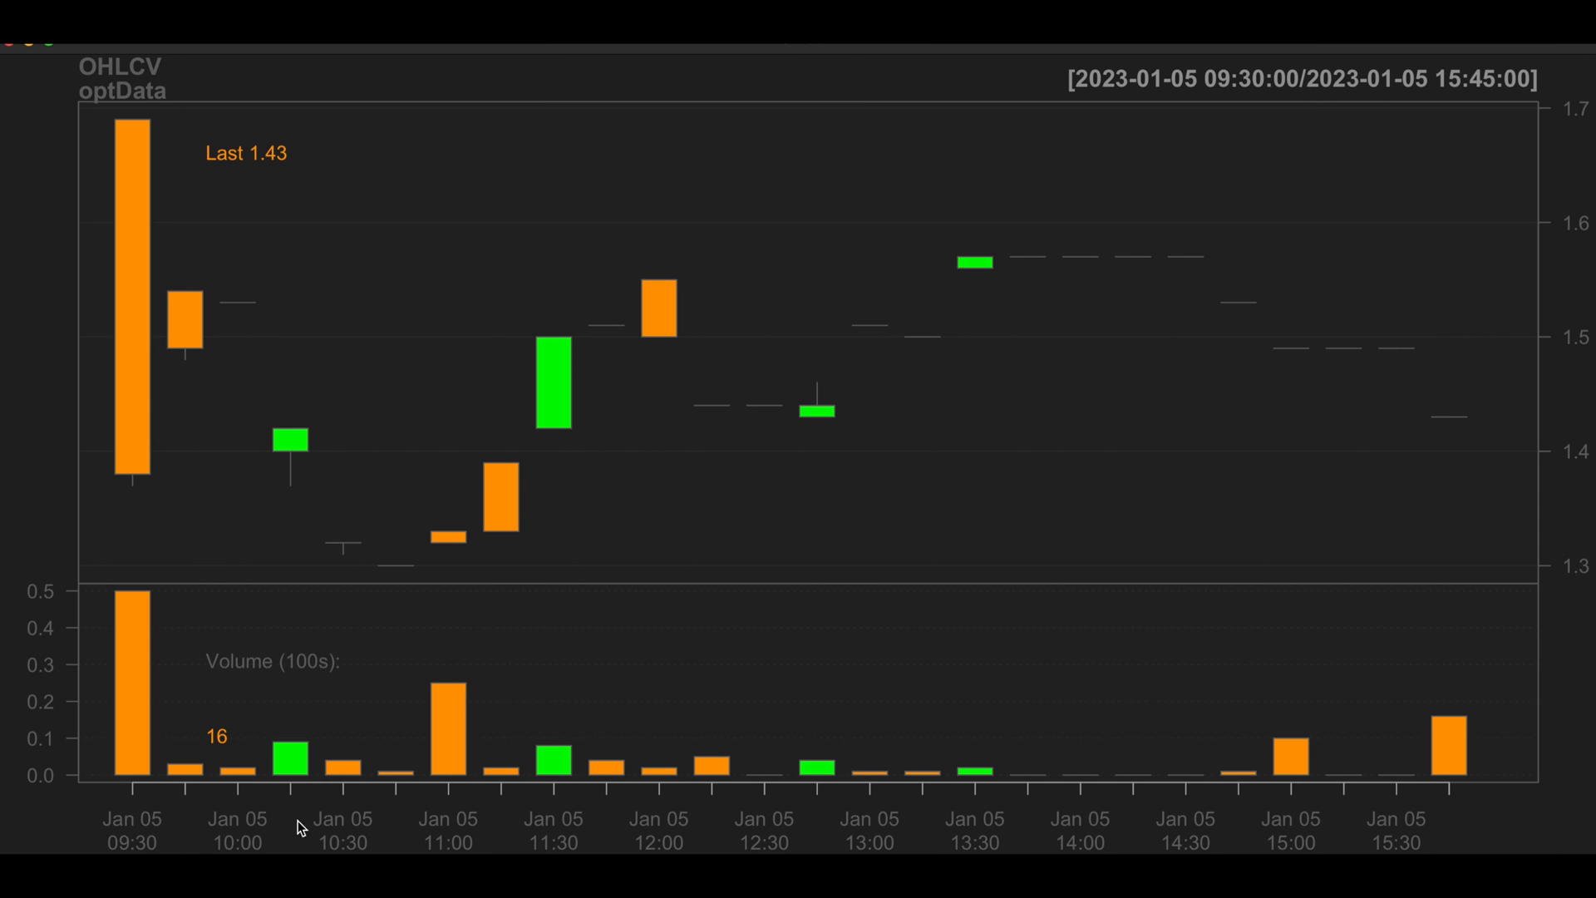
{"action": "mouse_move", "coordinate": [1517, 810]}
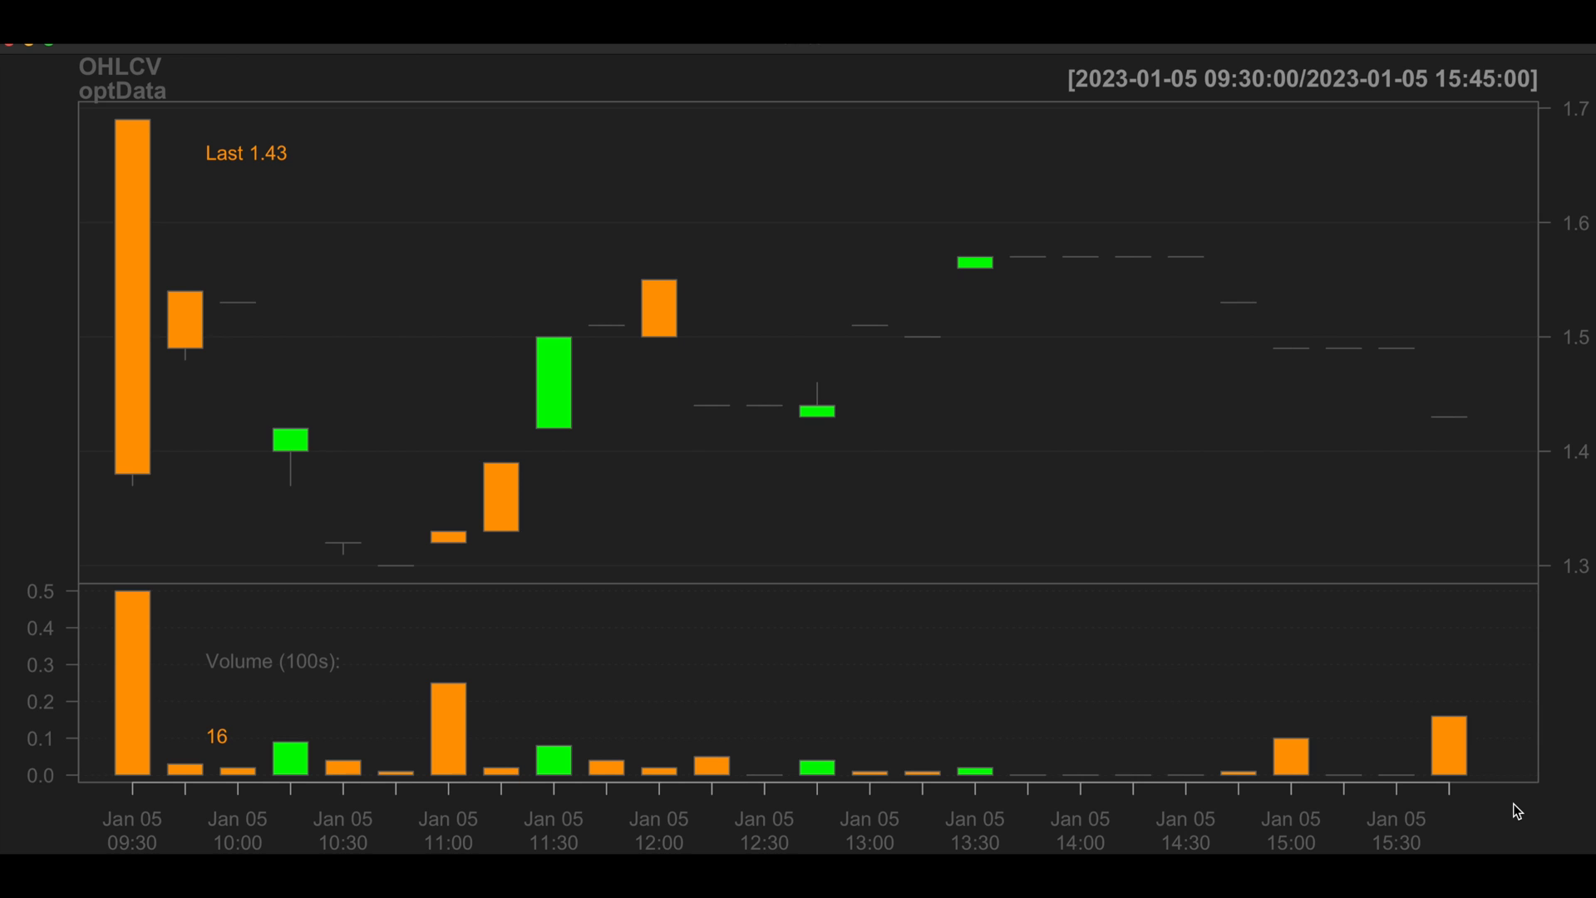
{"action": "mouse_move", "coordinate": [1524, 110]}
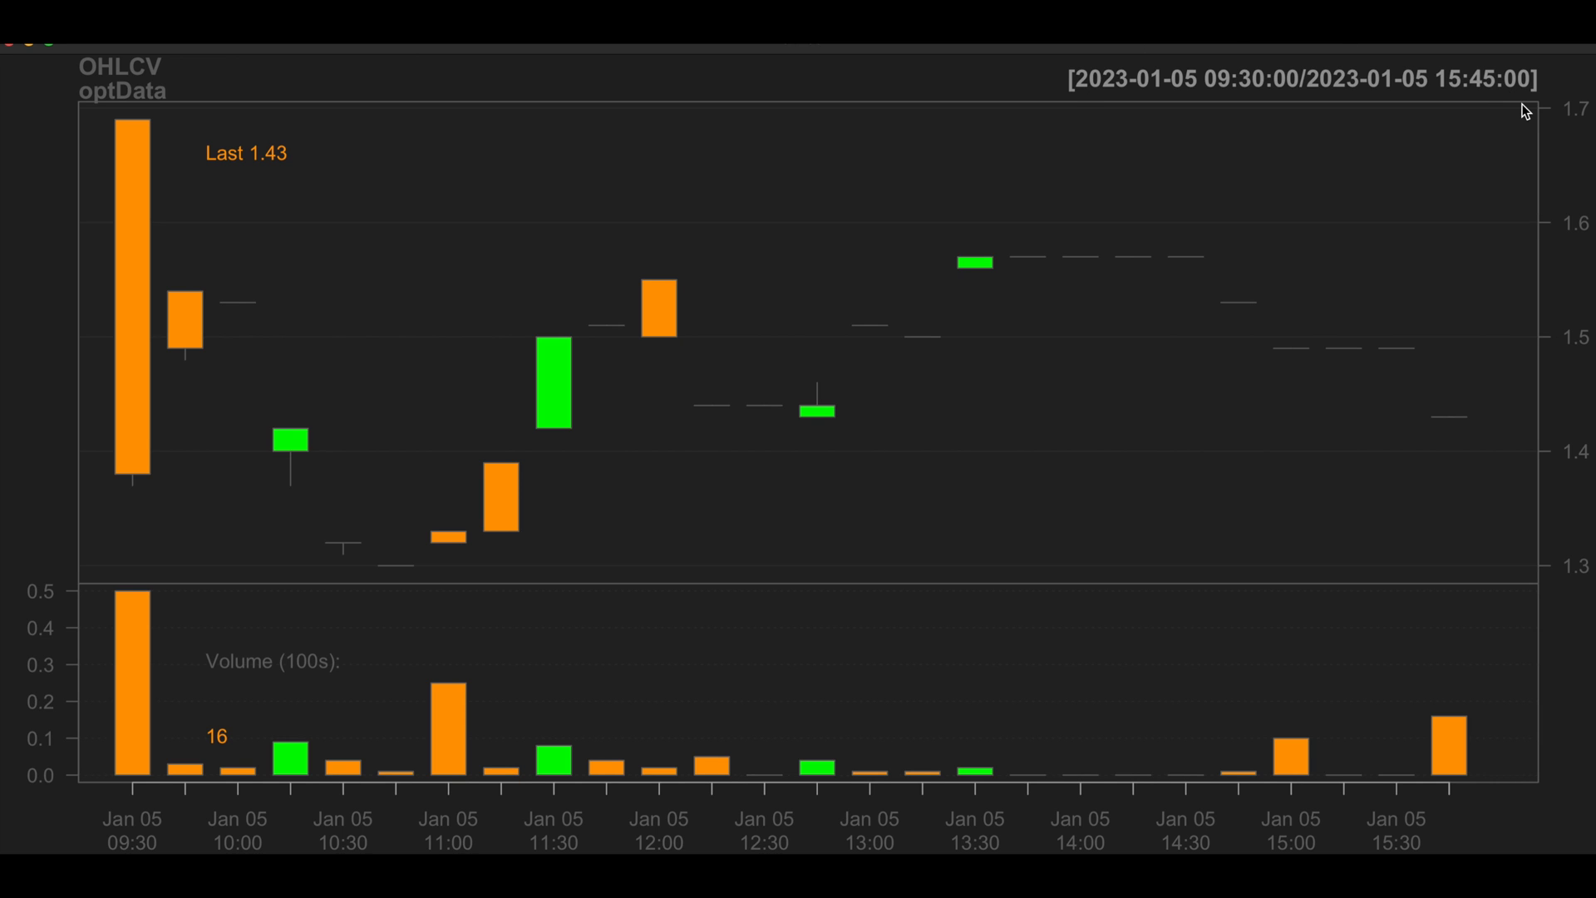
{"action": "mouse_move", "coordinate": [1172, 135]}
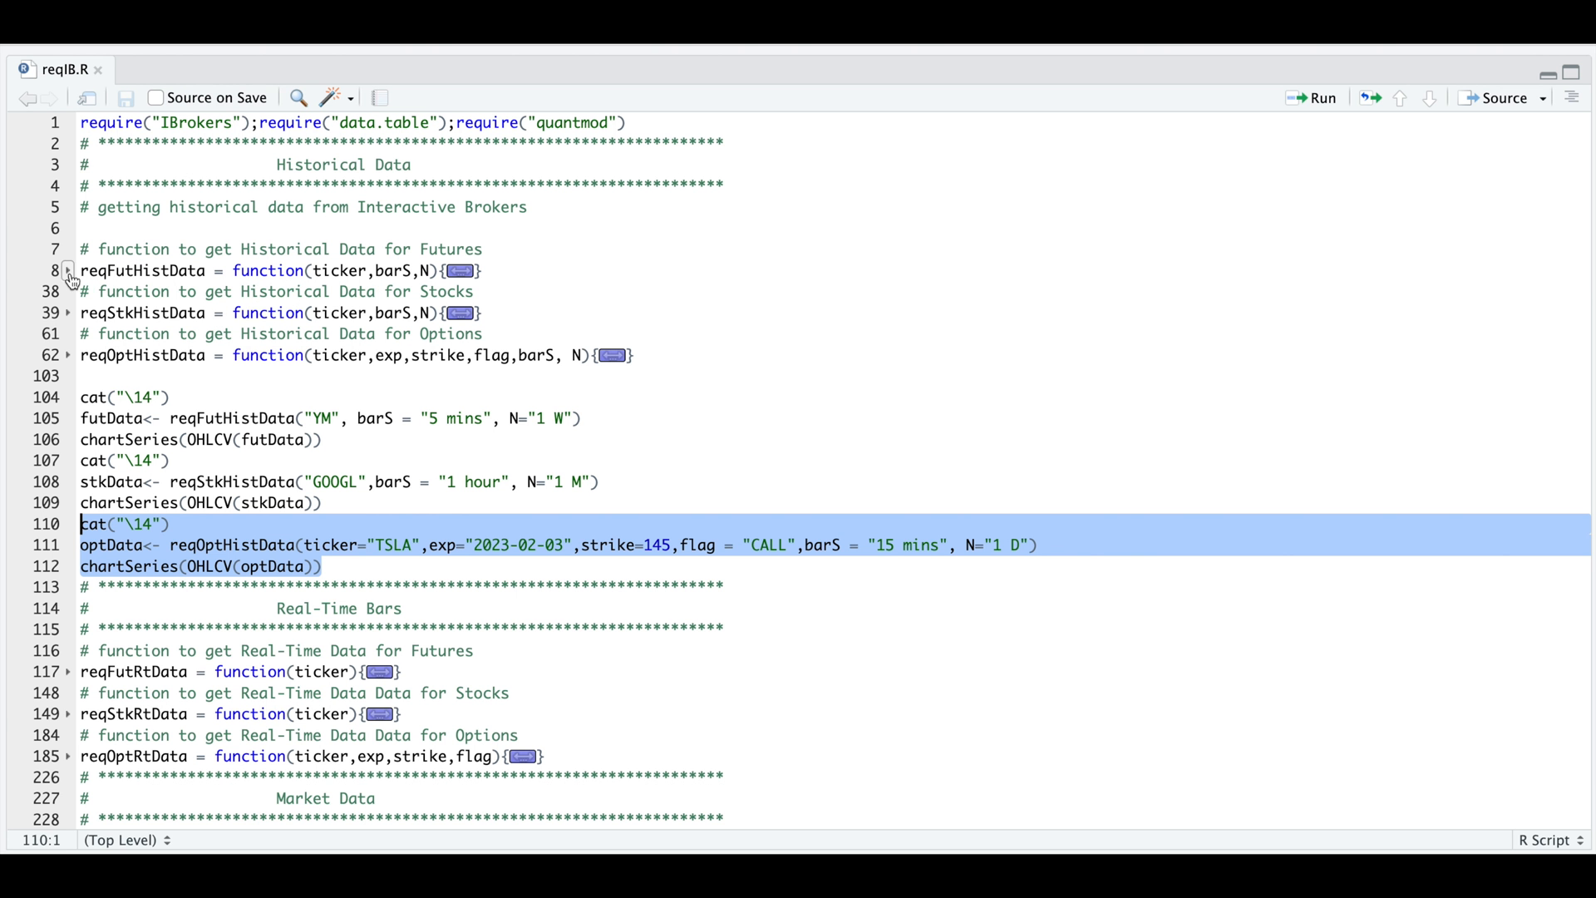
Step: Unfold reqFutHistData at line 8 and view the CONTRACT list of 24 futures contract entries
{"action": "left_click", "coordinate": [68, 271]}
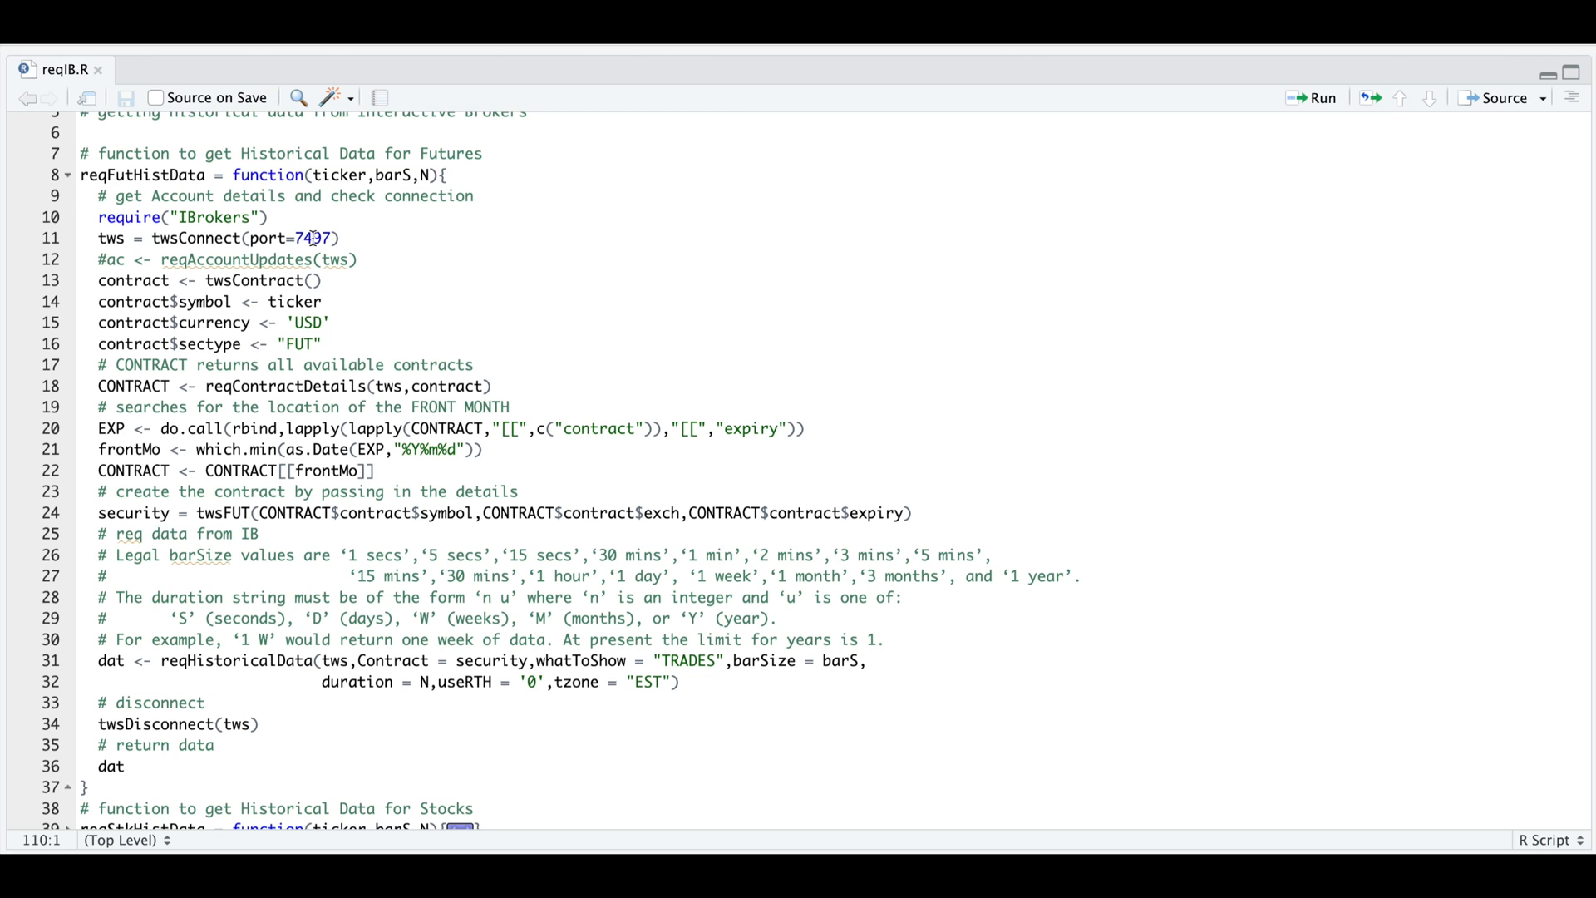
{"action": "mouse_move", "coordinate": [316, 244]}
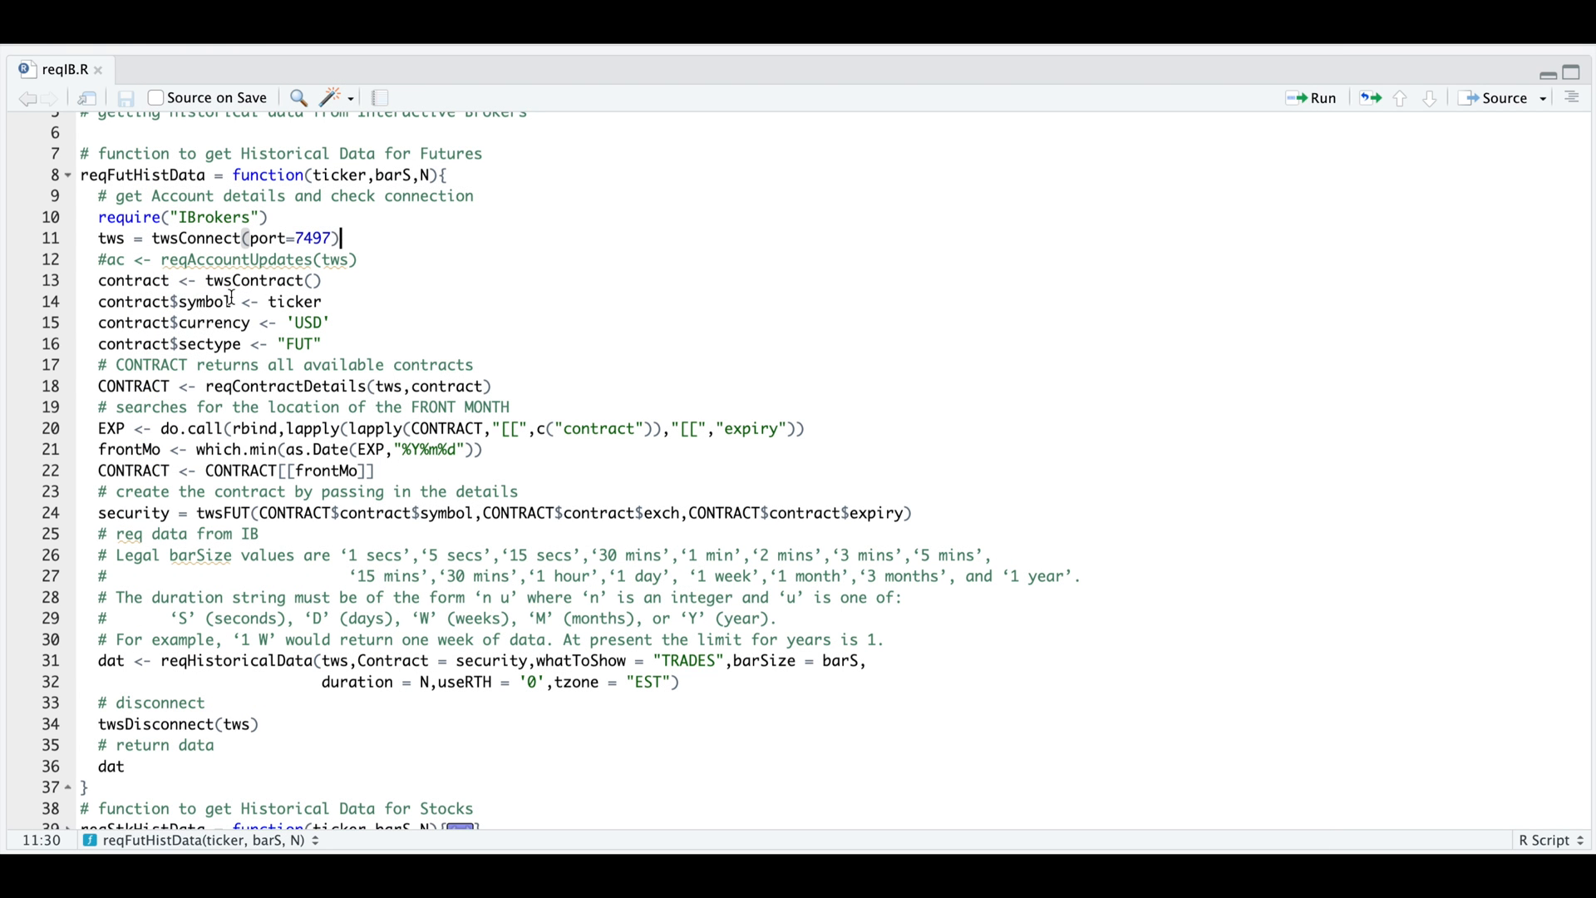
{"action": "mouse_move", "coordinate": [98, 281]}
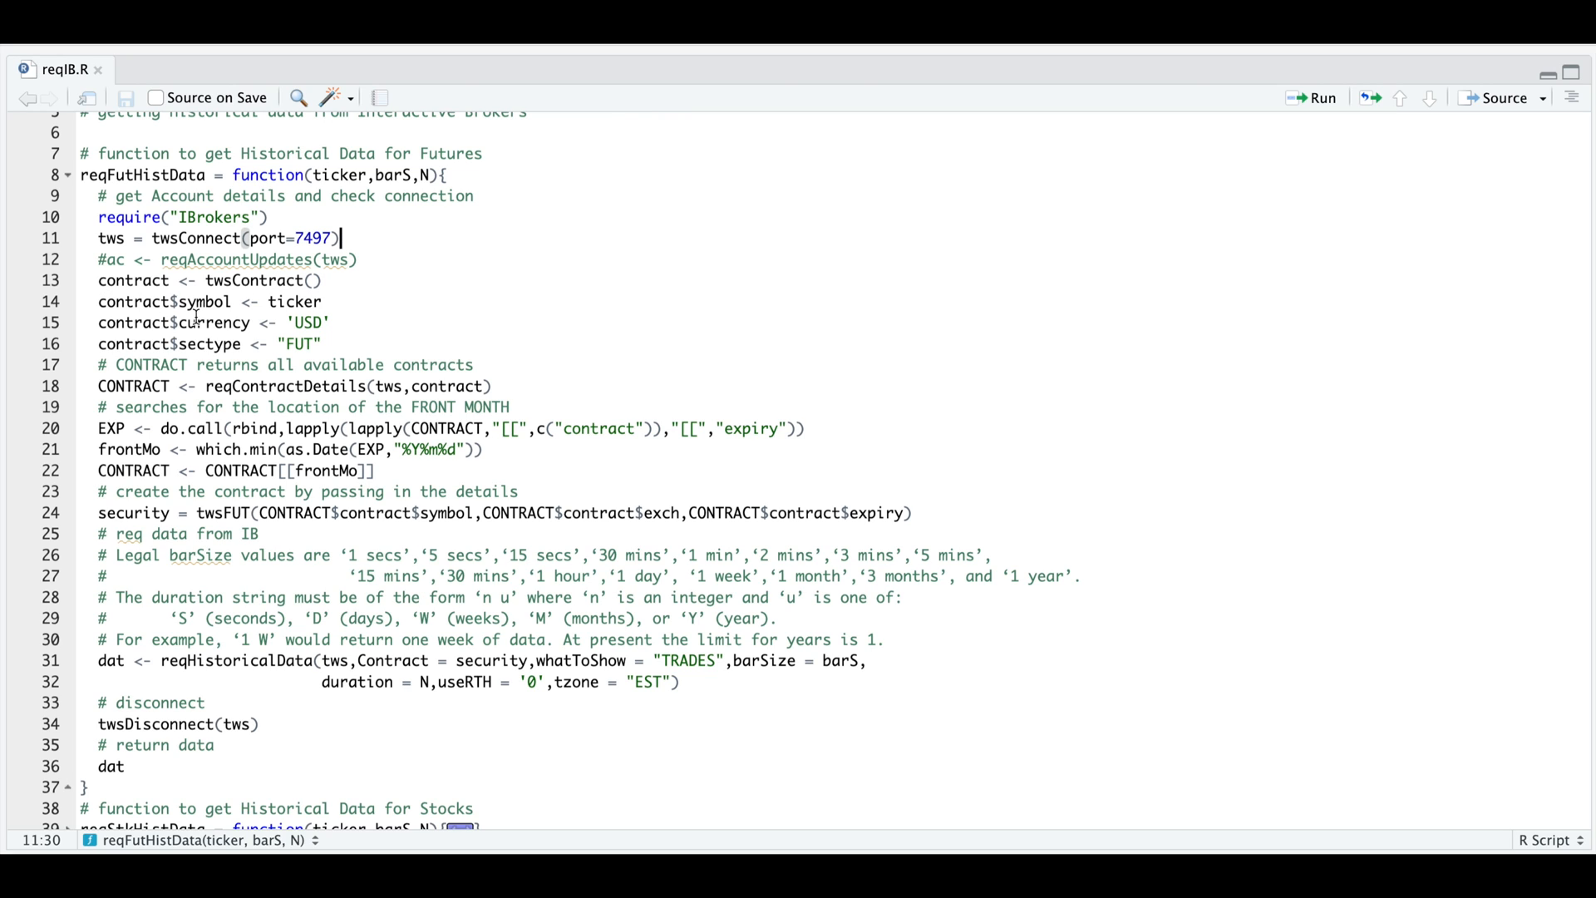
{"action": "mouse_move", "coordinate": [316, 238]}
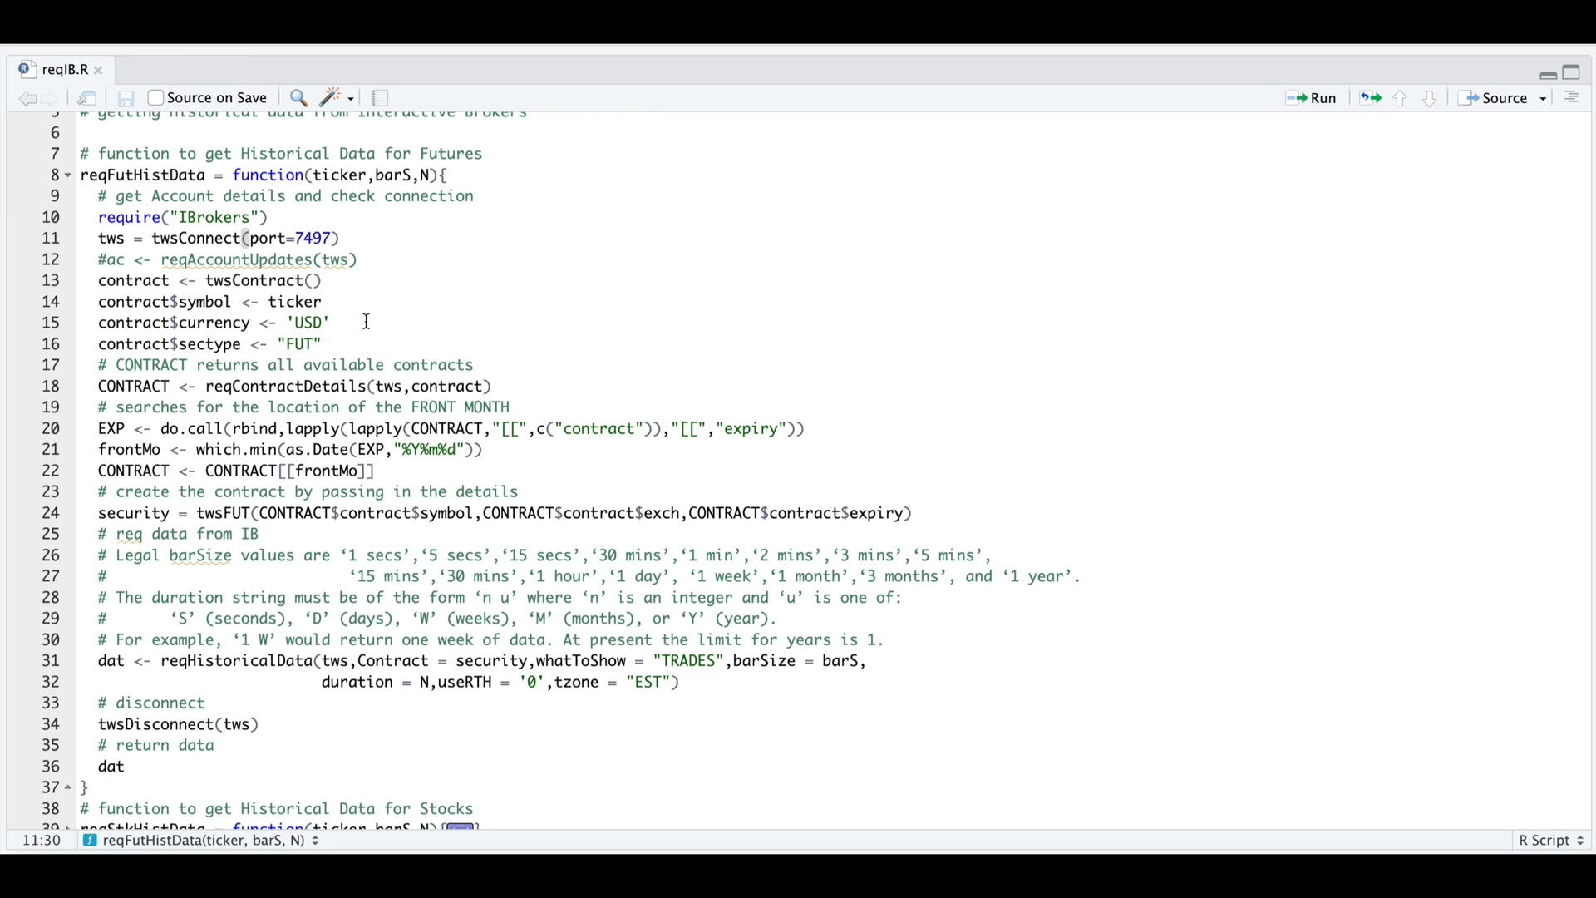
{"action": "mouse_move", "coordinate": [298, 351]}
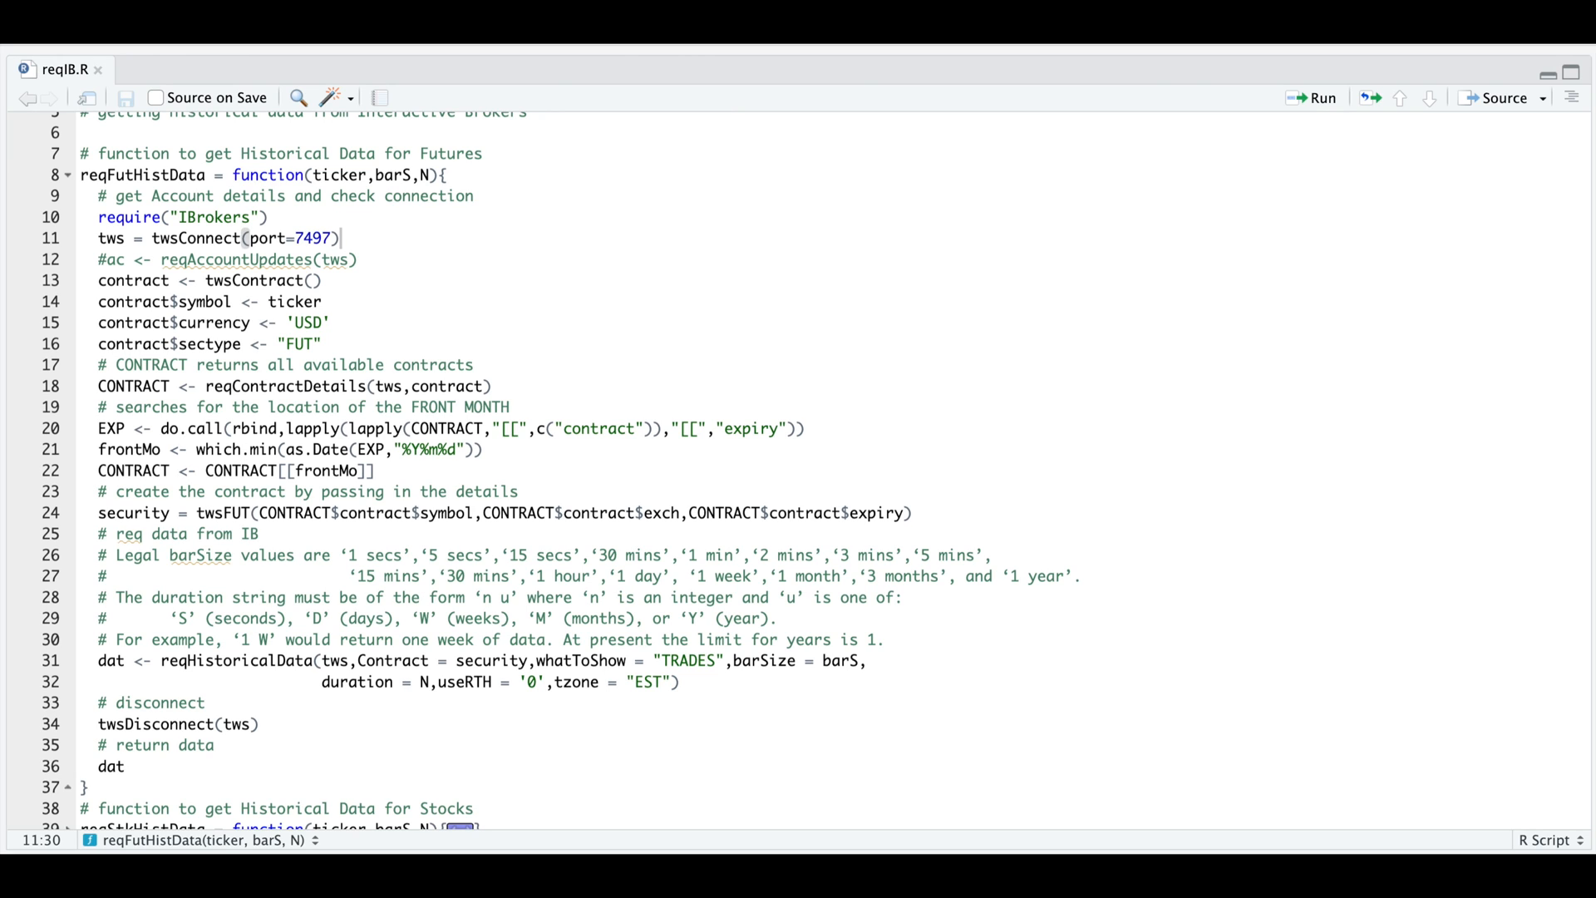
{"action": "left_click", "coordinate": [550, 387]}
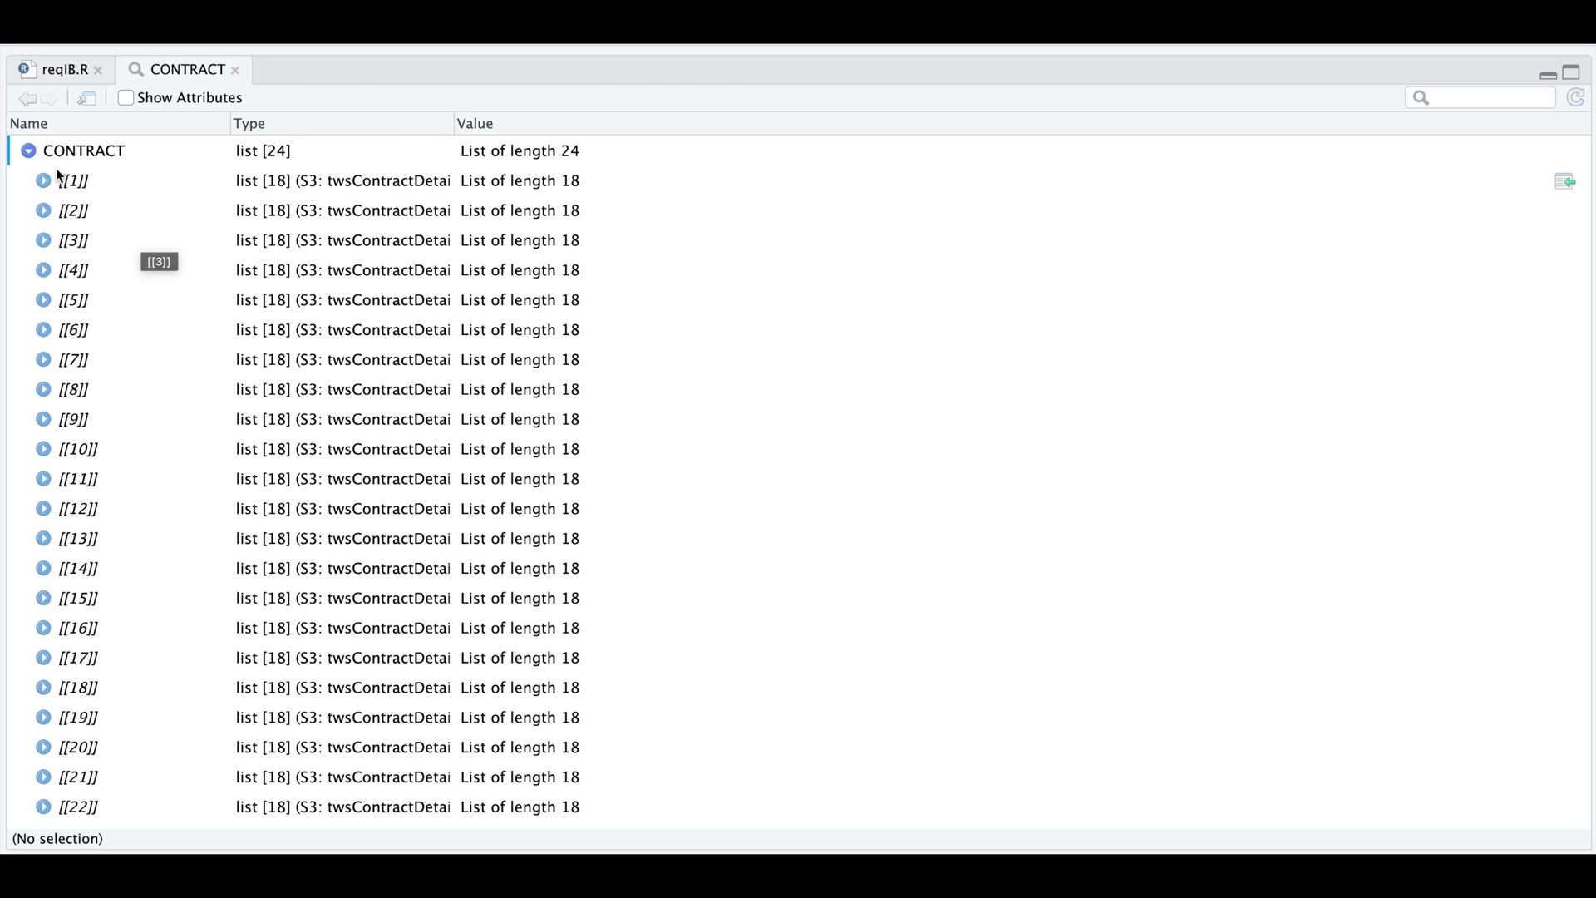
Step: Inspect the first CONTRACT entry's nested fields (expiry 20231215, multiplier 50), then return to reqIB.R
{"action": "left_click", "coordinate": [44, 180]}
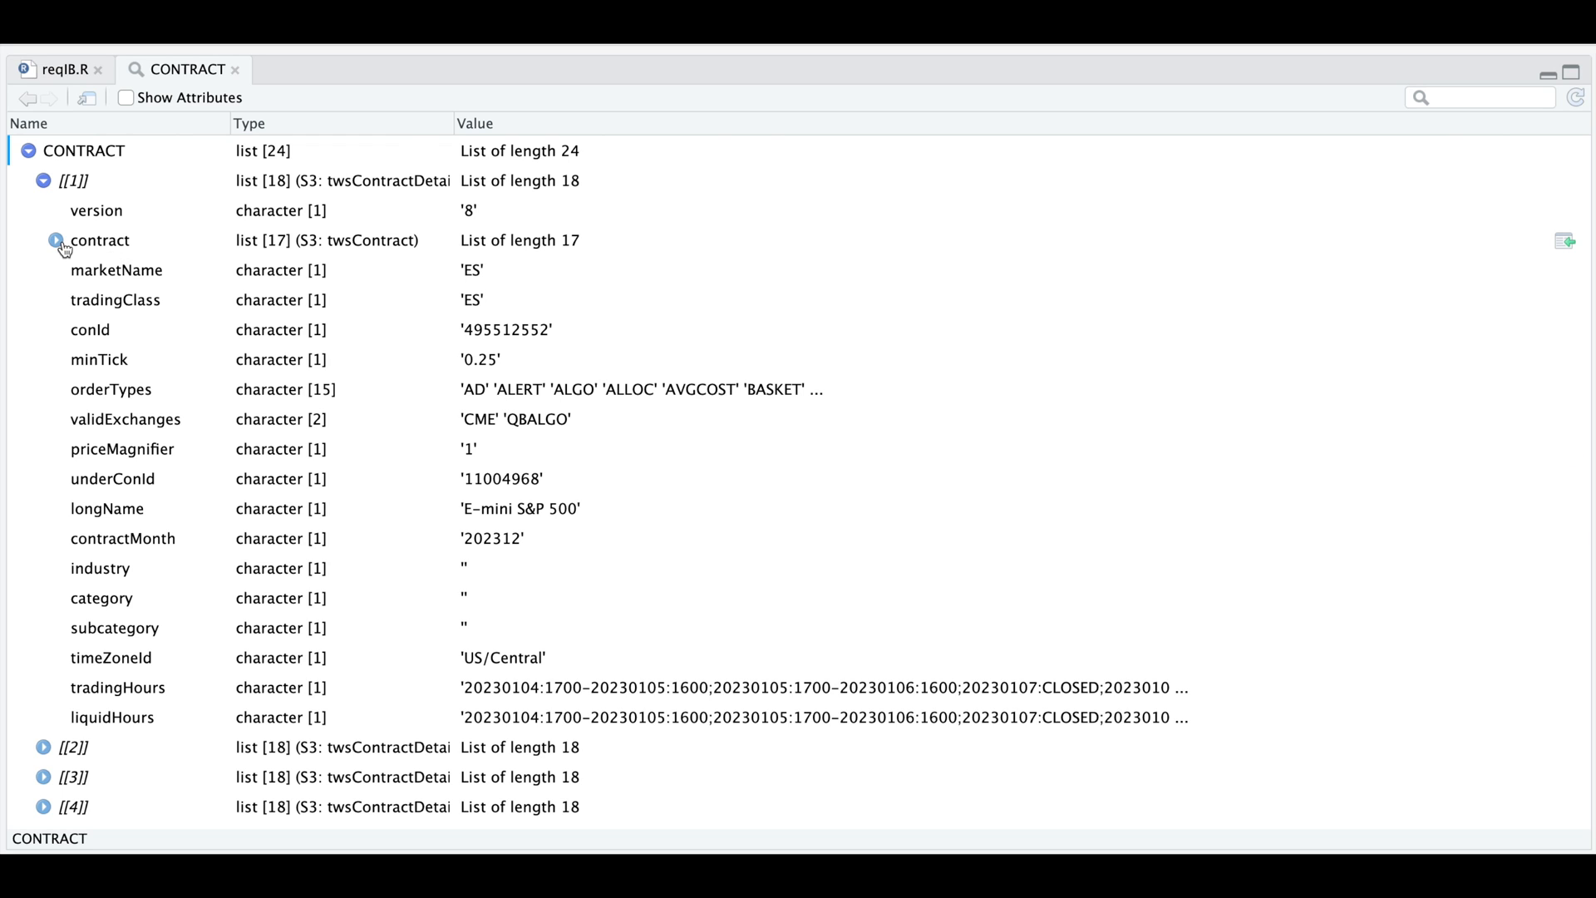
{"action": "left_click", "coordinate": [43, 239]}
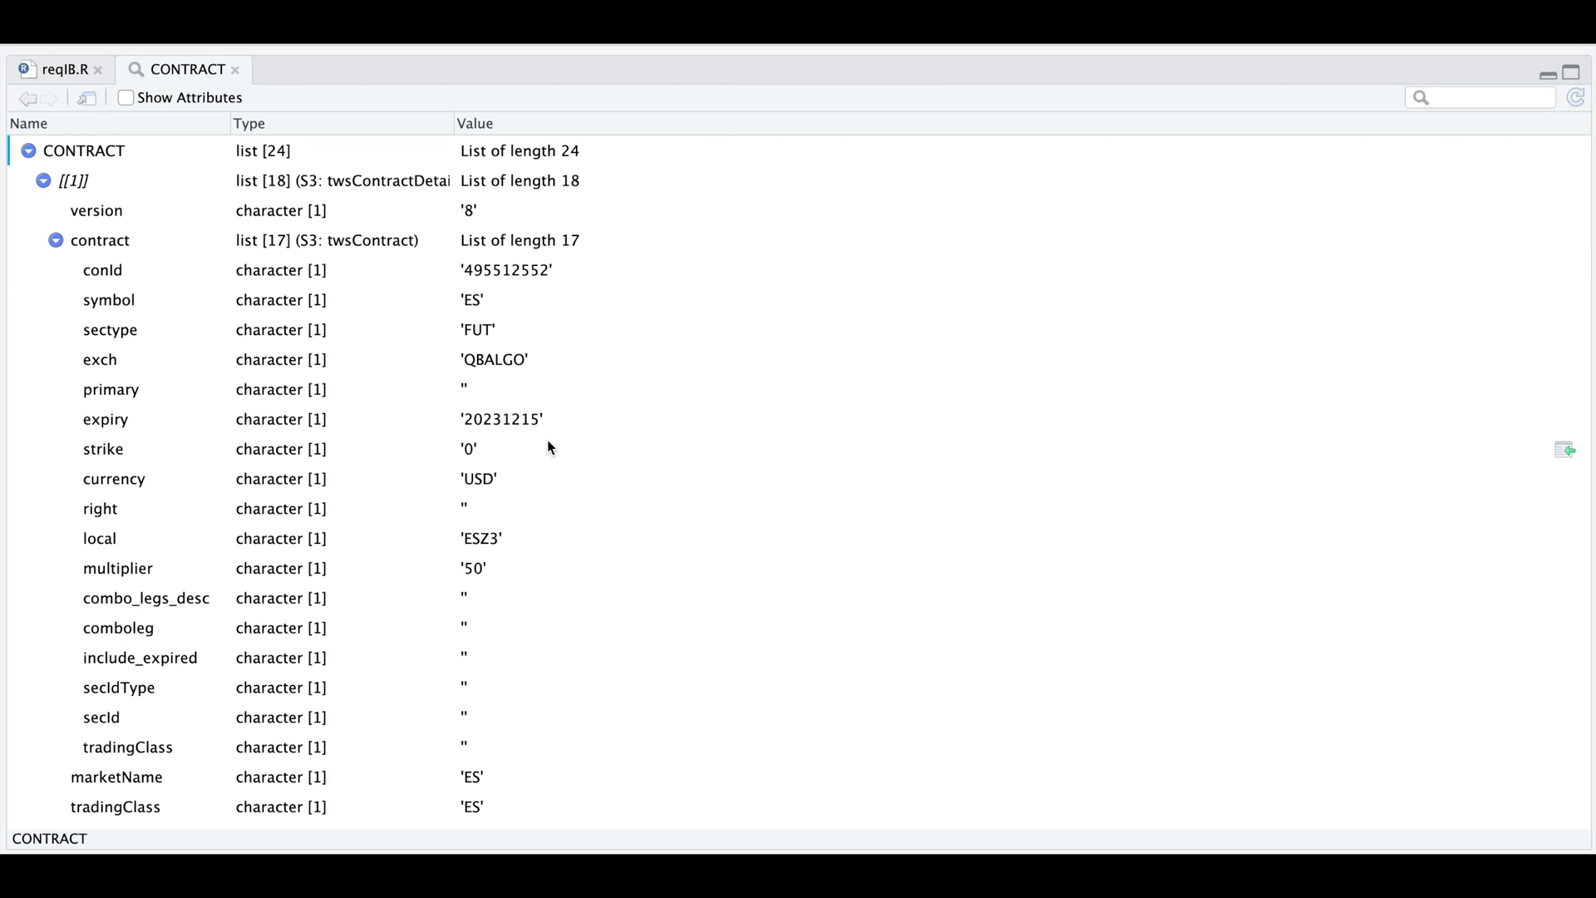
{"action": "mouse_move", "coordinate": [547, 447]}
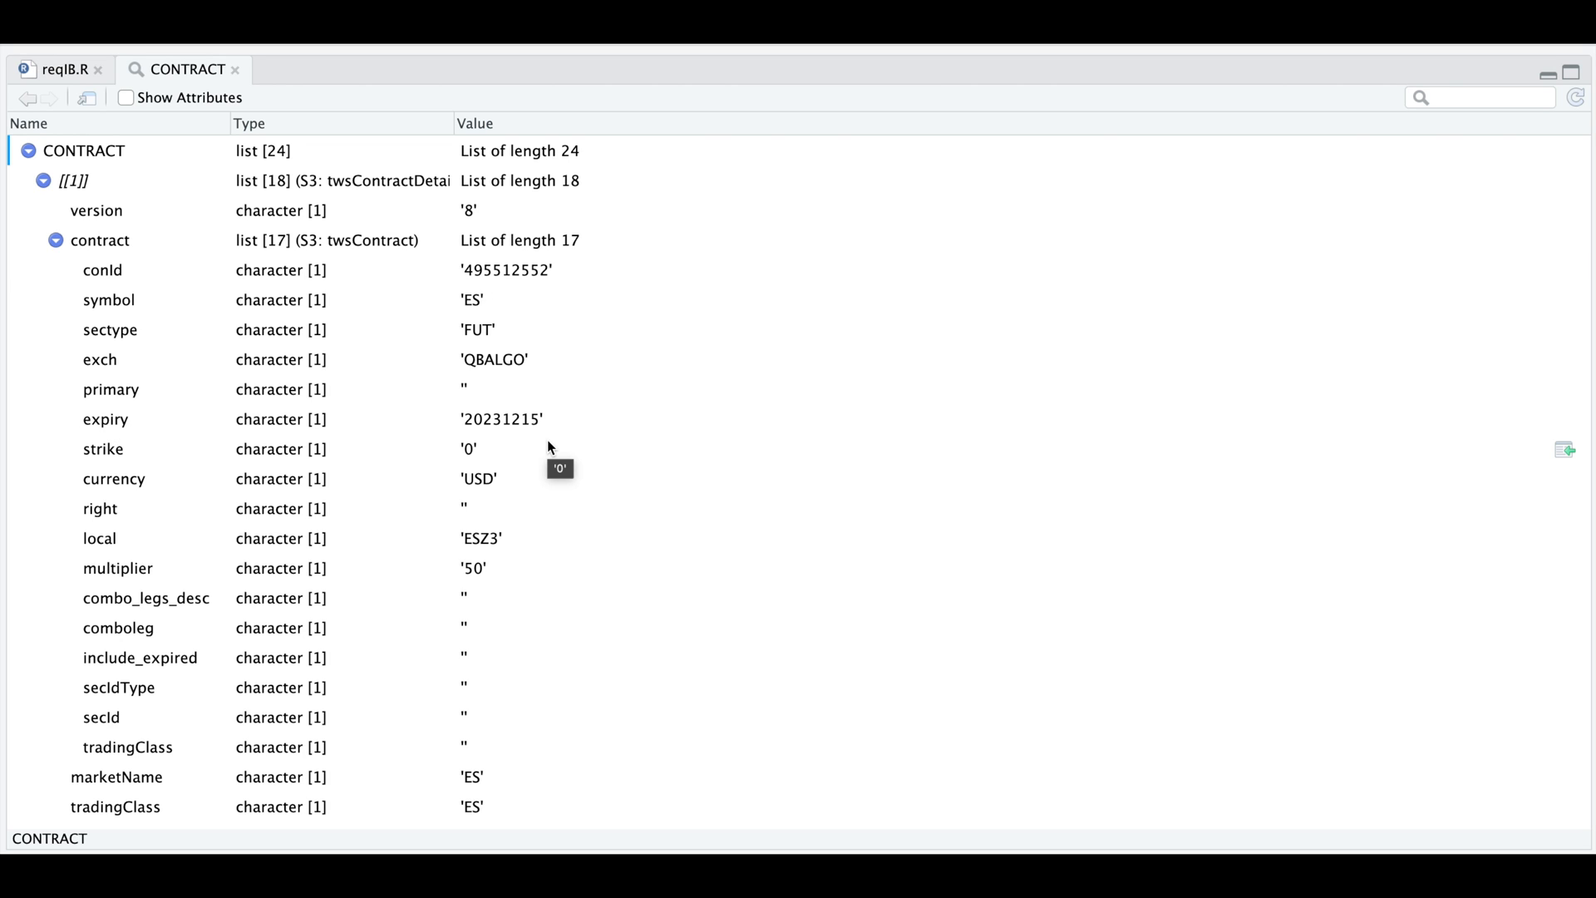
{"action": "left_click", "coordinate": [58, 70]}
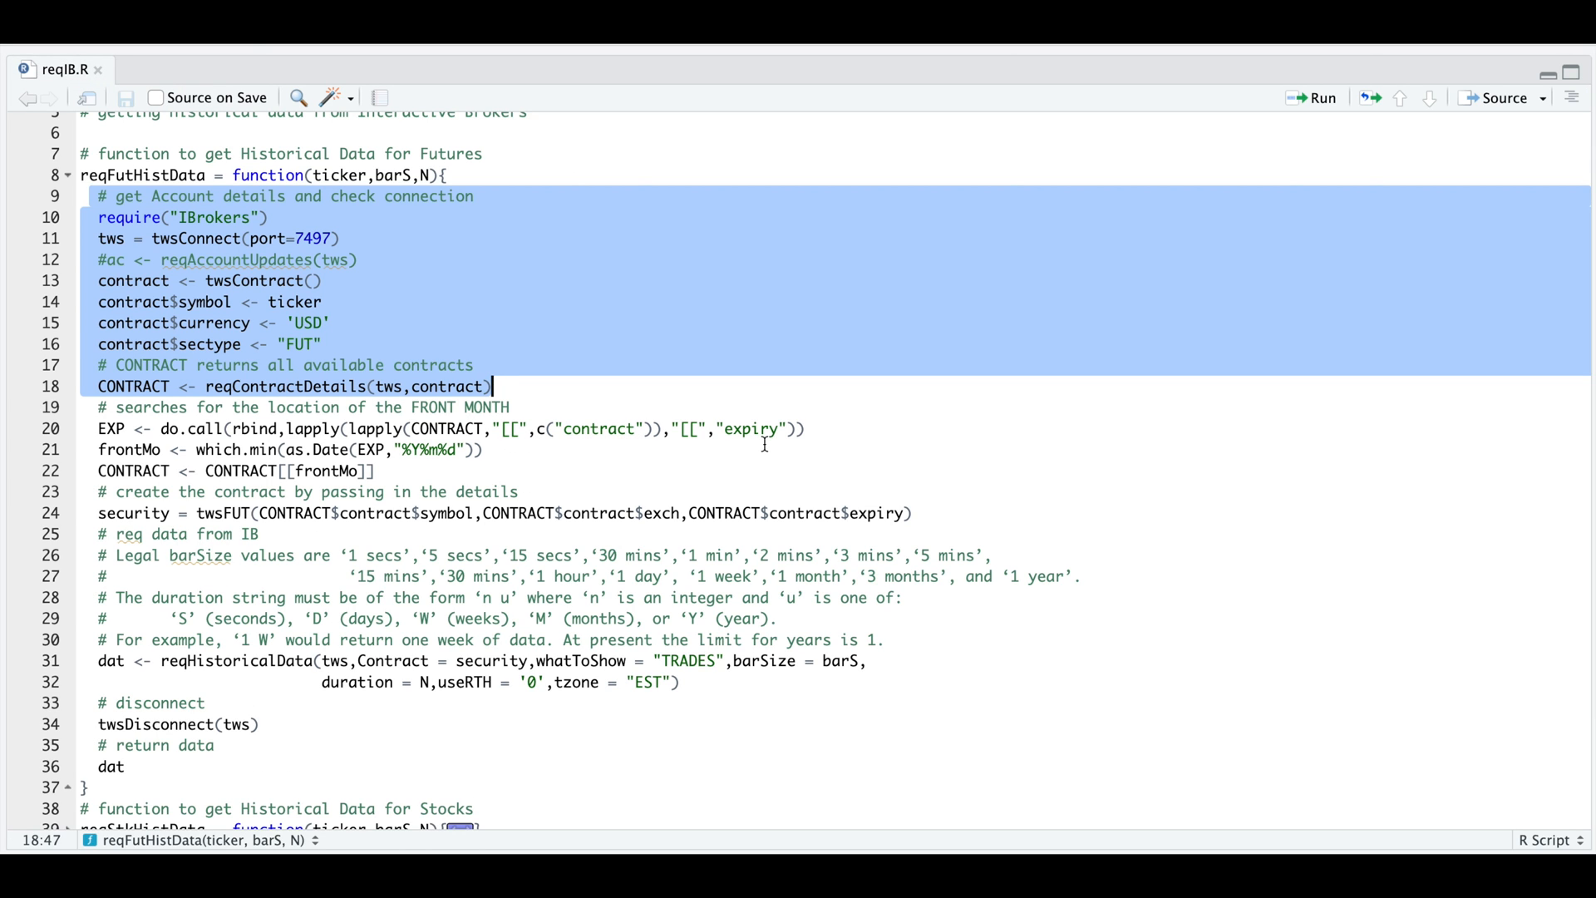
{"action": "mouse_move", "coordinate": [138, 374]}
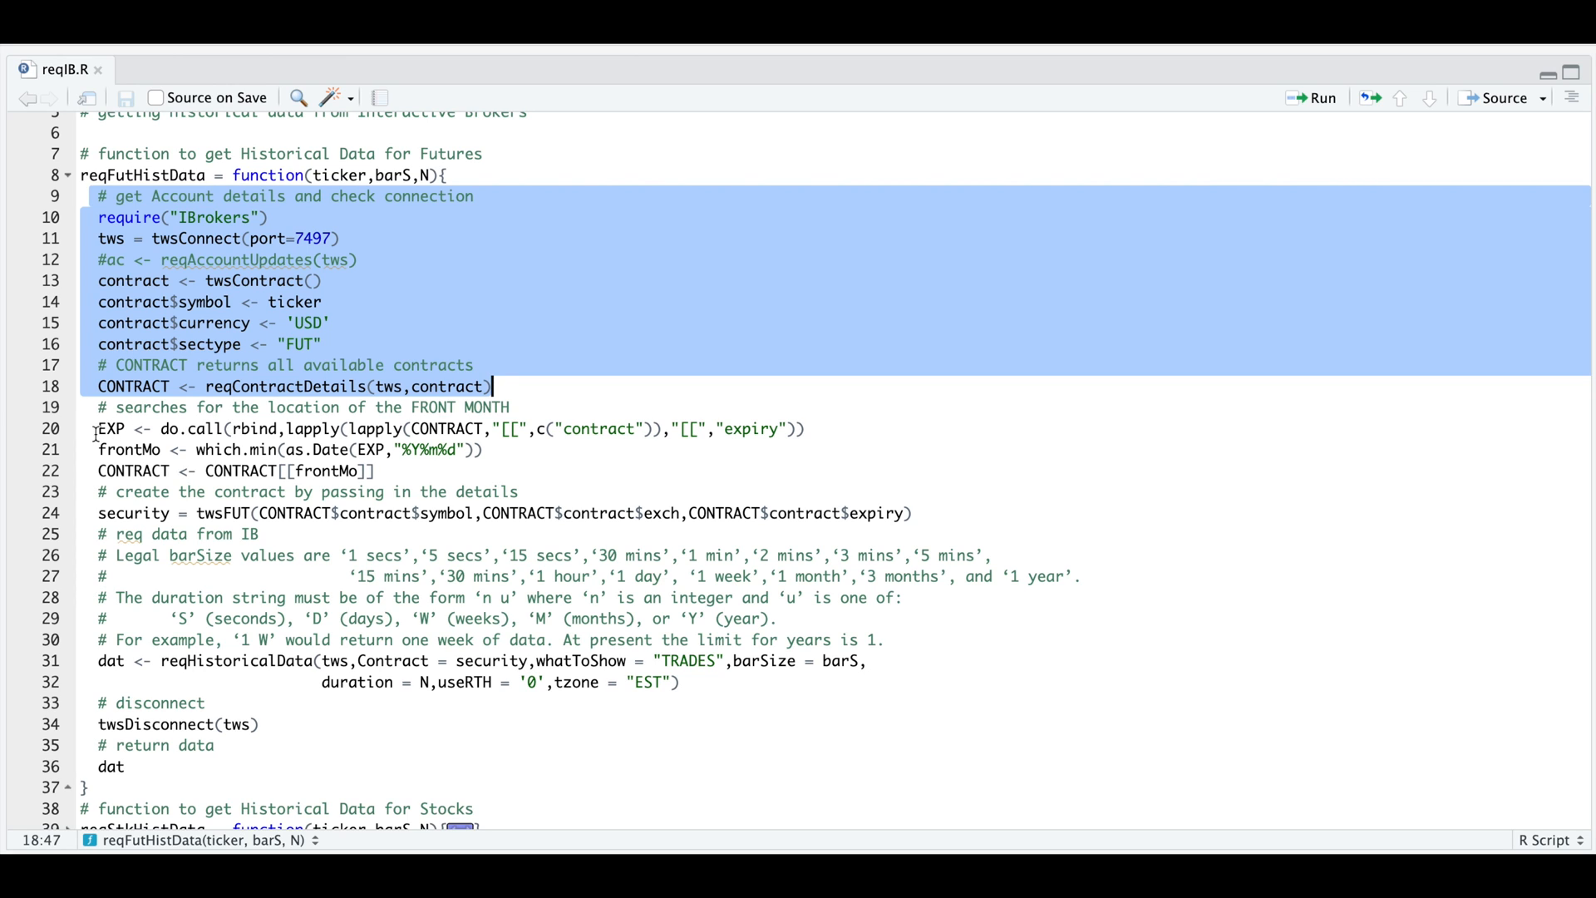
{"action": "mouse_move", "coordinate": [212, 464]}
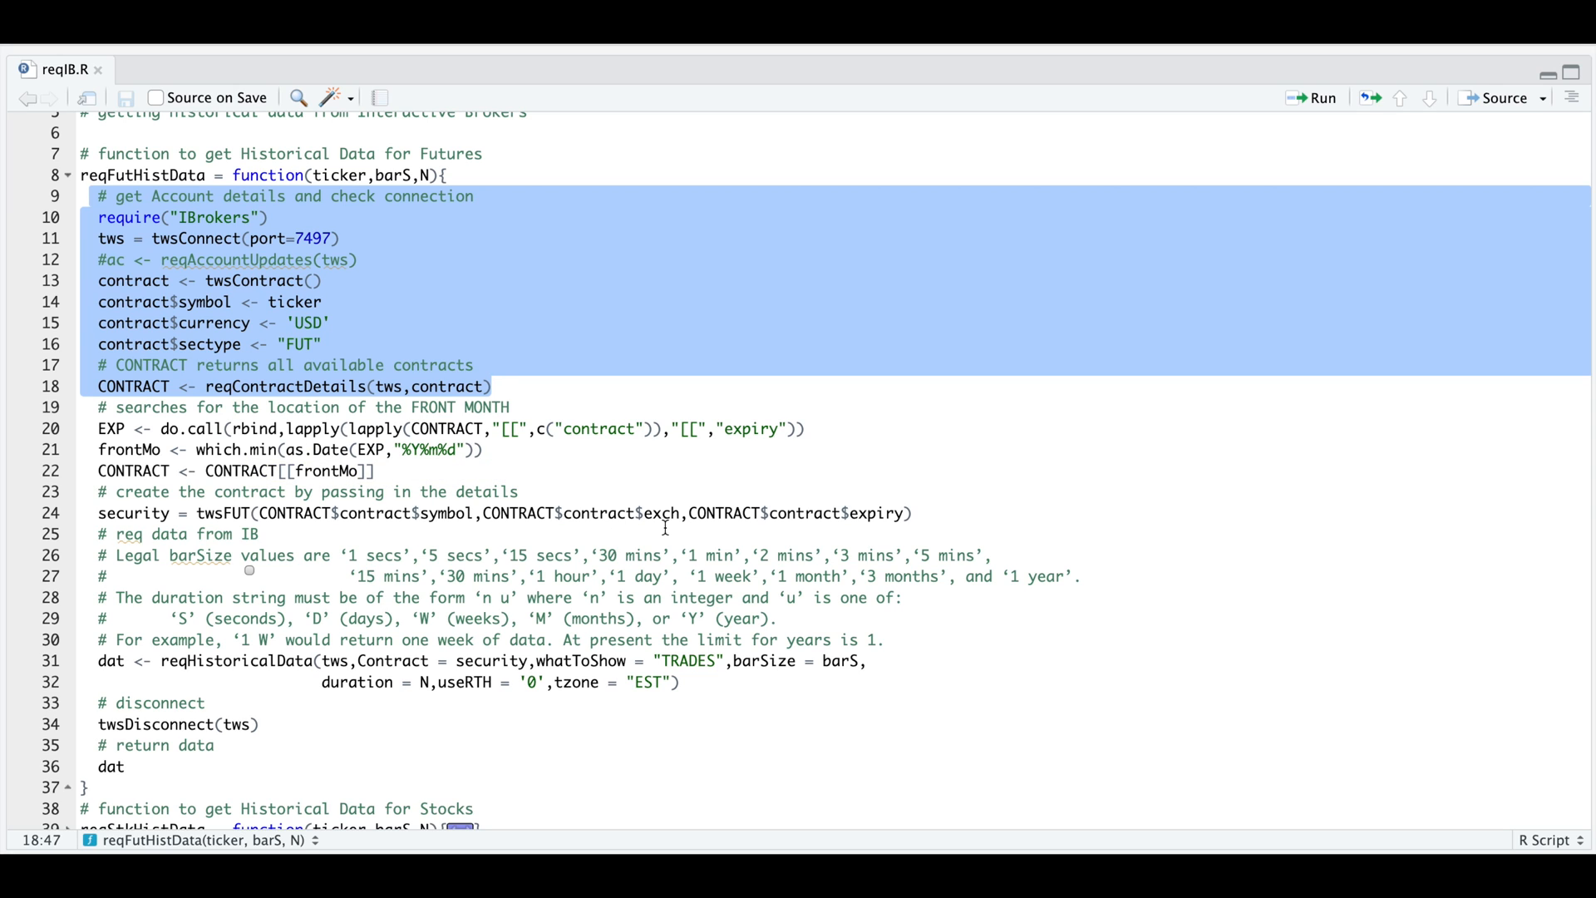
{"action": "mouse_move", "coordinate": [825, 618]}
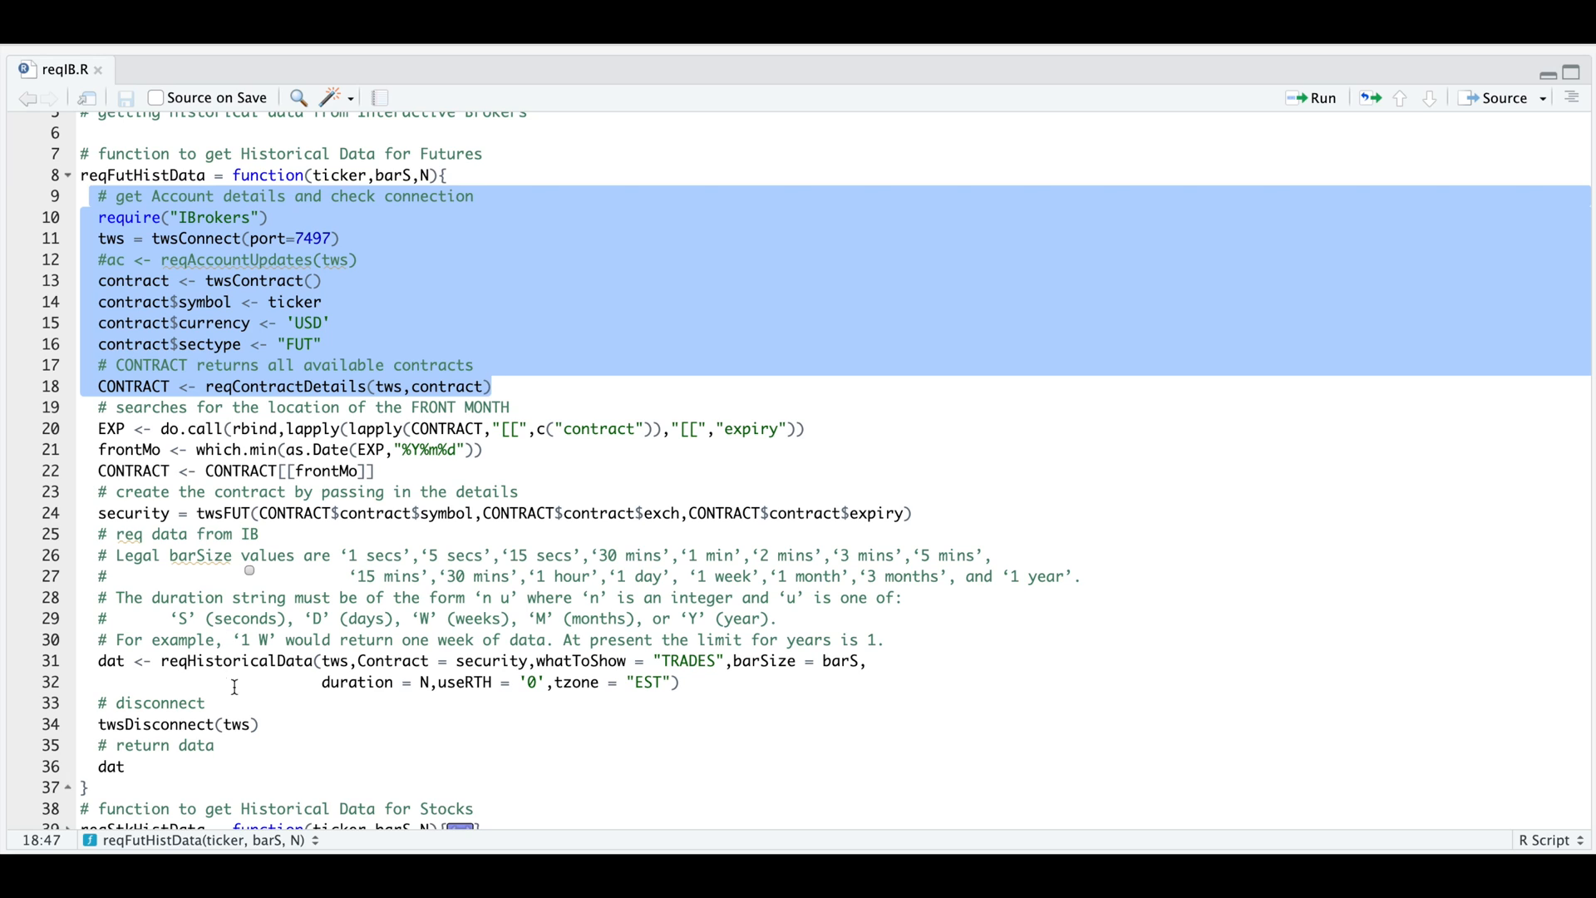
{"action": "left_click", "coordinate": [489, 385]}
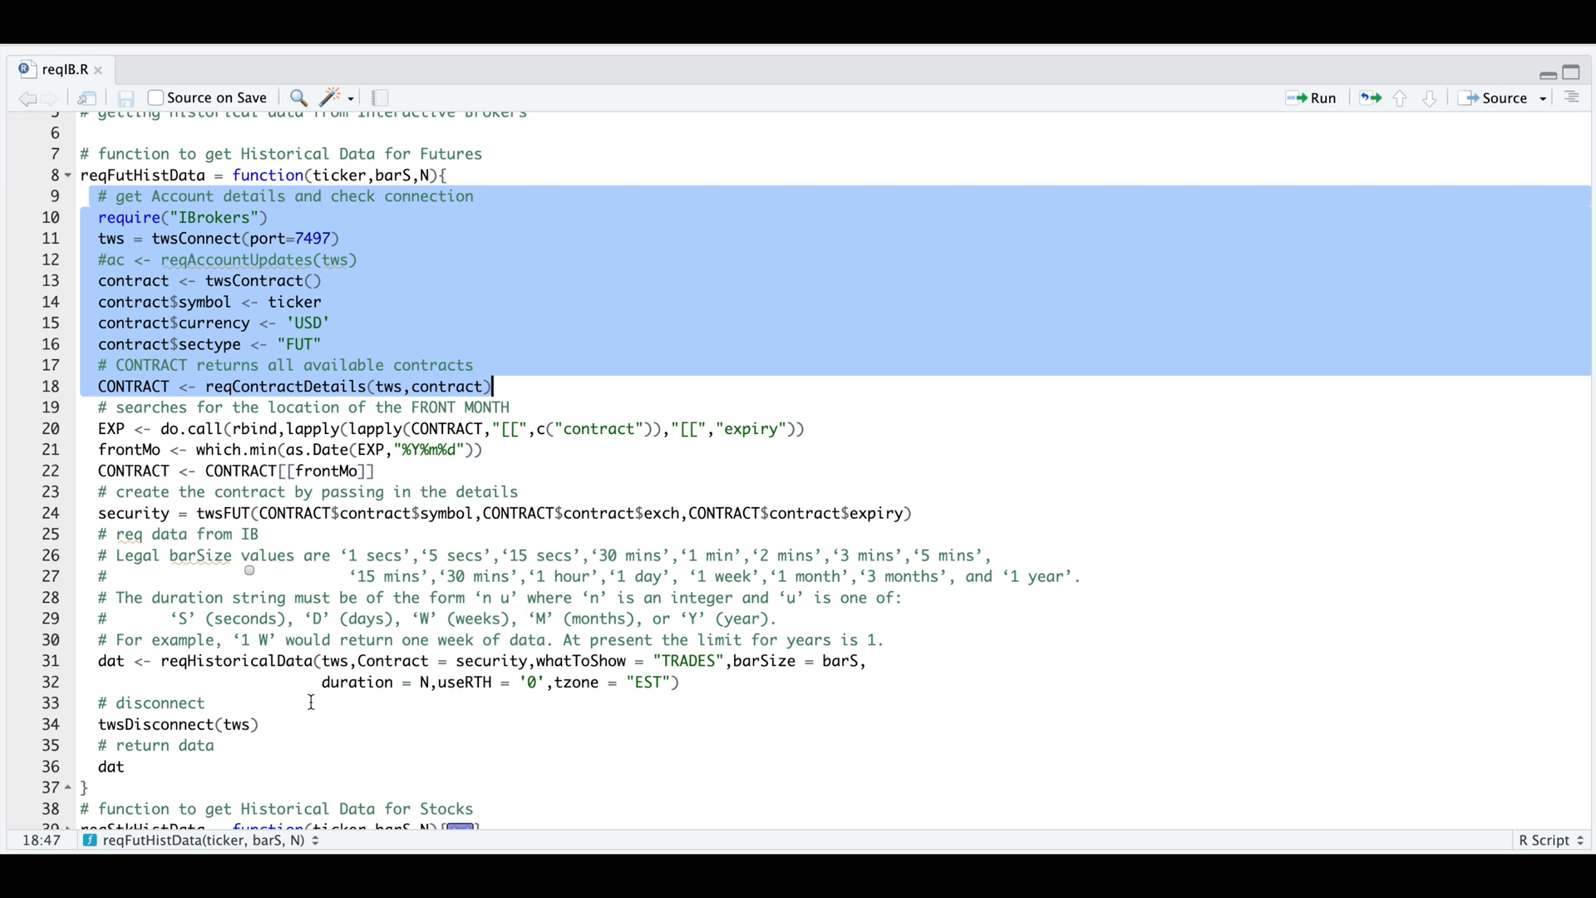
{"action": "mouse_move", "coordinate": [569, 695]}
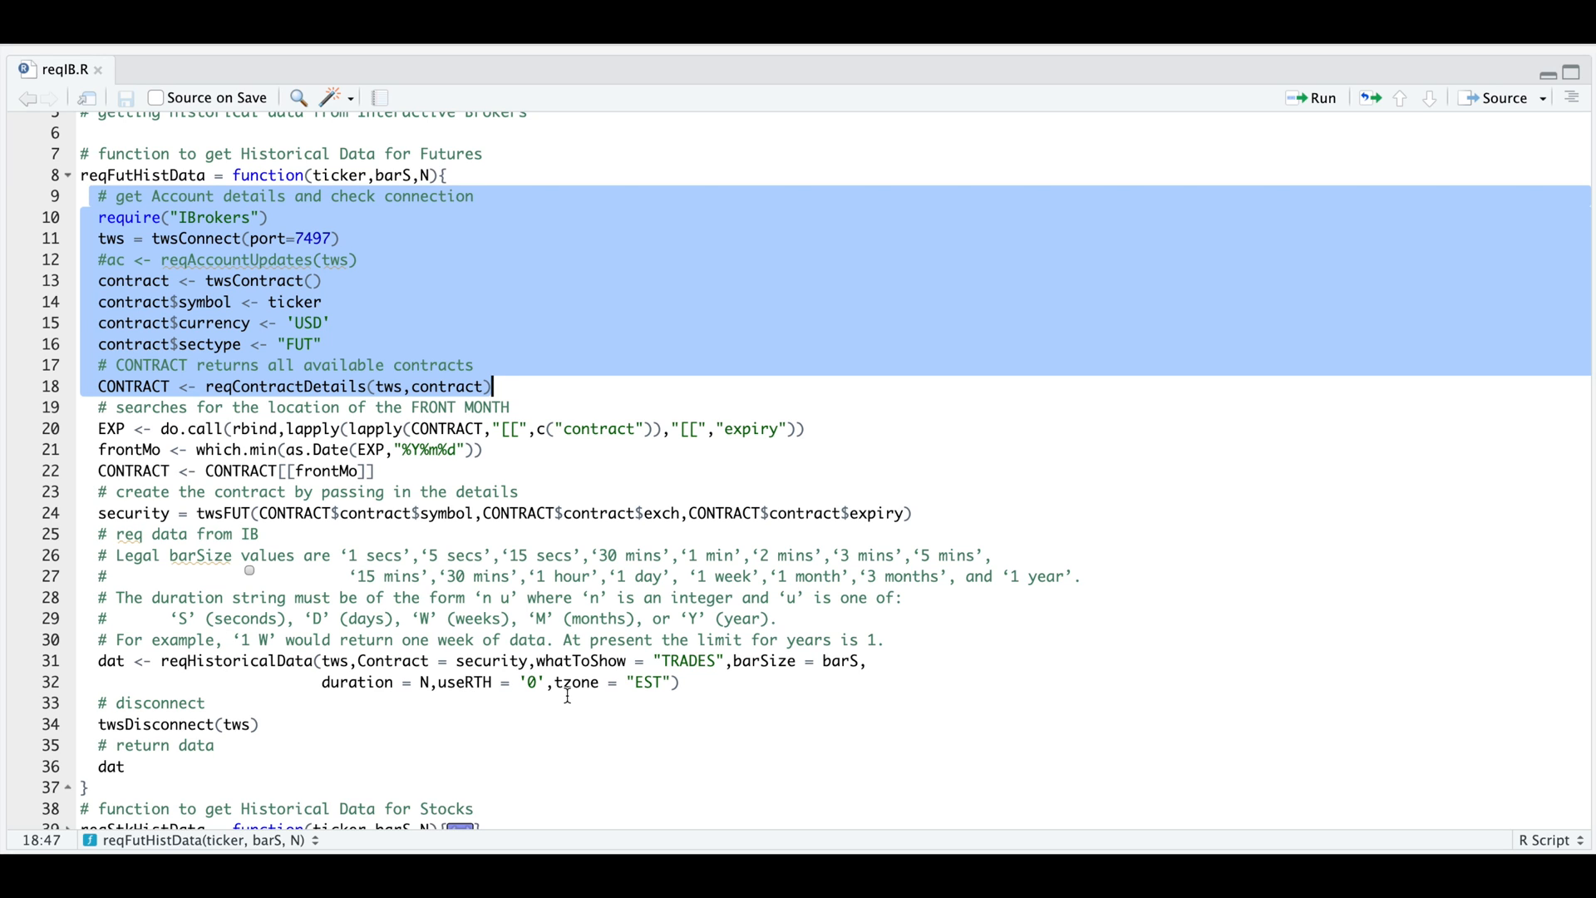
{"action": "mouse_move", "coordinate": [804, 694]}
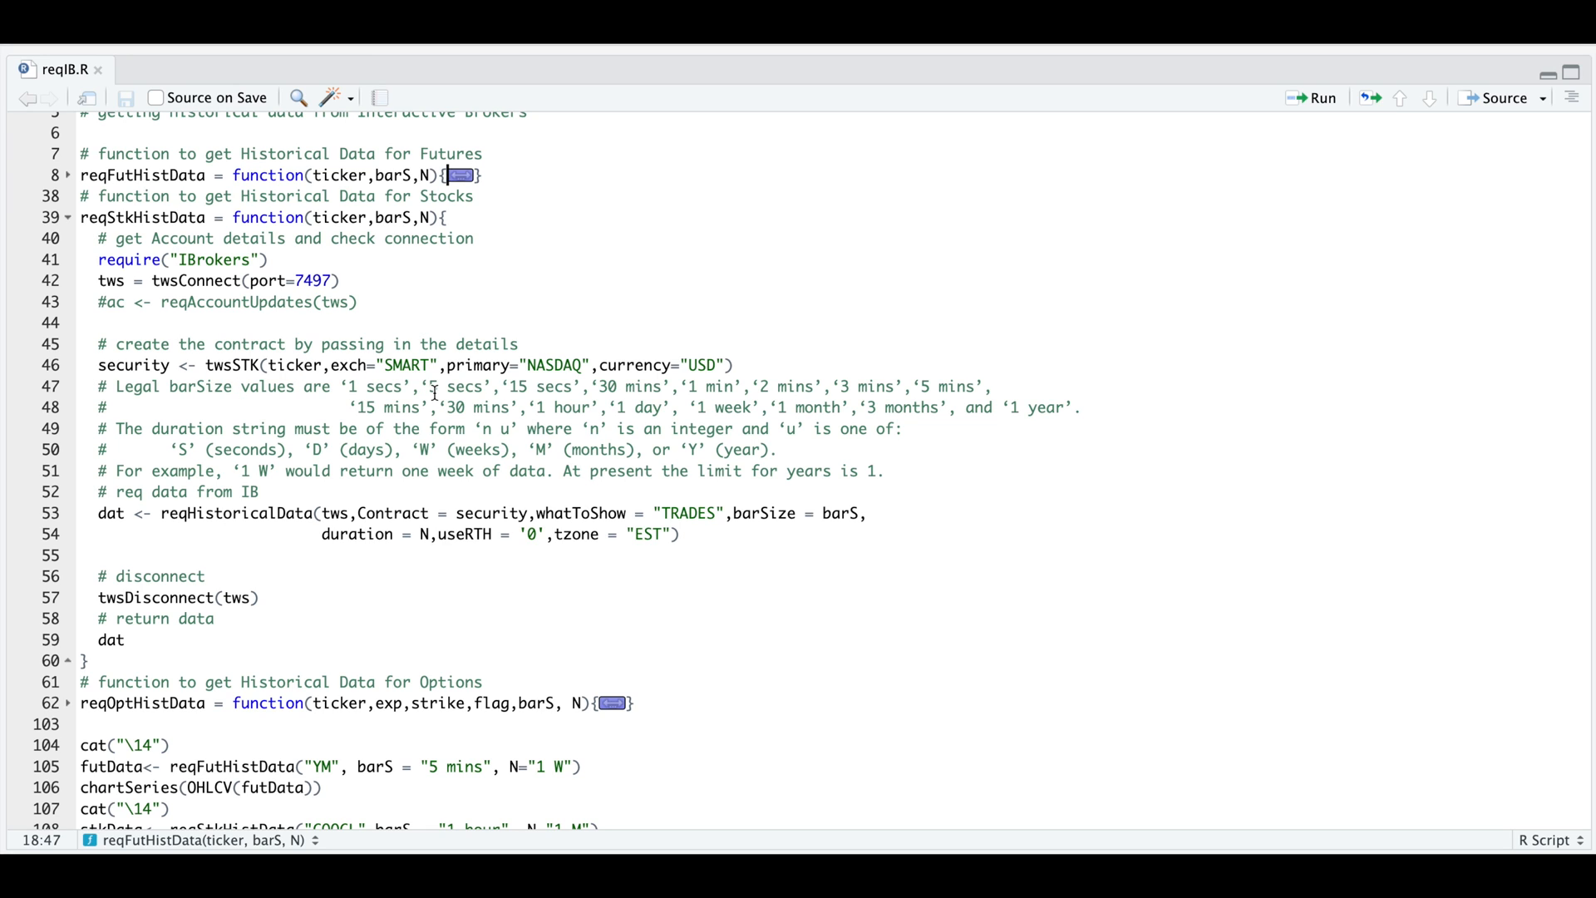
{"action": "mouse_move", "coordinate": [670, 396]}
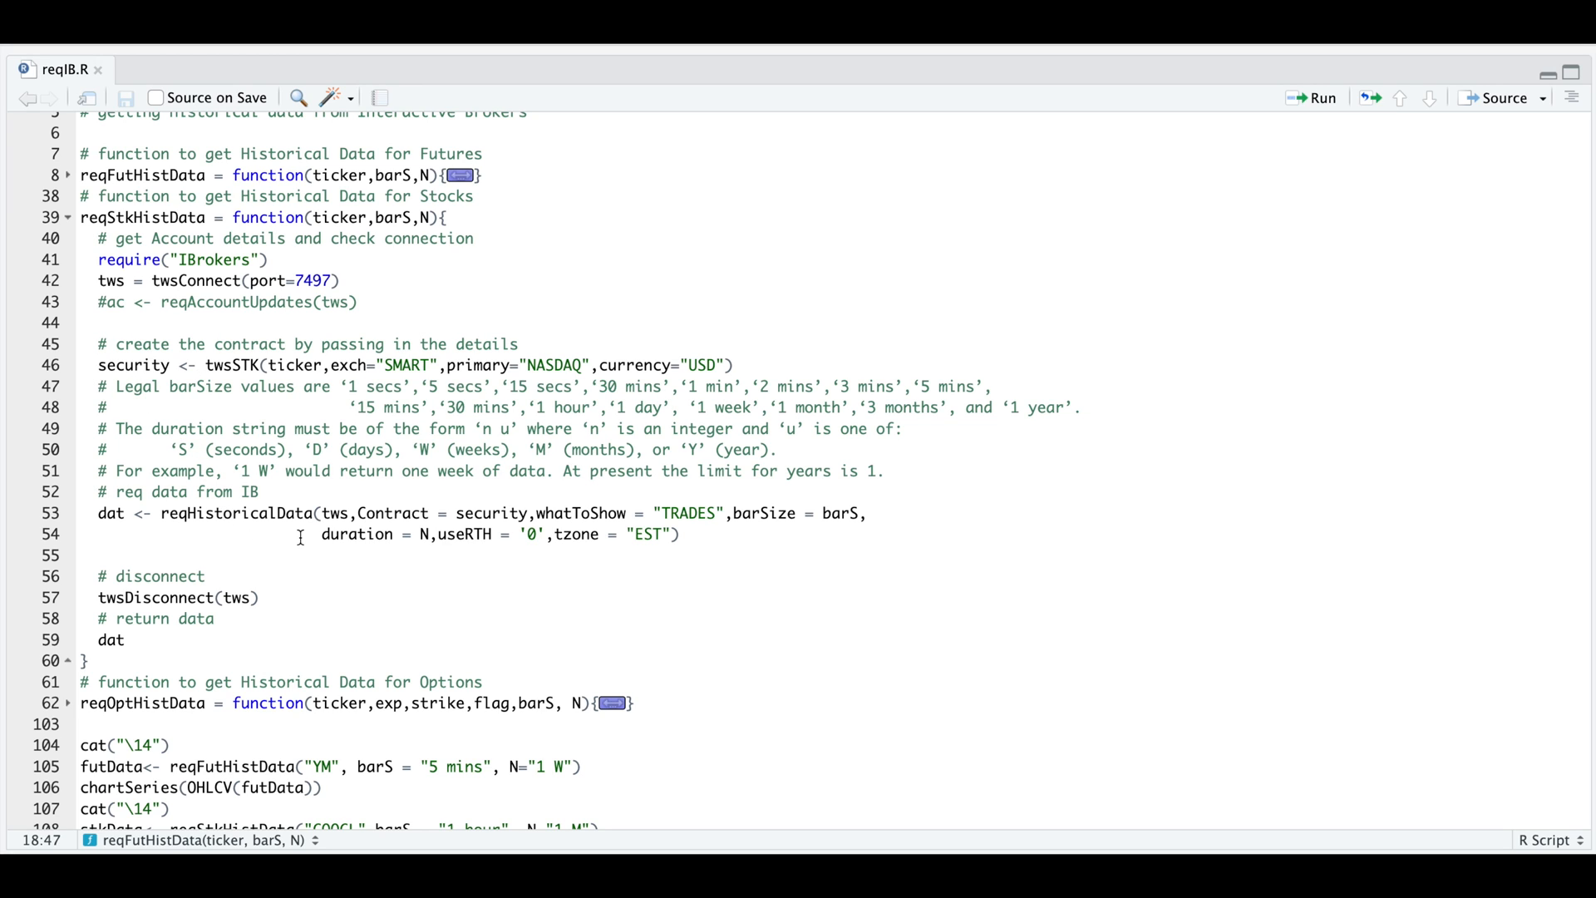
{"action": "mouse_move", "coordinate": [524, 520]}
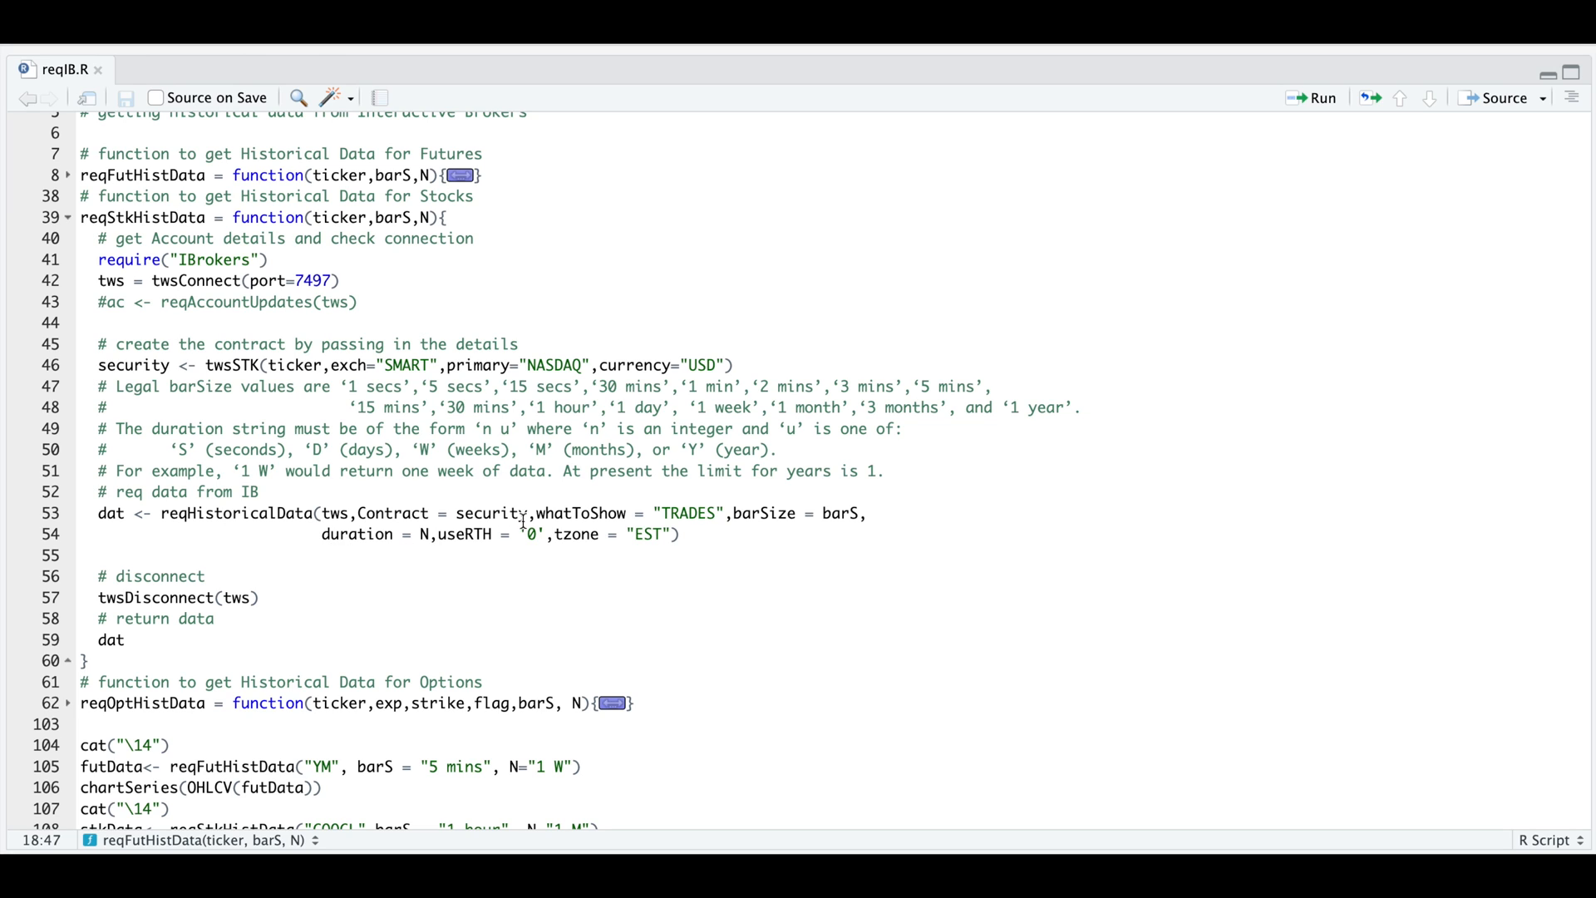
{"action": "mouse_move", "coordinate": [793, 546]}
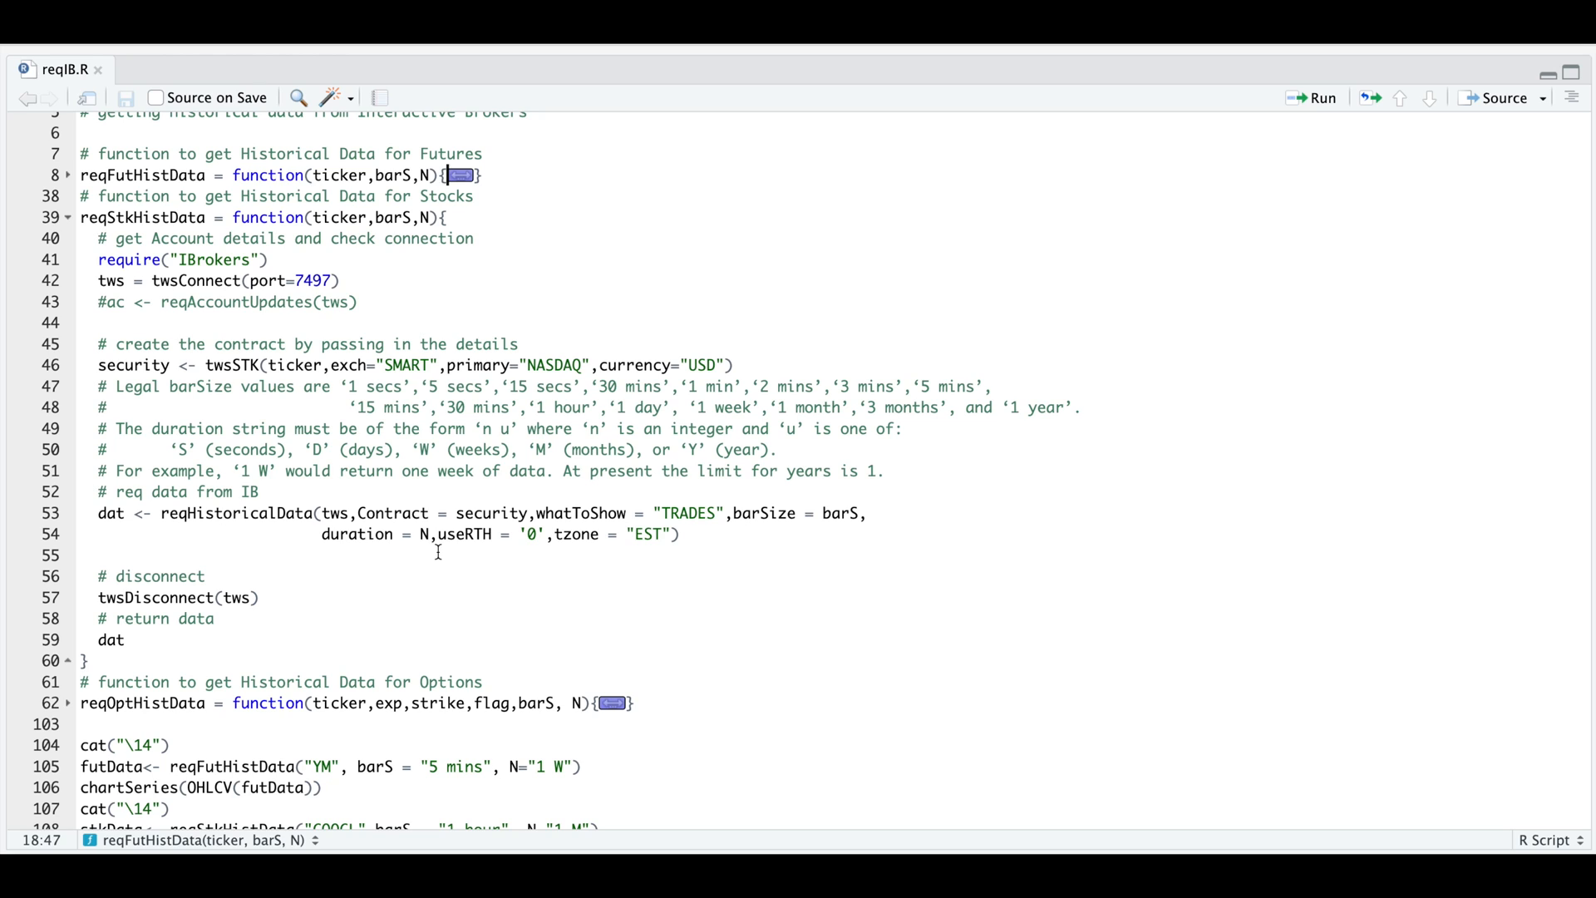
{"action": "mouse_move", "coordinate": [537, 563]}
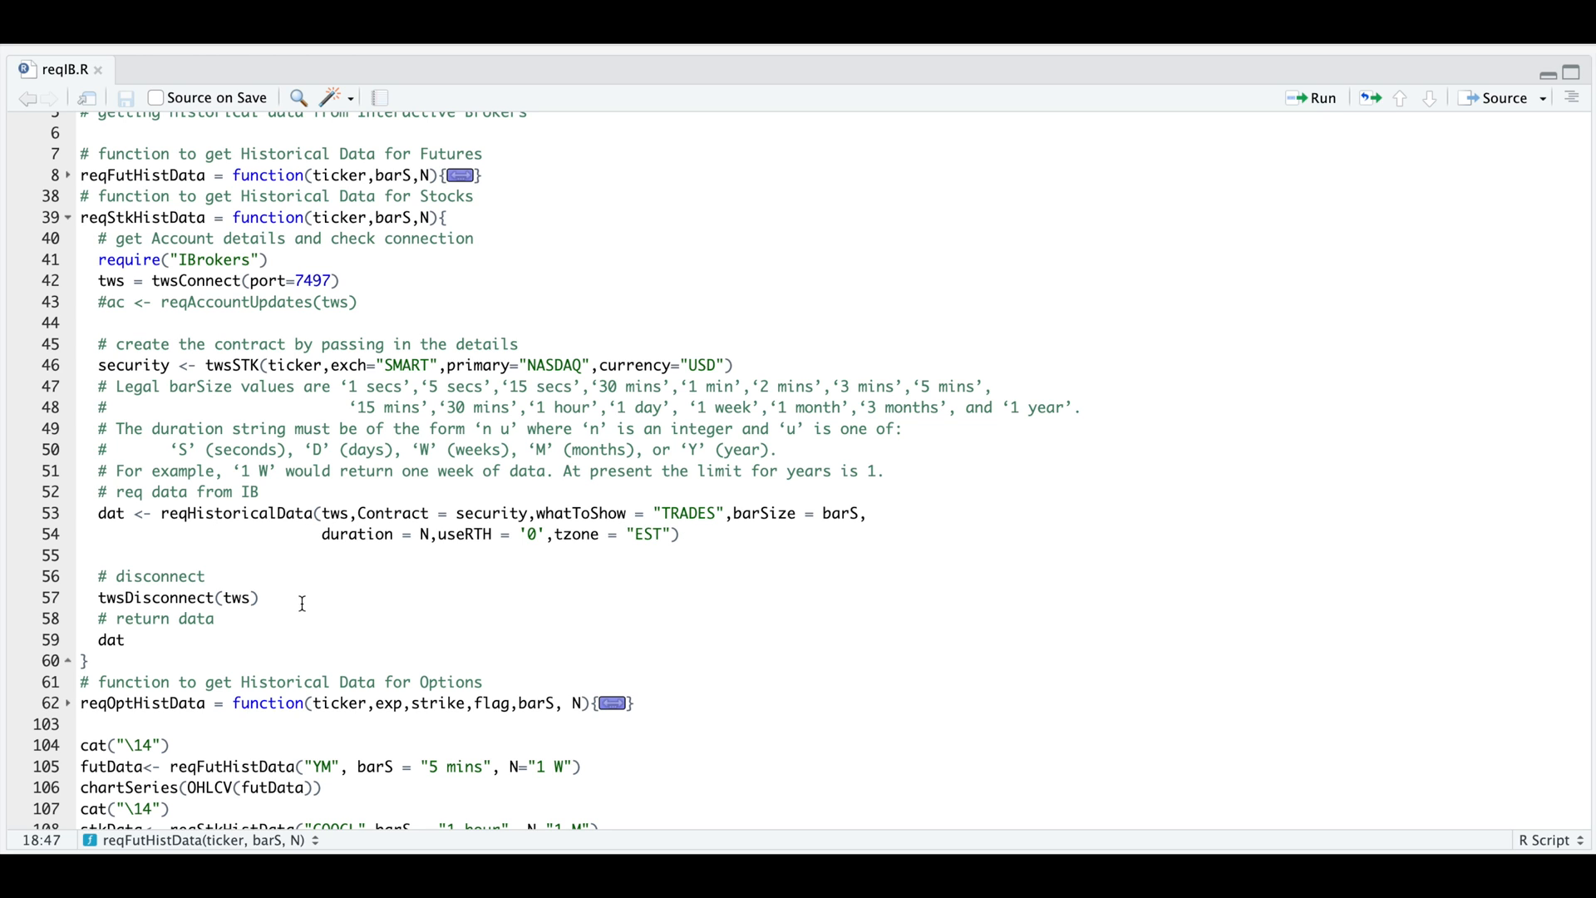
{"action": "mouse_move", "coordinate": [76, 216]}
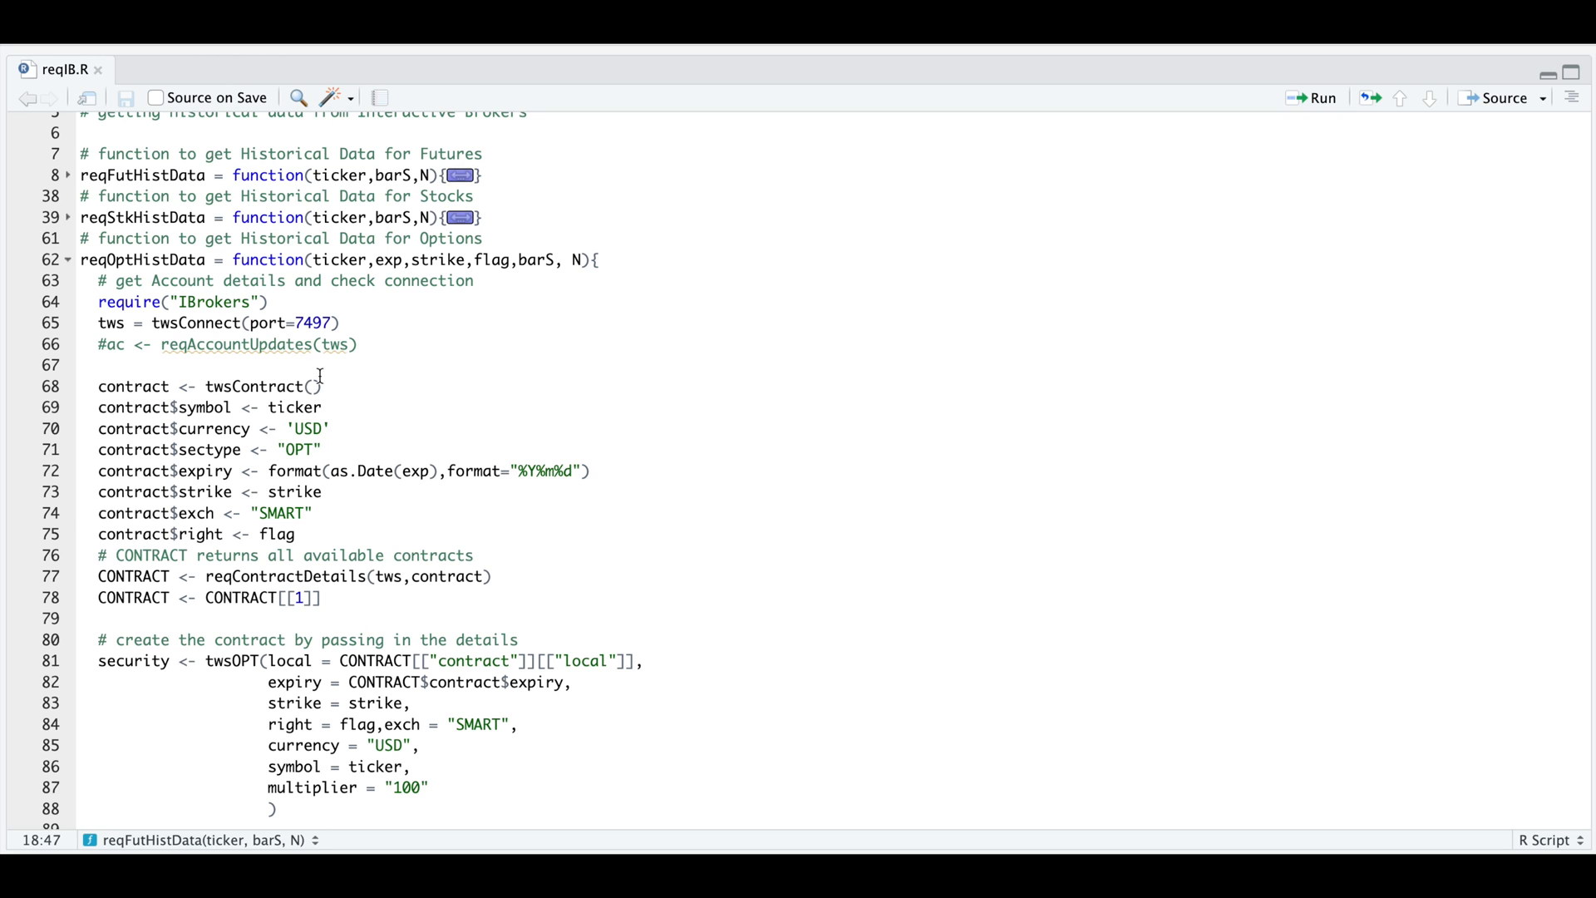
{"action": "mouse_move", "coordinate": [570, 384]}
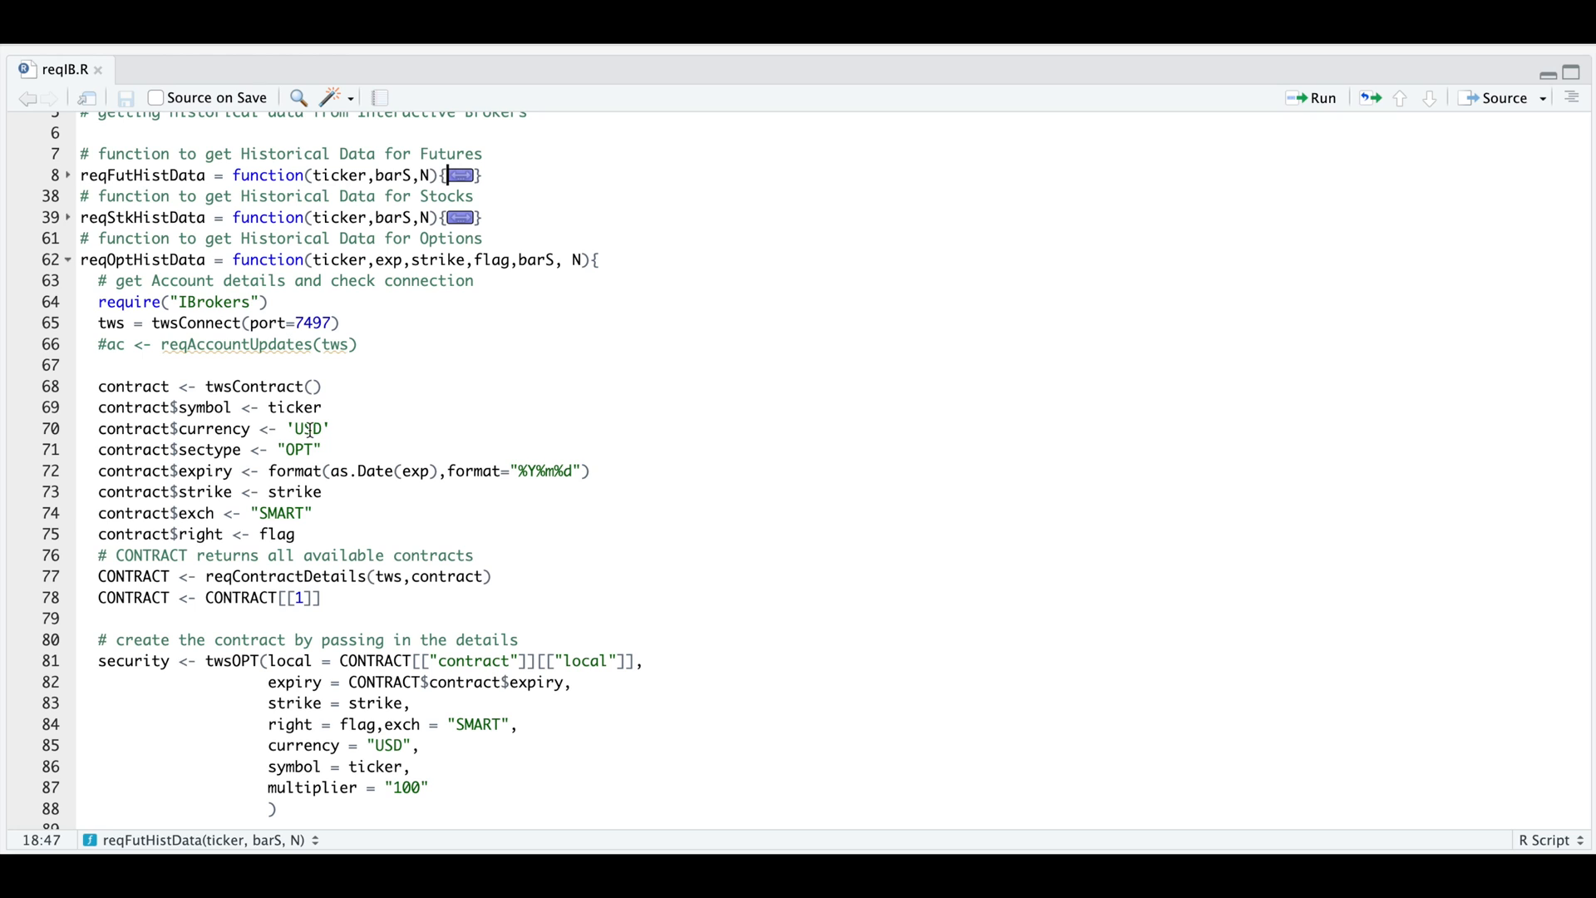
{"action": "mouse_move", "coordinate": [311, 460]}
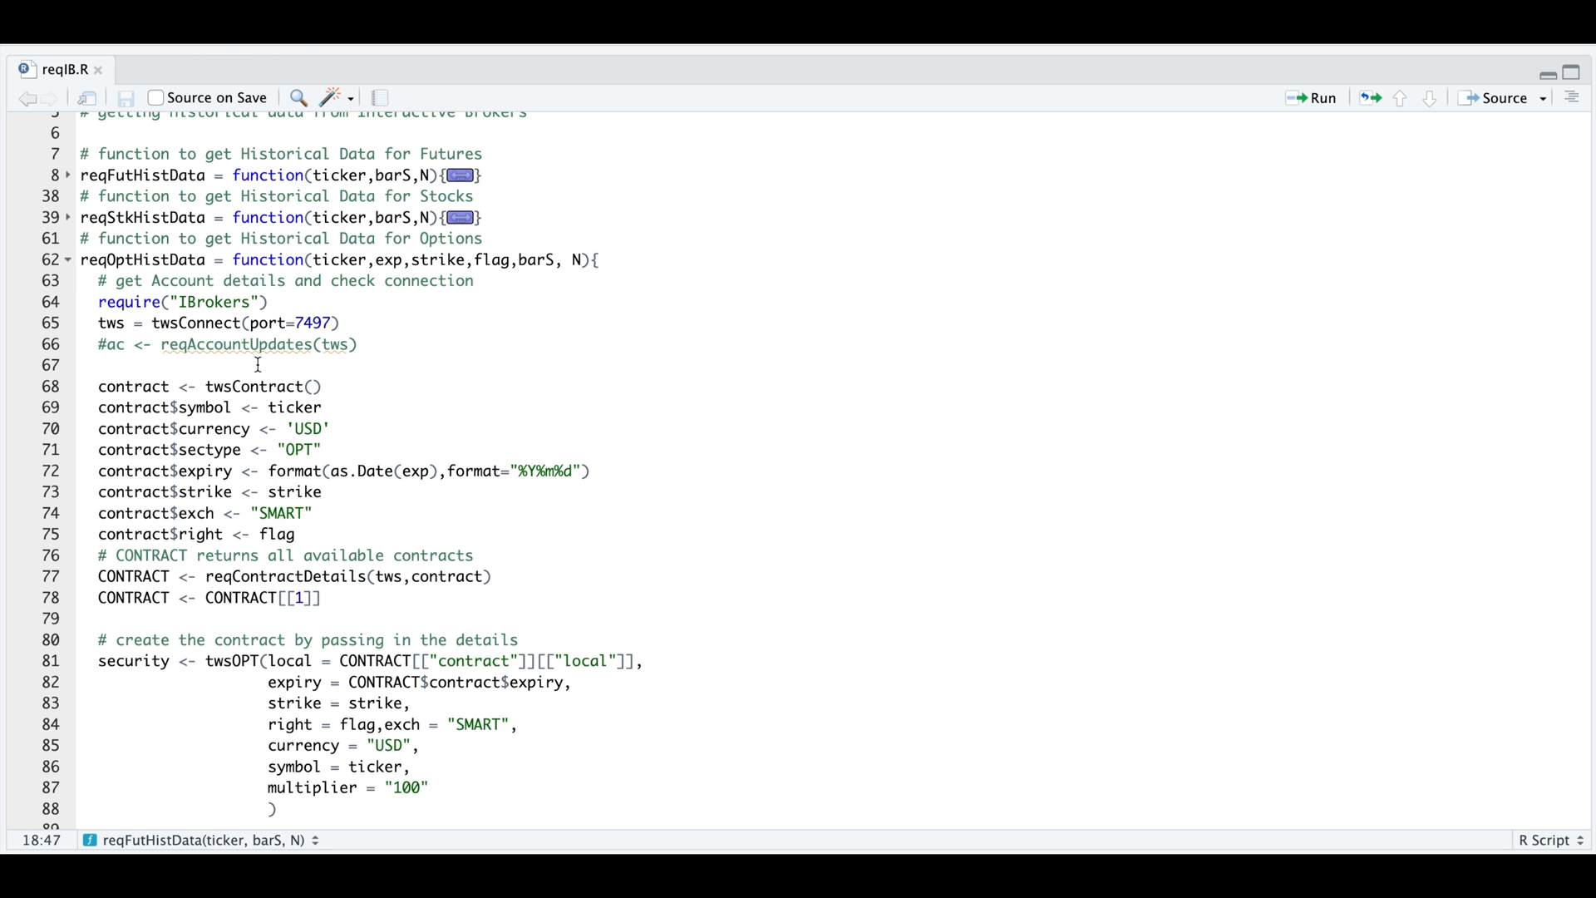
Step: Scroll through reqOptHistData down to its closing brace at line 102 and the calls that follow
{"action": "scroll", "scroll_direction": "down", "scroll_amount": 3}
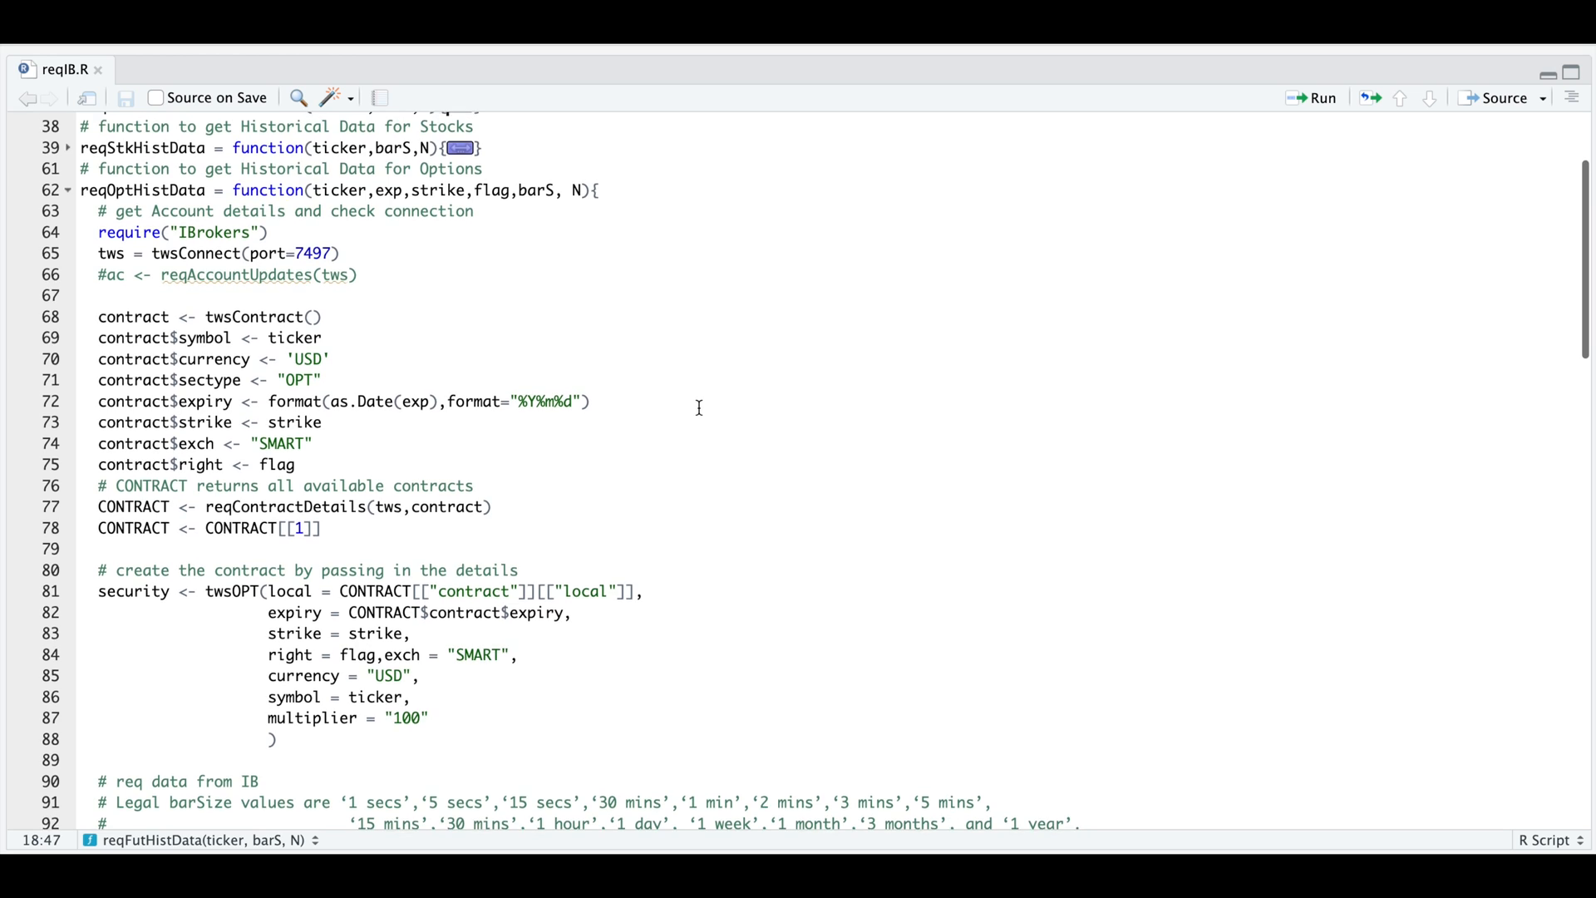
{"action": "scroll", "scroll_direction": "down", "scroll_amount": 3}
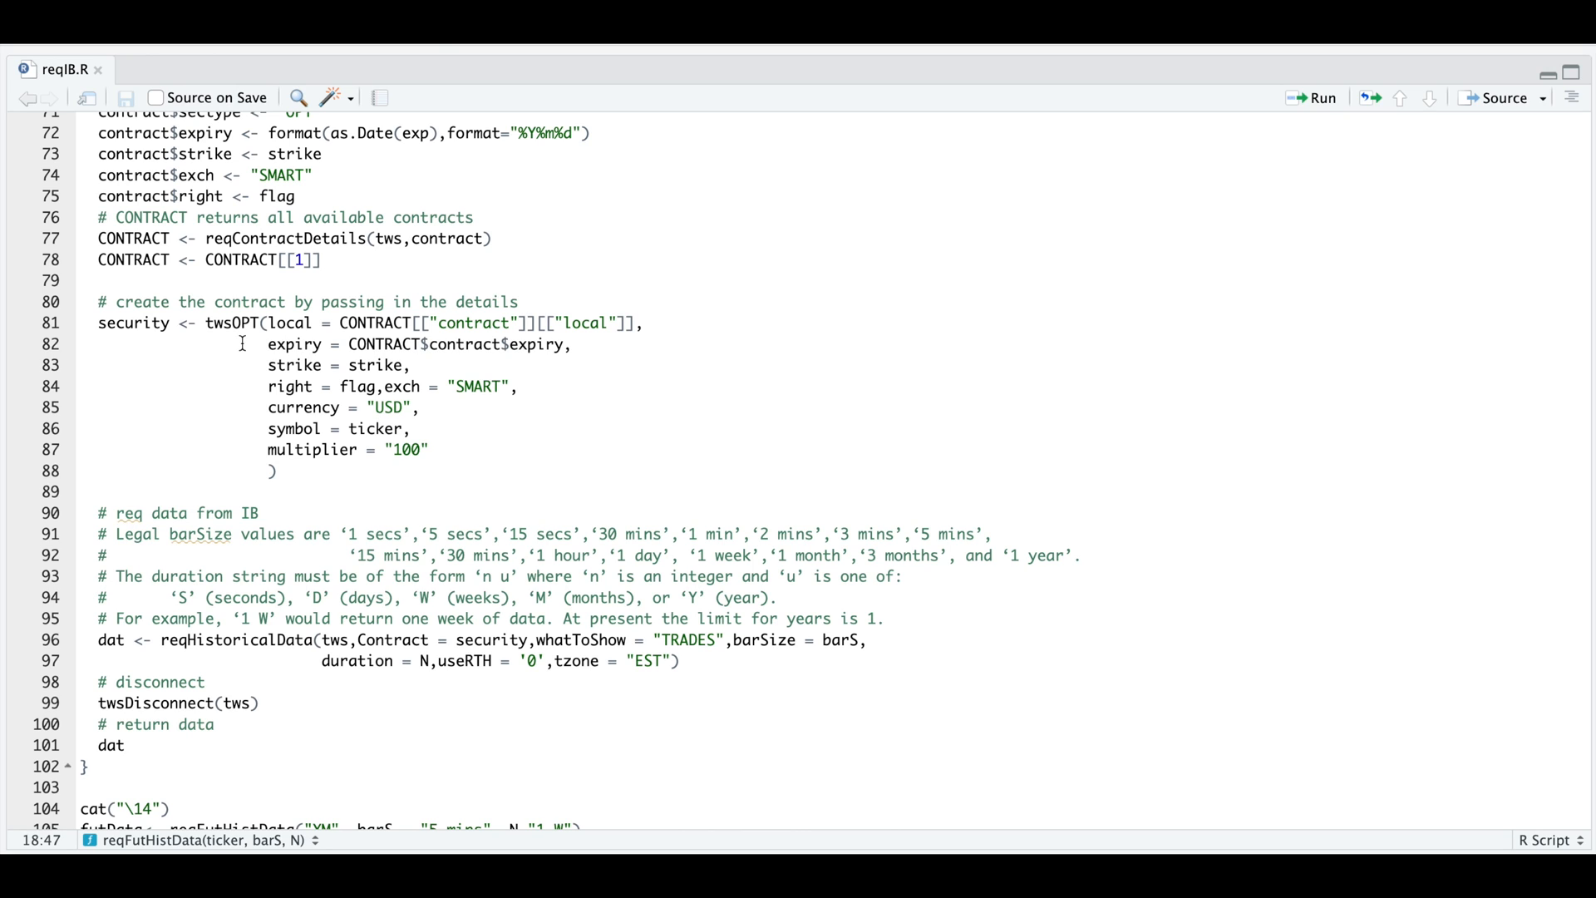
{"action": "mouse_move", "coordinate": [316, 348]}
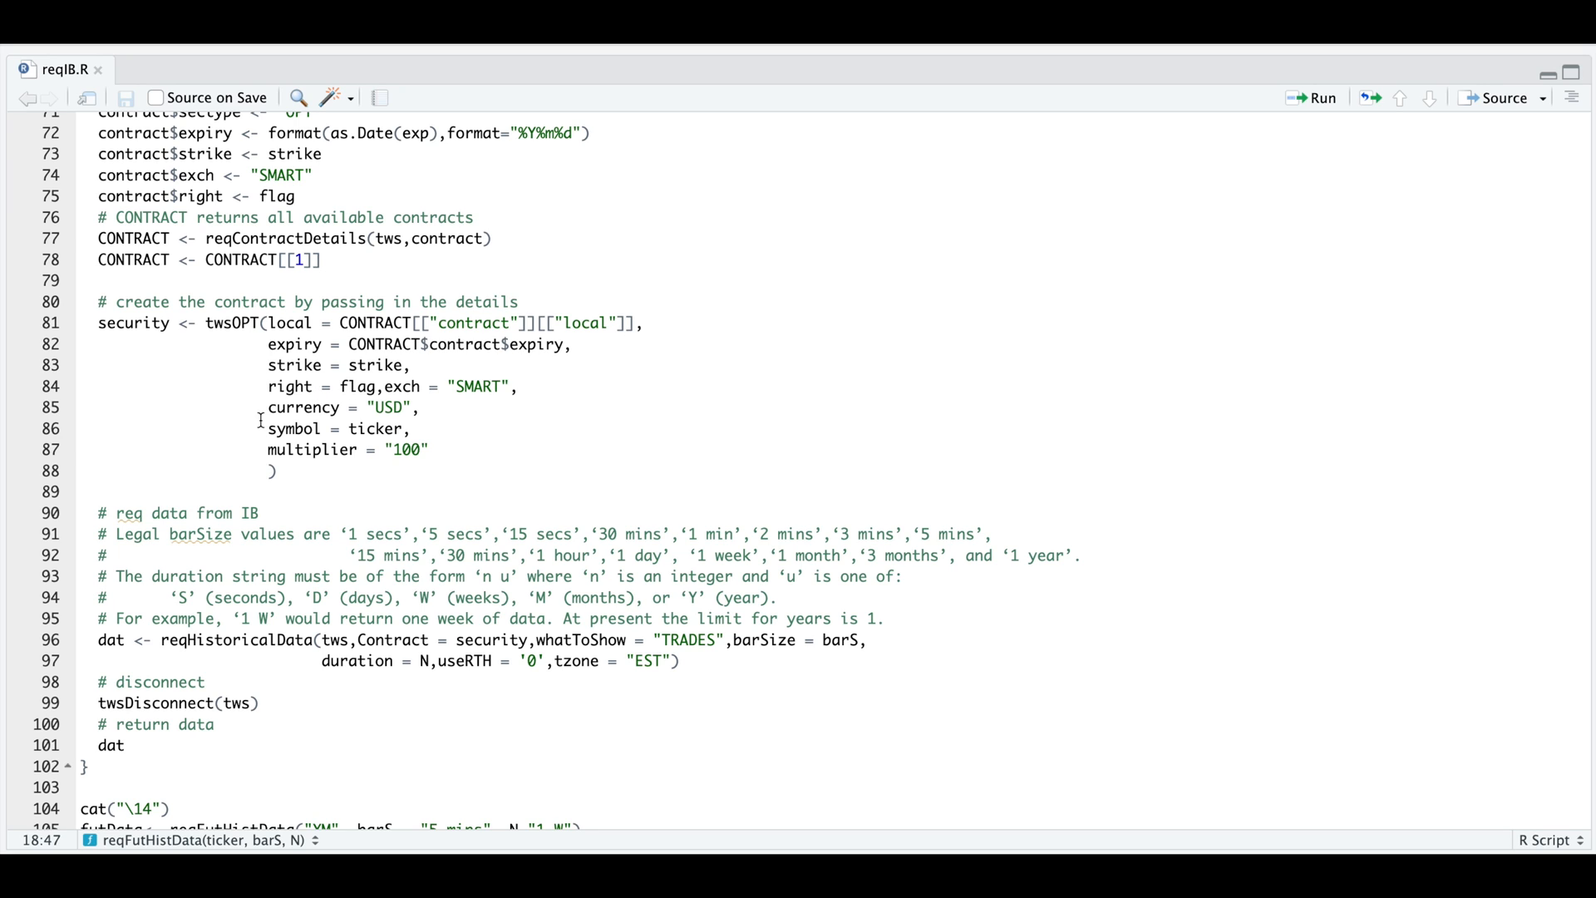
{"action": "mouse_move", "coordinate": [162, 277]}
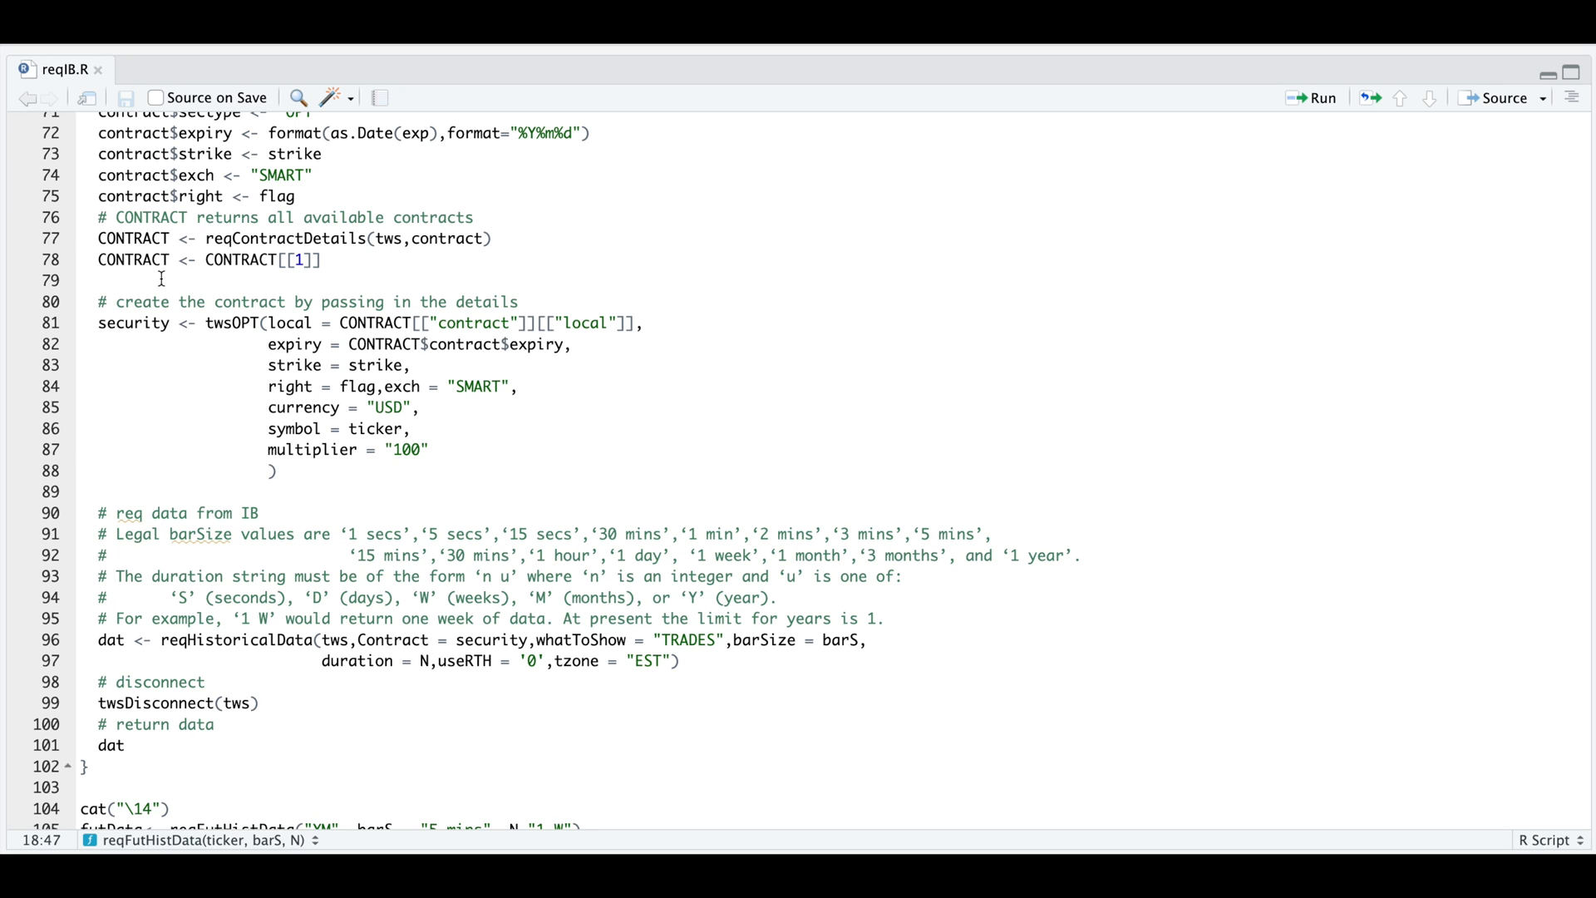
{"action": "scroll", "scroll_direction": "down", "scroll_amount": 3}
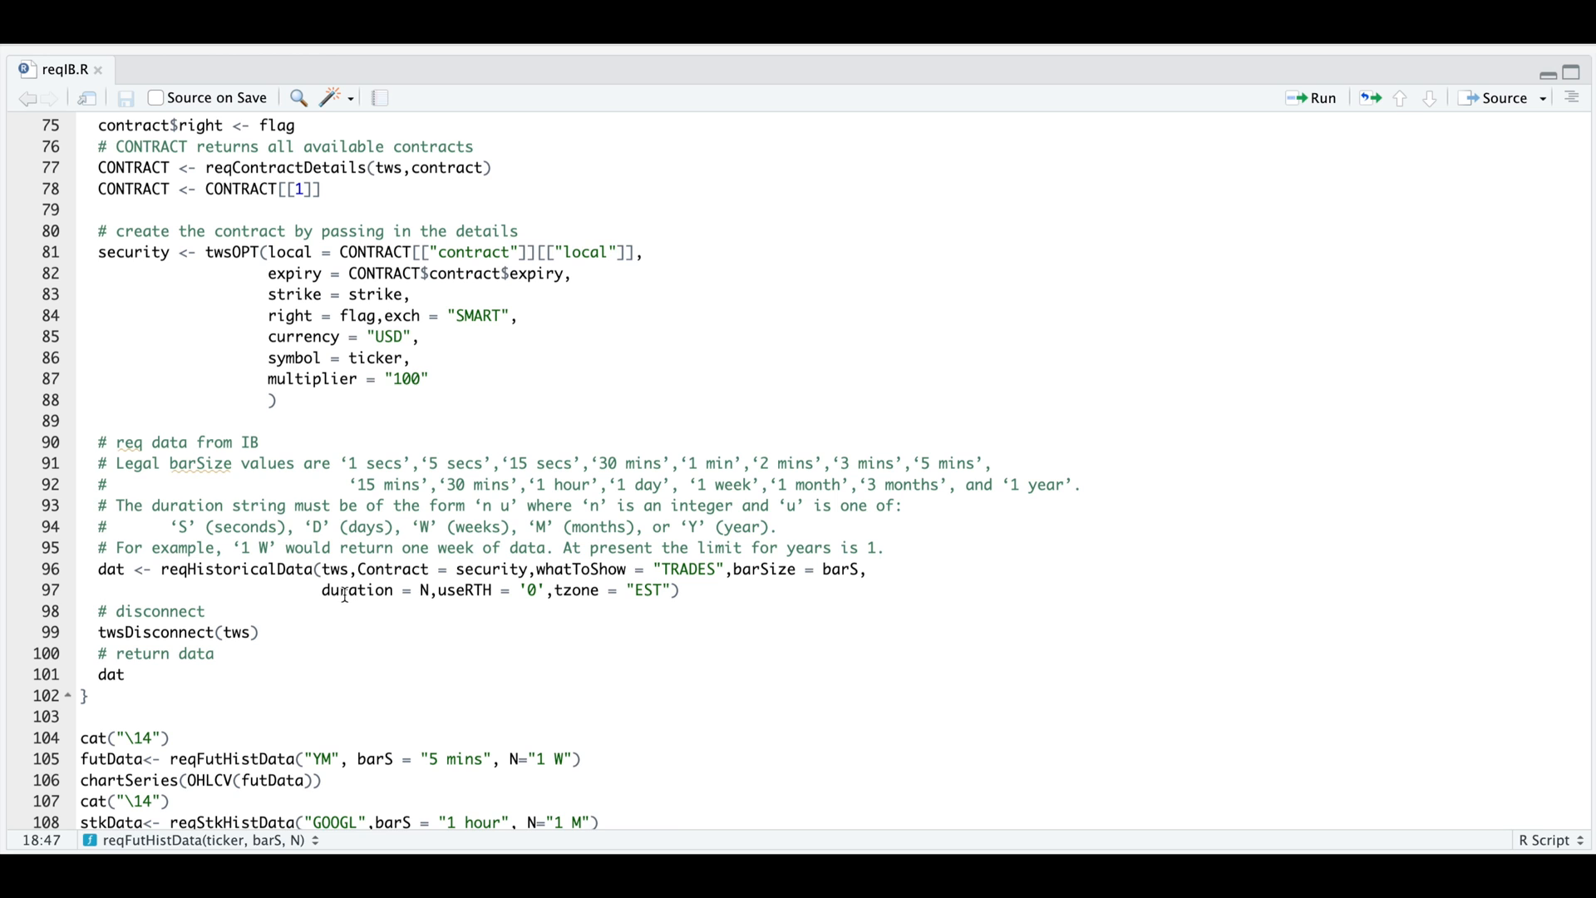
{"action": "mouse_move", "coordinate": [436, 621]}
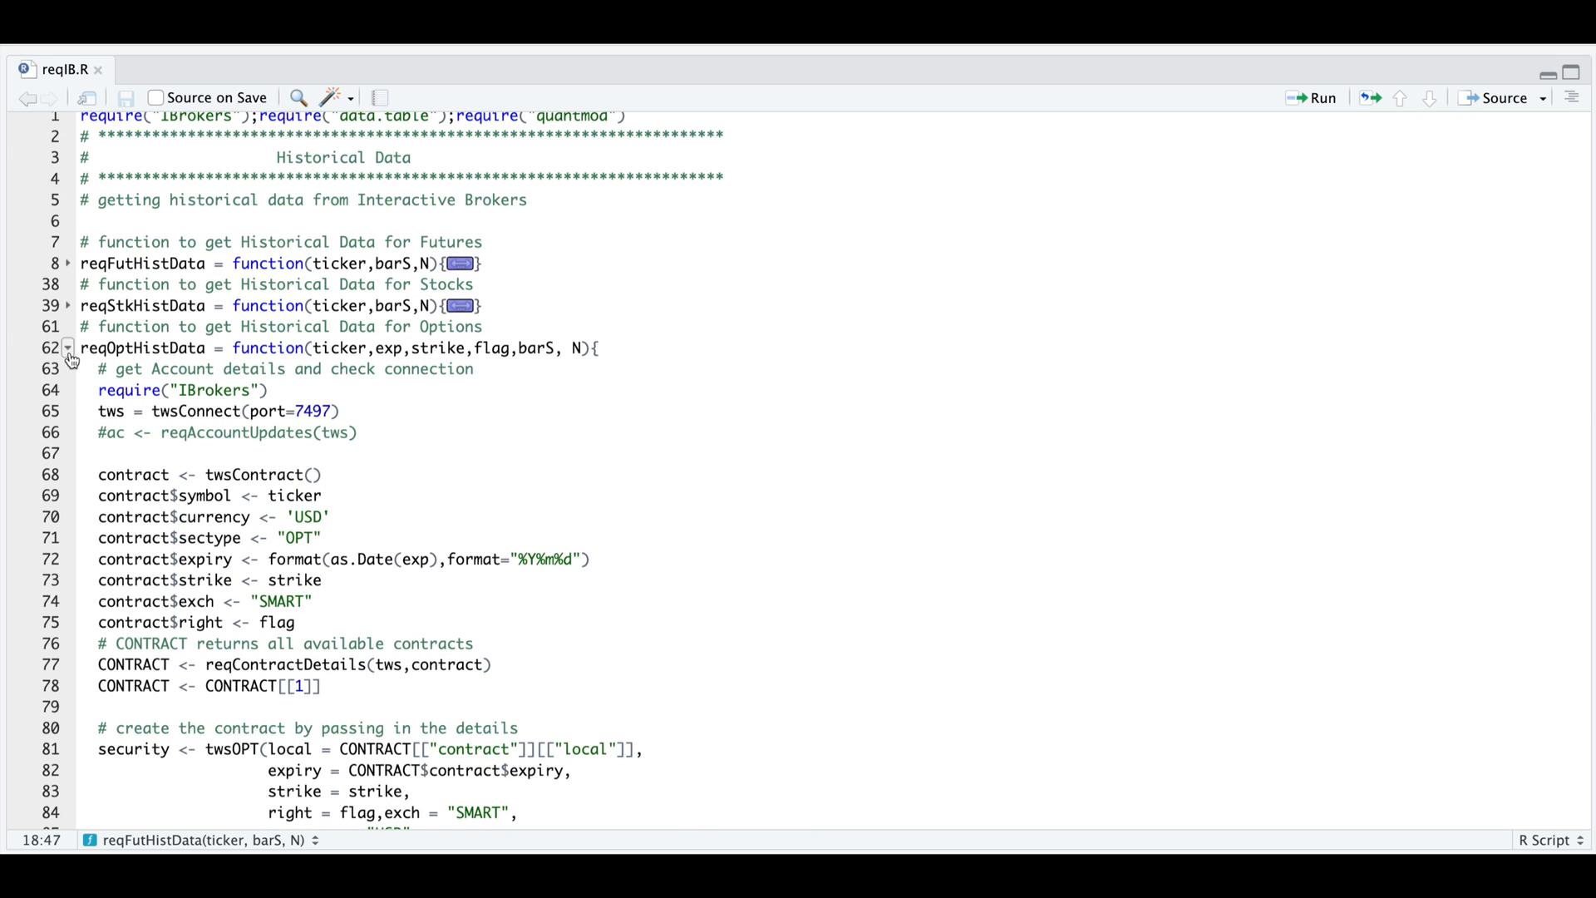
Step: Collapse reqOptHistData at line 62, leaving all three functions folded above the request calls
{"action": "left_click", "coordinate": [68, 354]}
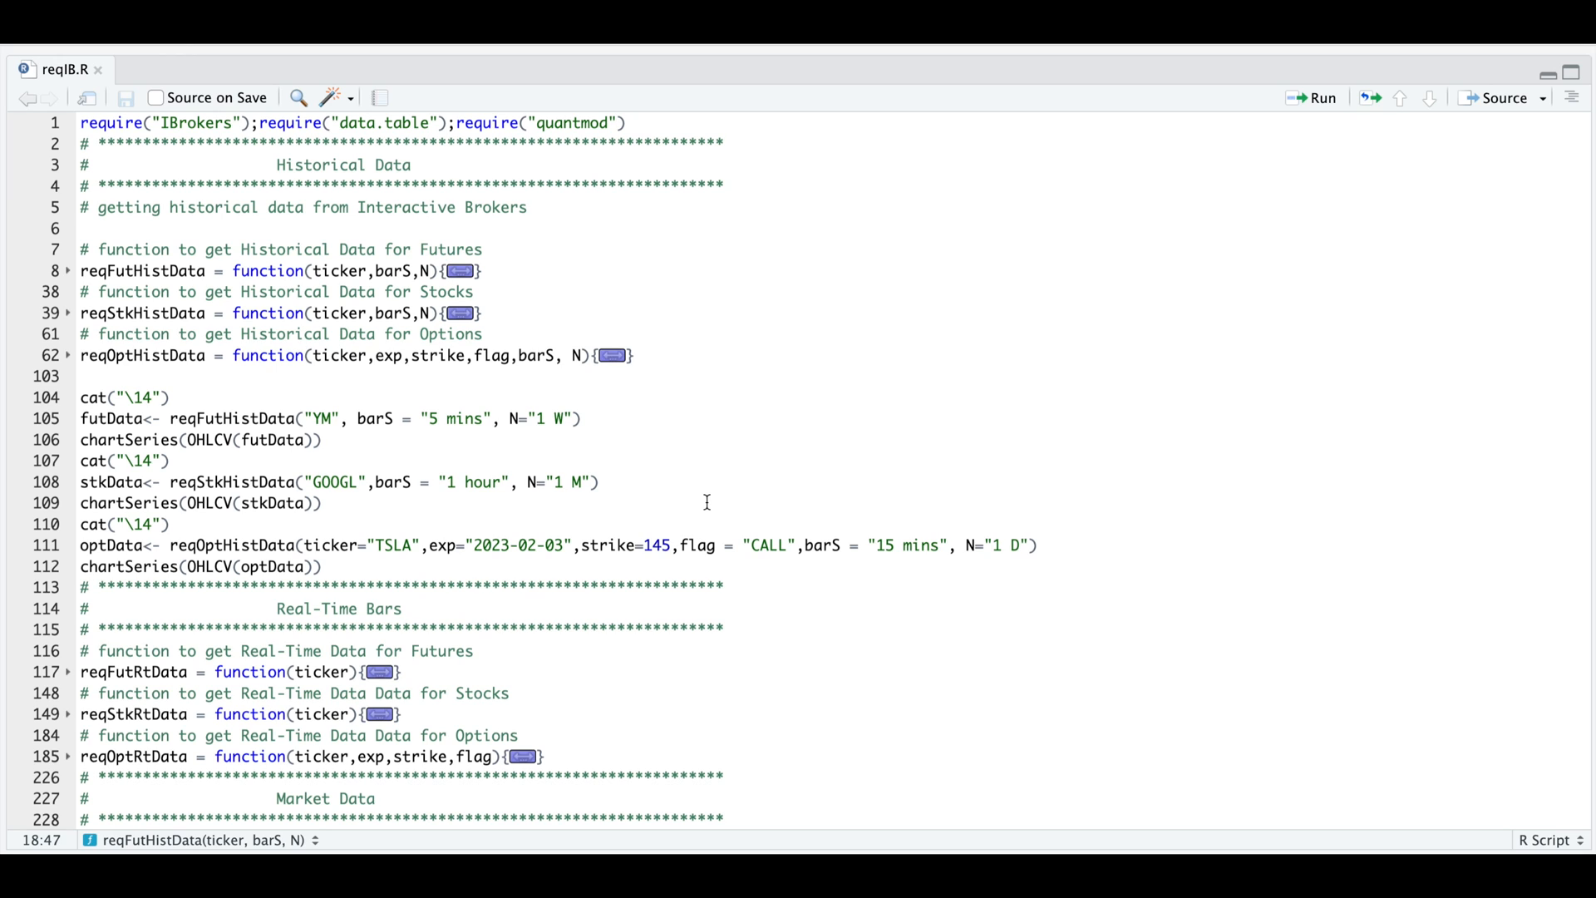
{"action": "mouse_move", "coordinate": [420, 620]}
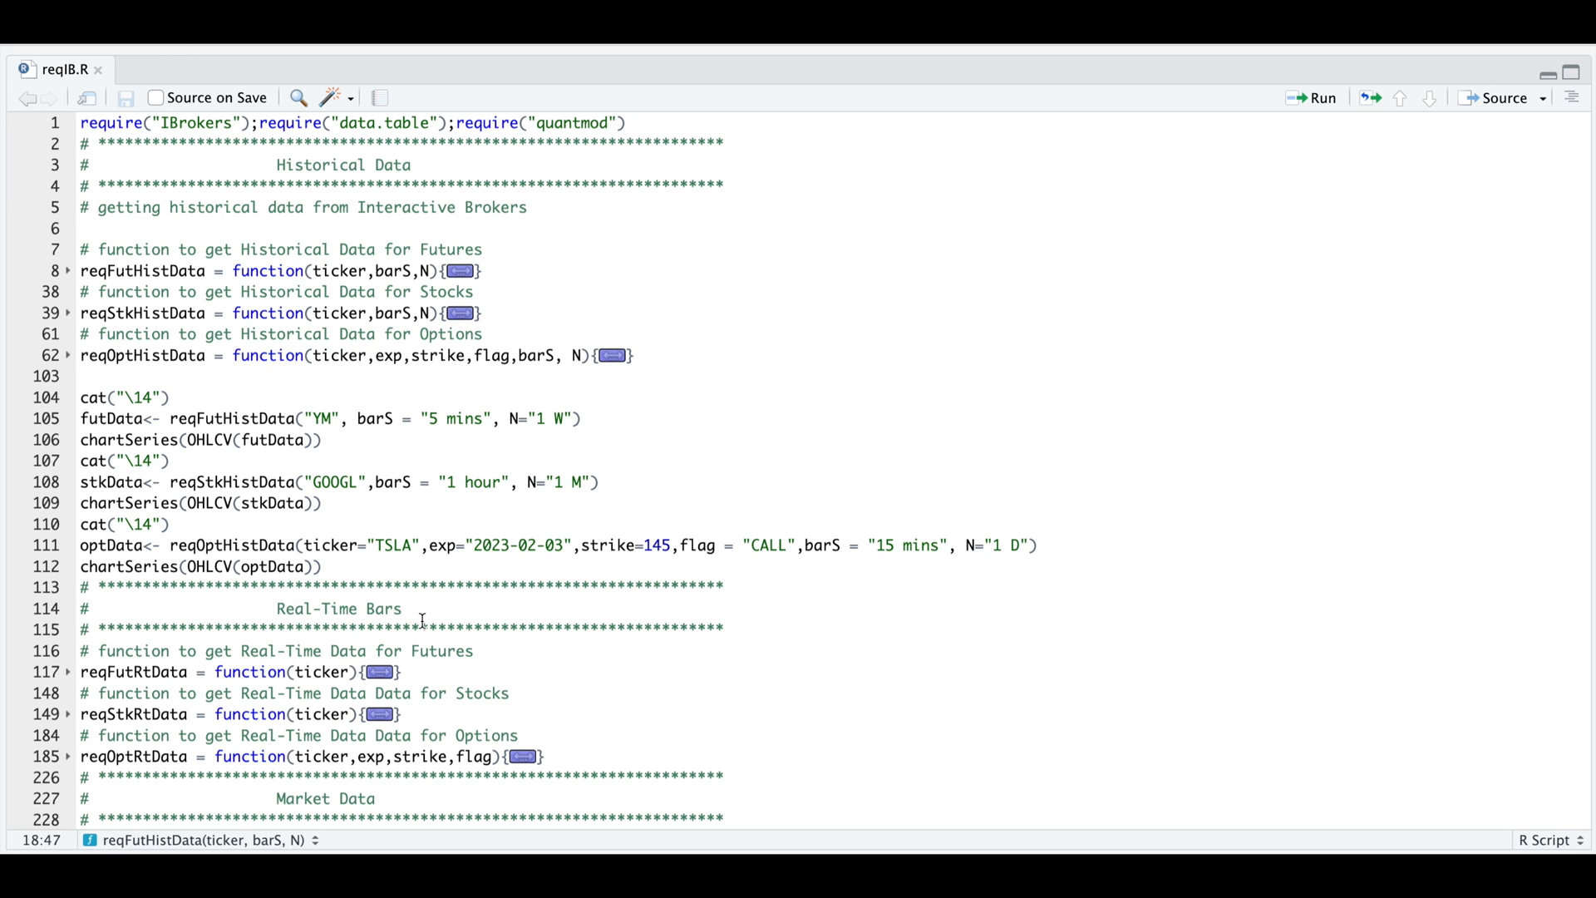